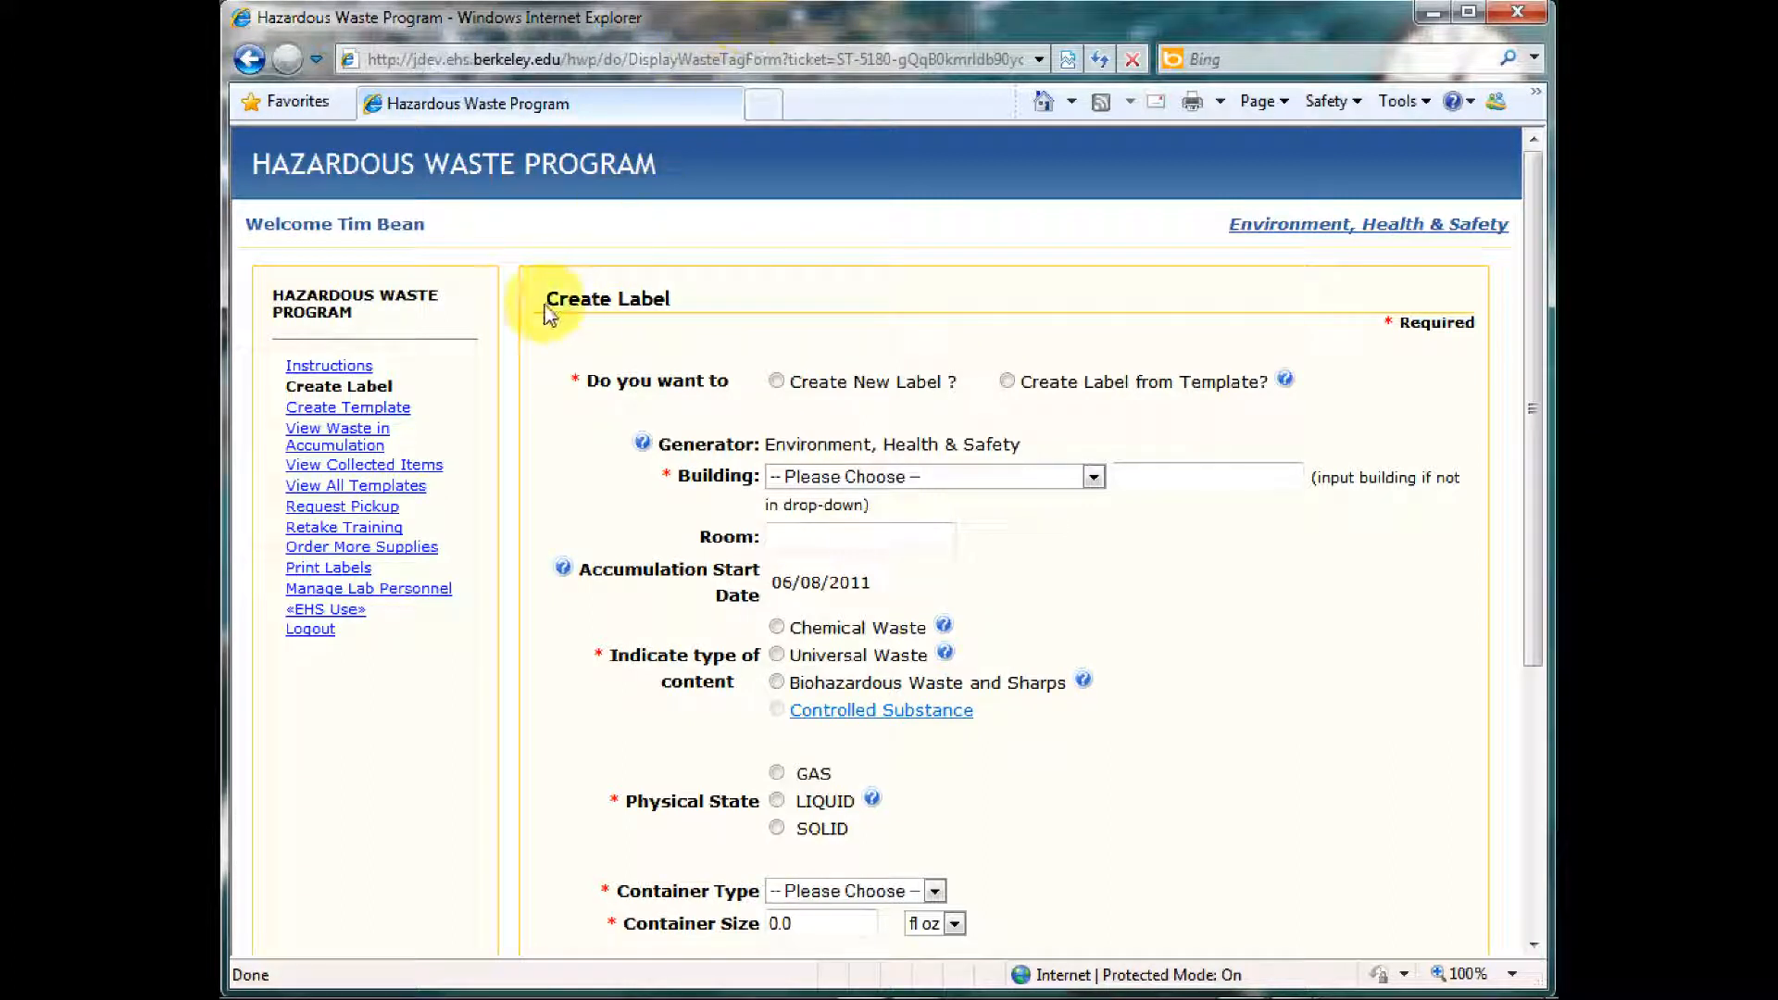
{"action": "mouse_move", "coordinate": [690, 304]}
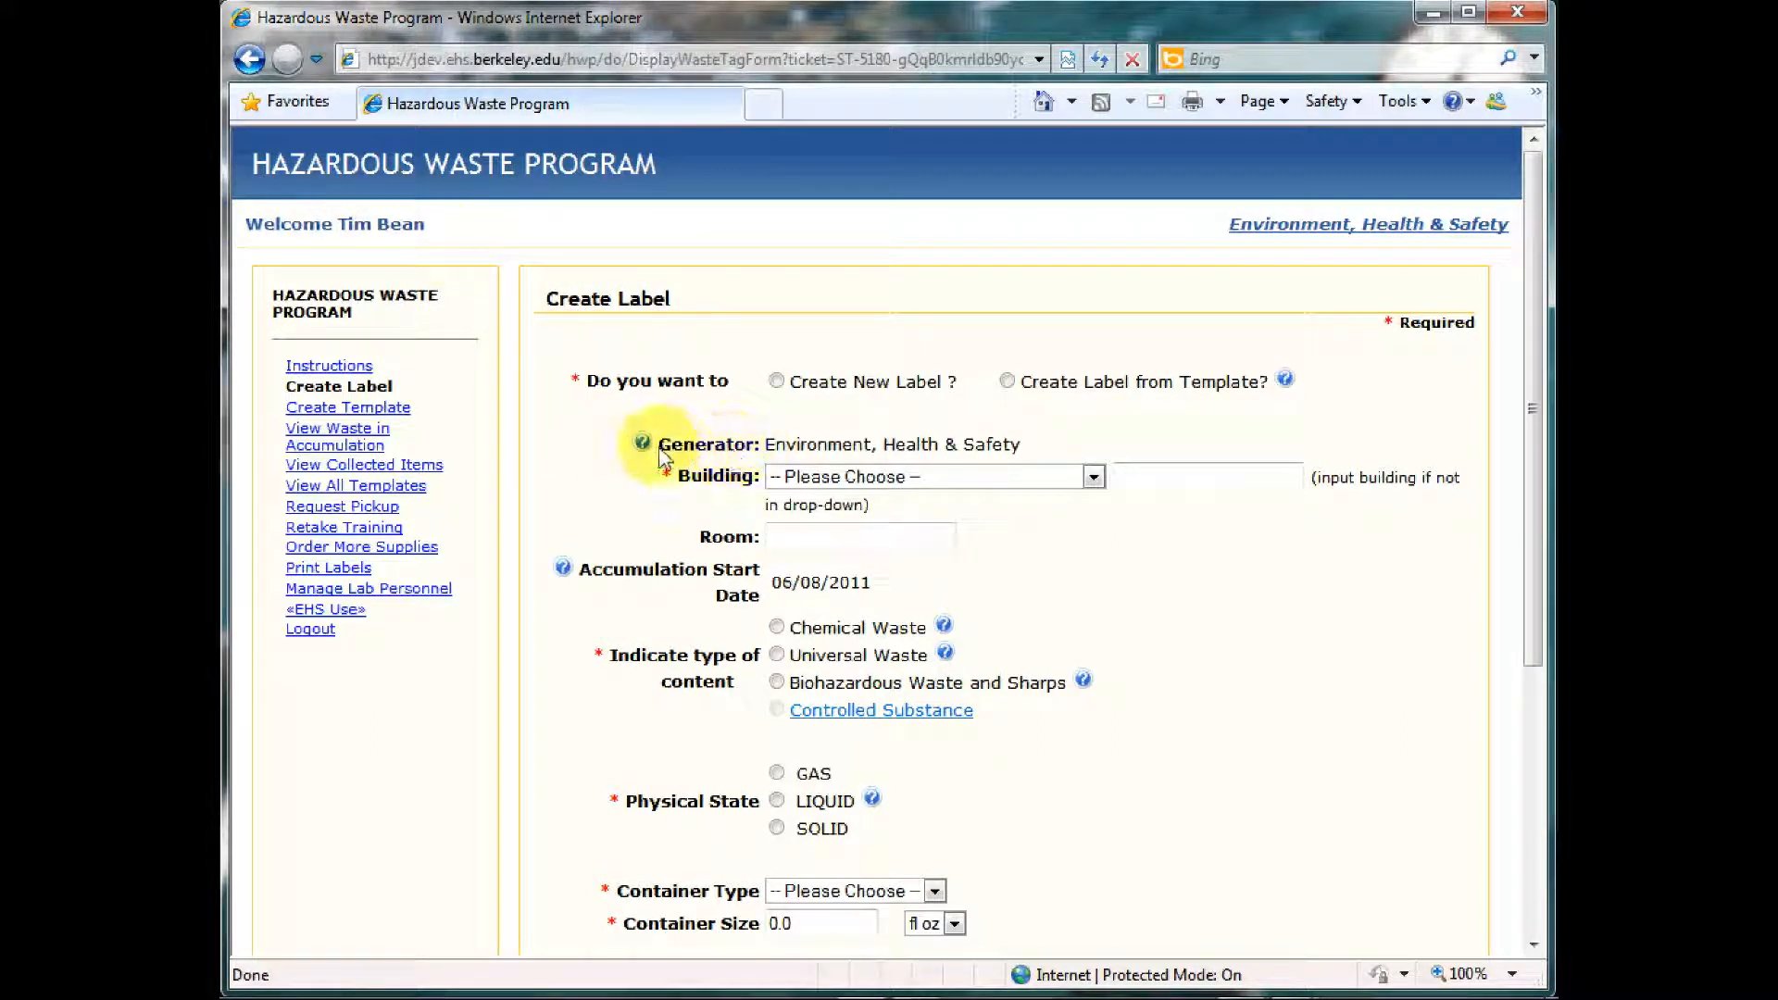
Step: Start a brand-new label with building University Hall and room 383
{"action": "left_click", "coordinate": [641, 442]}
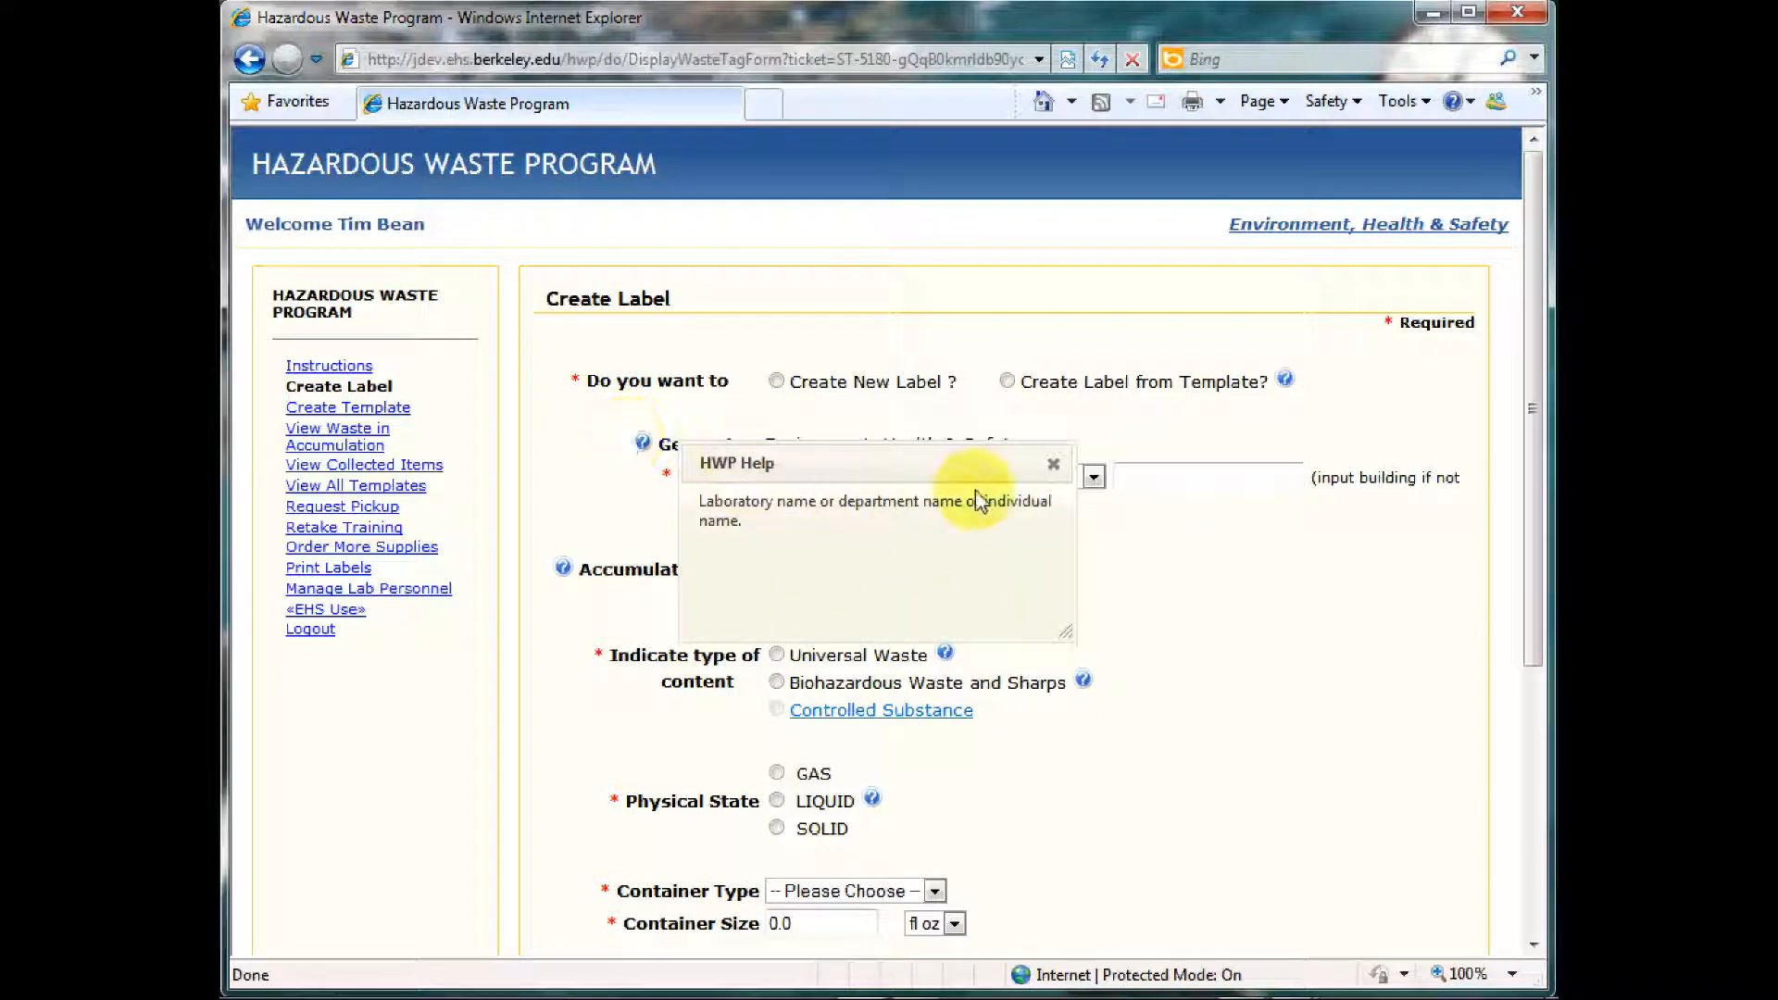
{"action": "left_click", "coordinate": [1054, 463]}
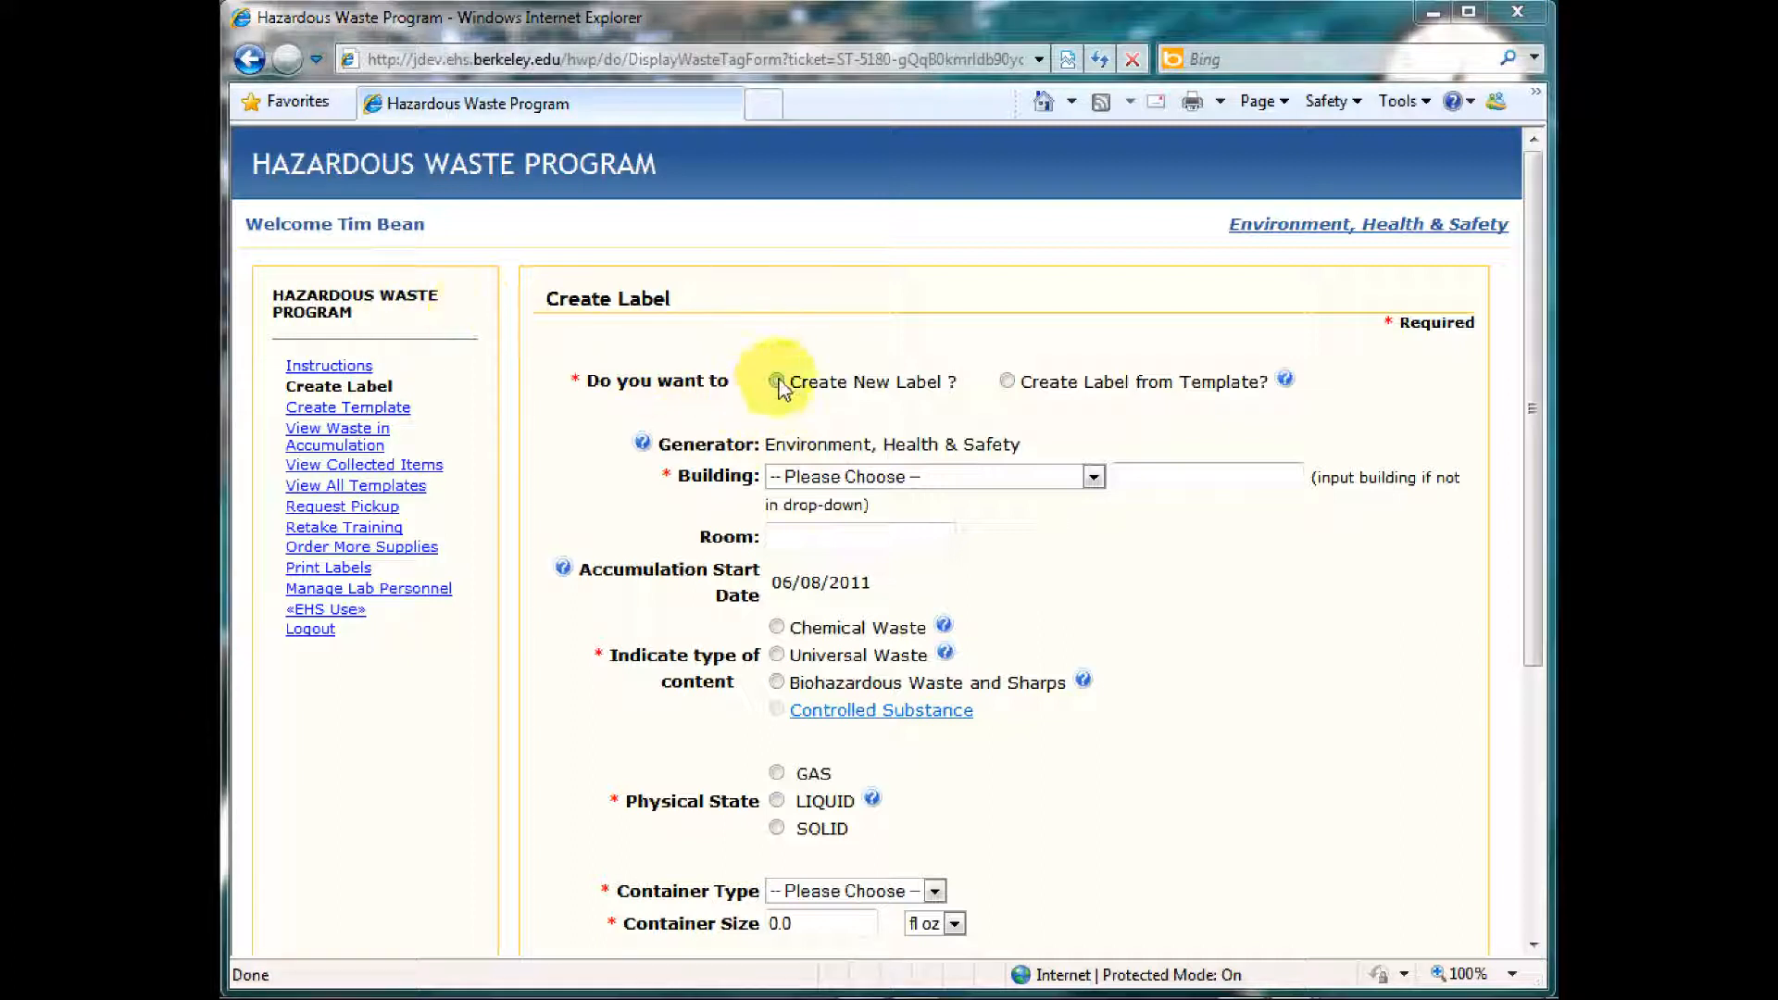
{"action": "left_click", "coordinate": [777, 381]}
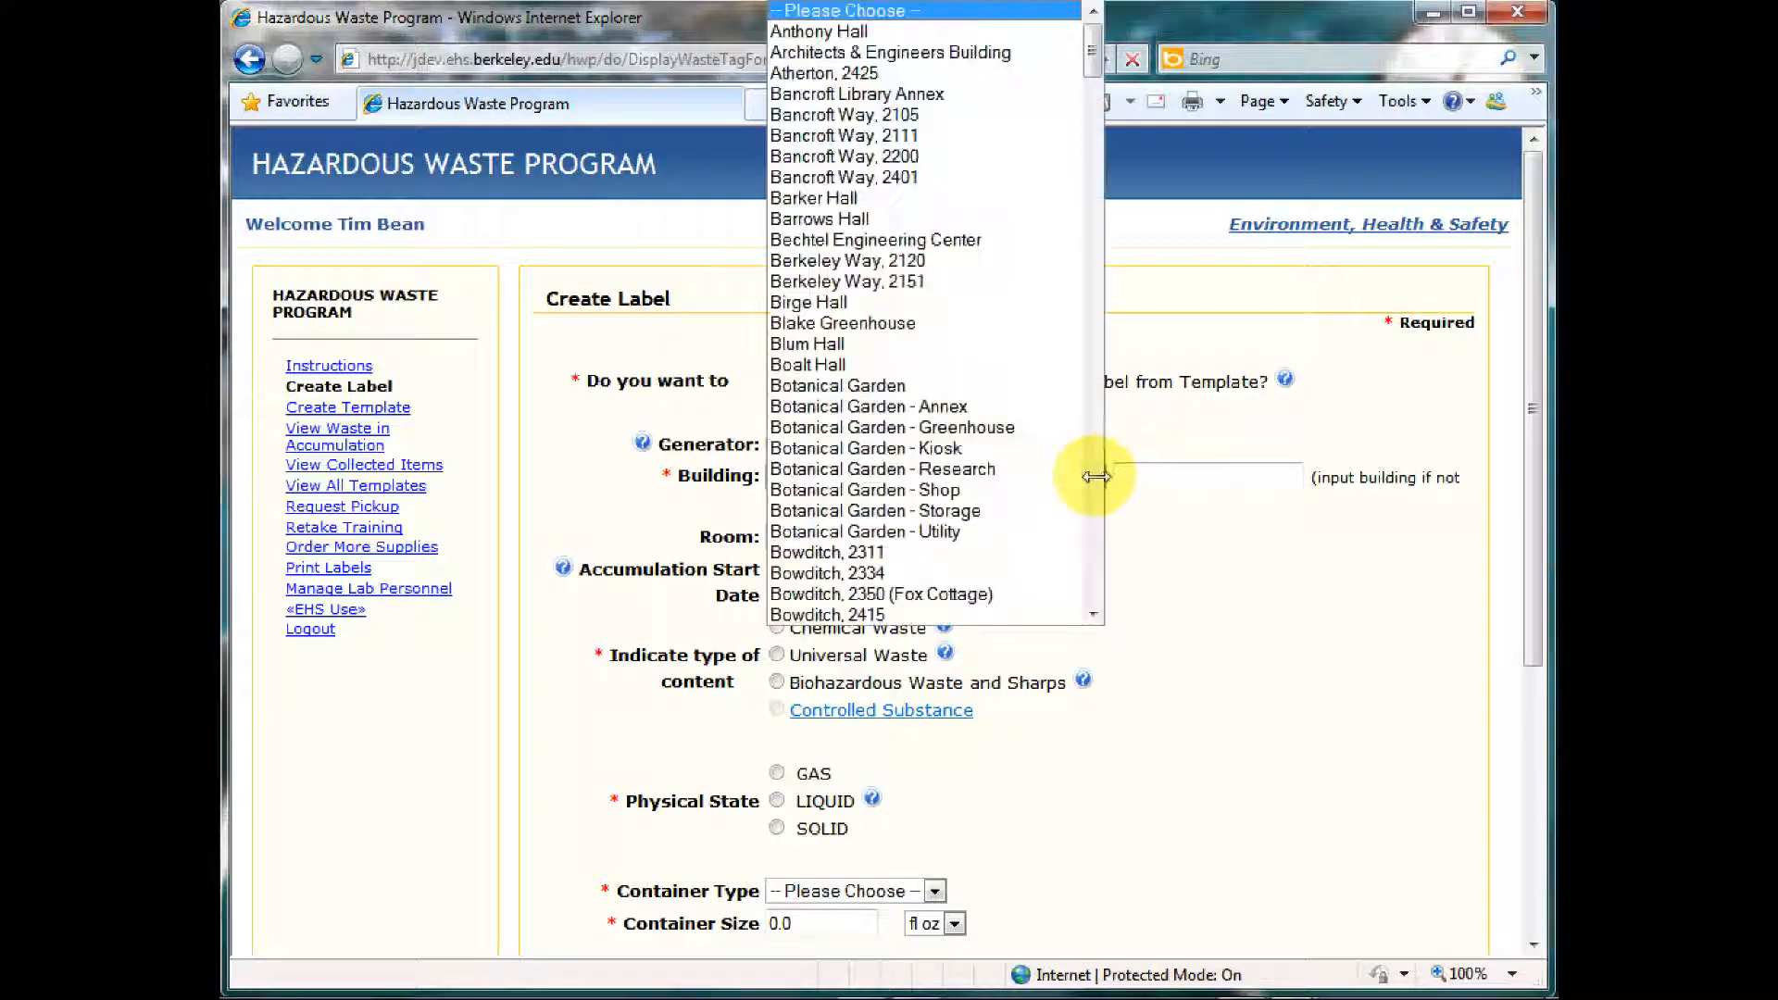
{"action": "scroll", "scroll_direction": "down", "scroll_amount": 3}
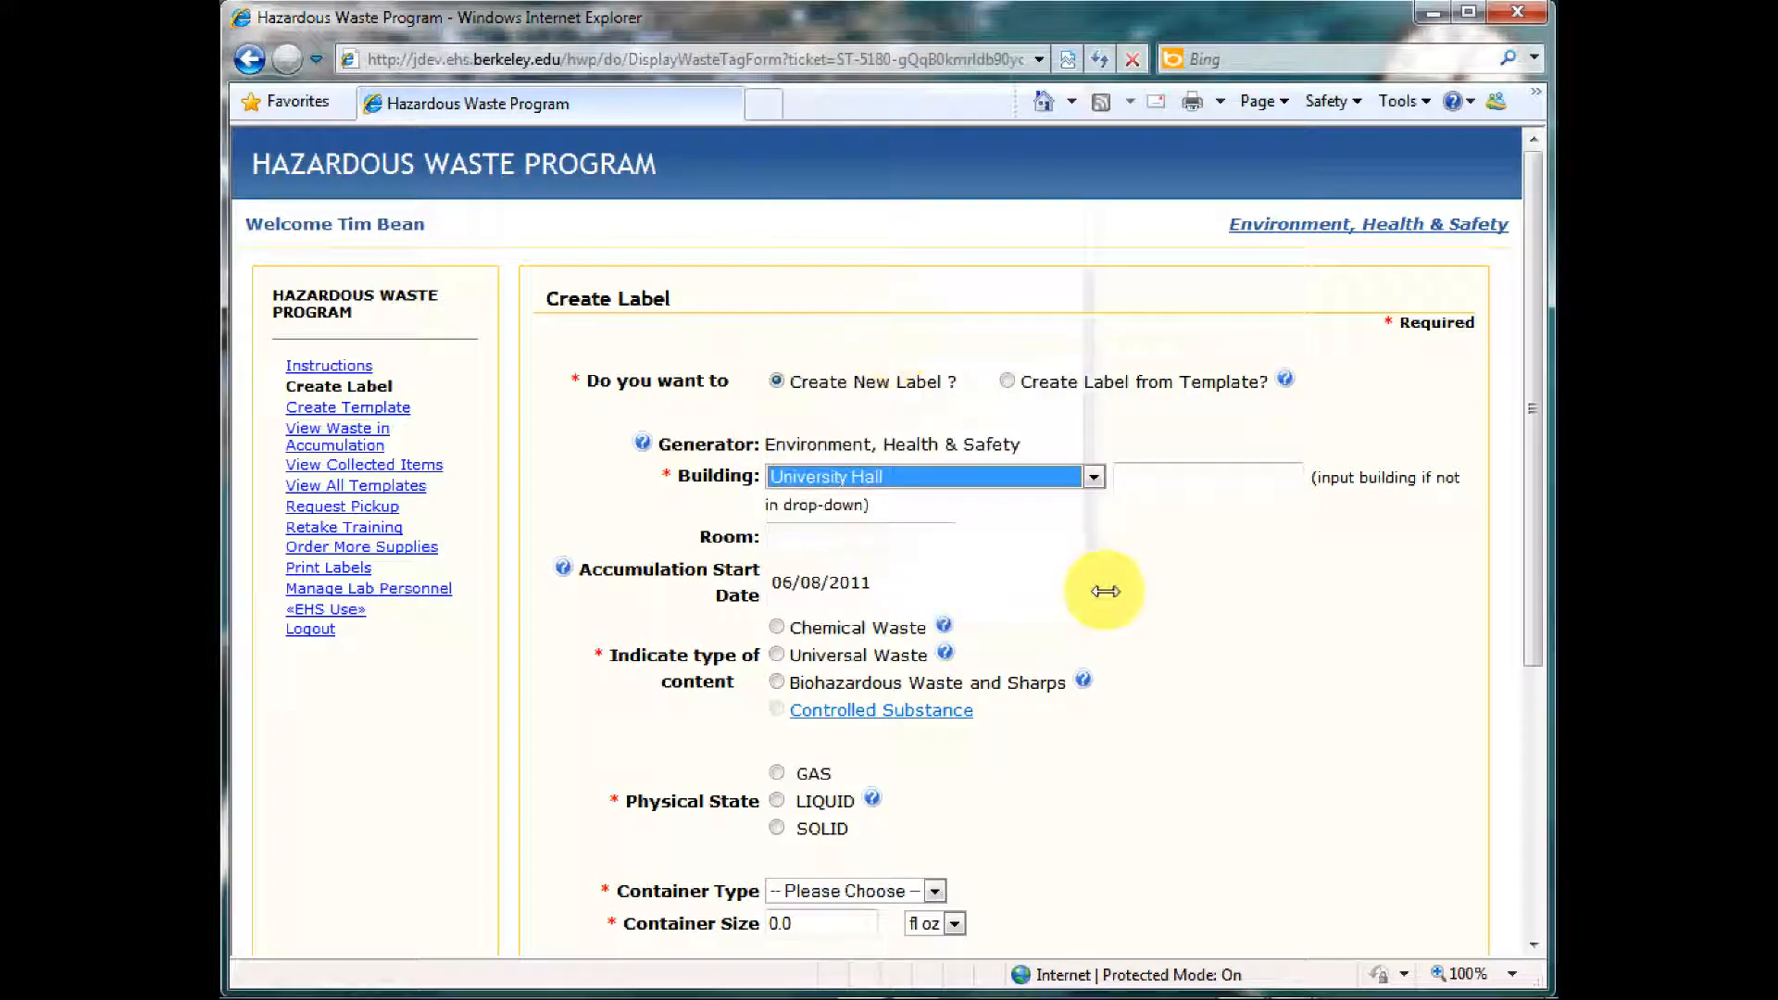
{"action": "left_click", "coordinate": [860, 537]}
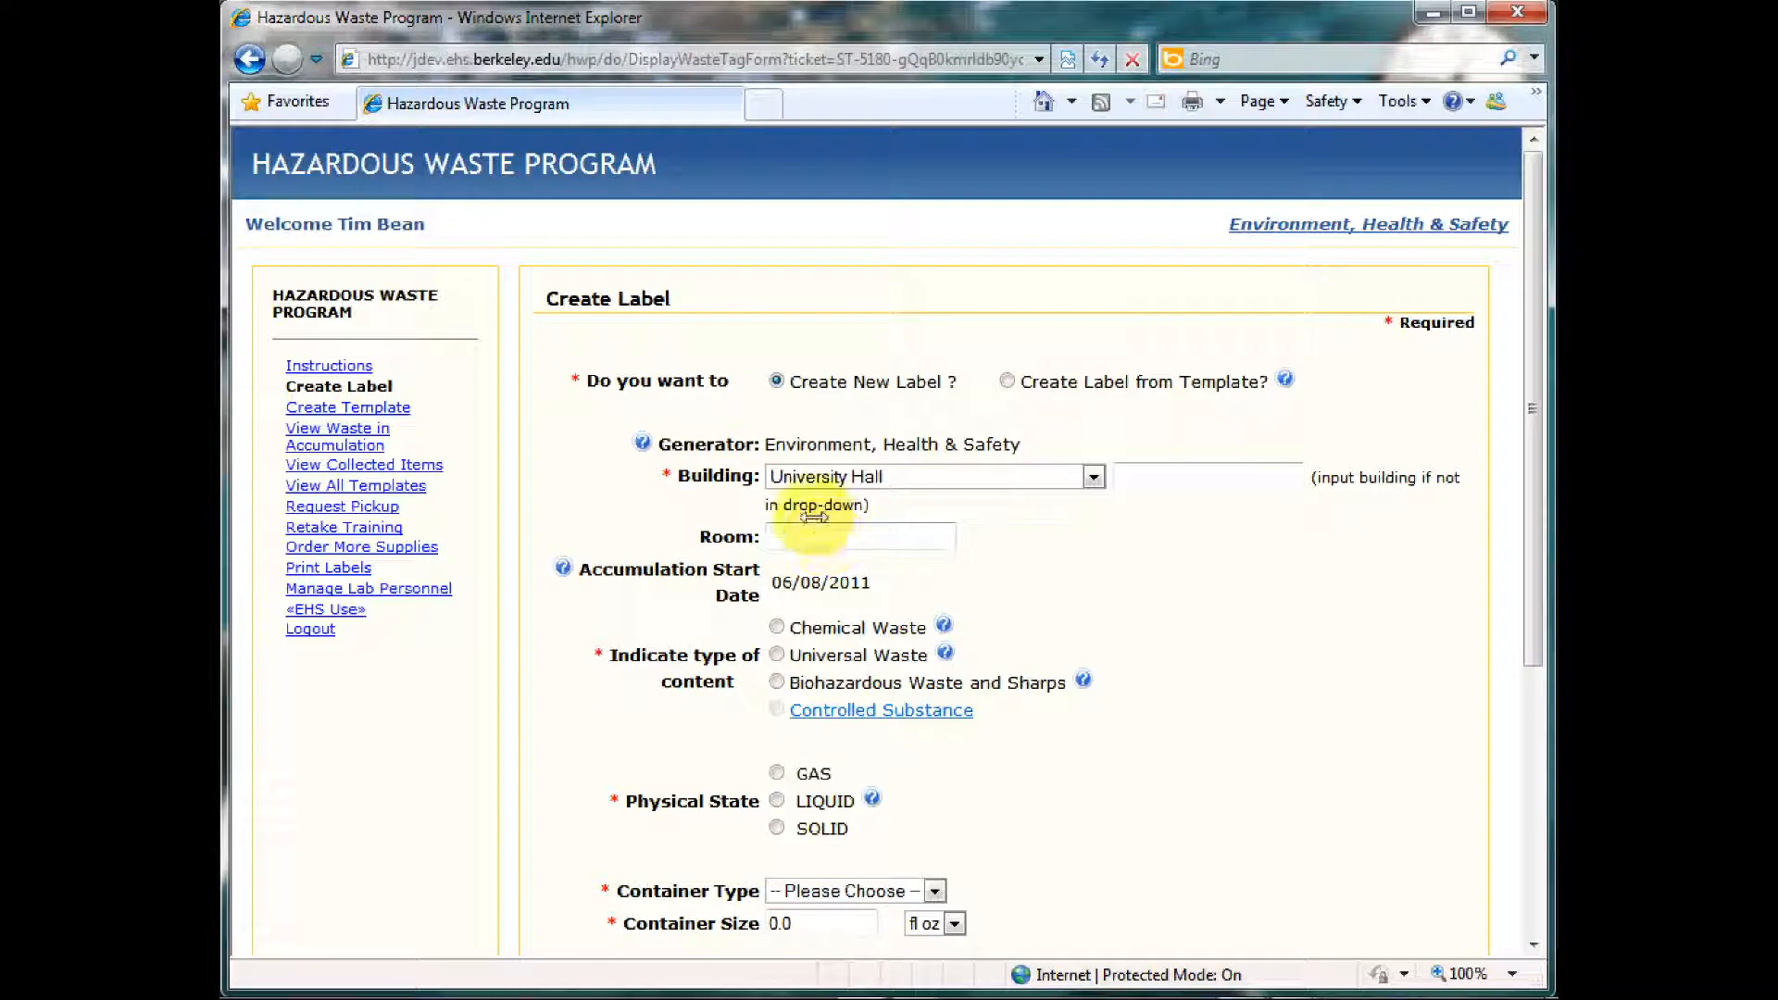
{"action": "type", "text": "383"}
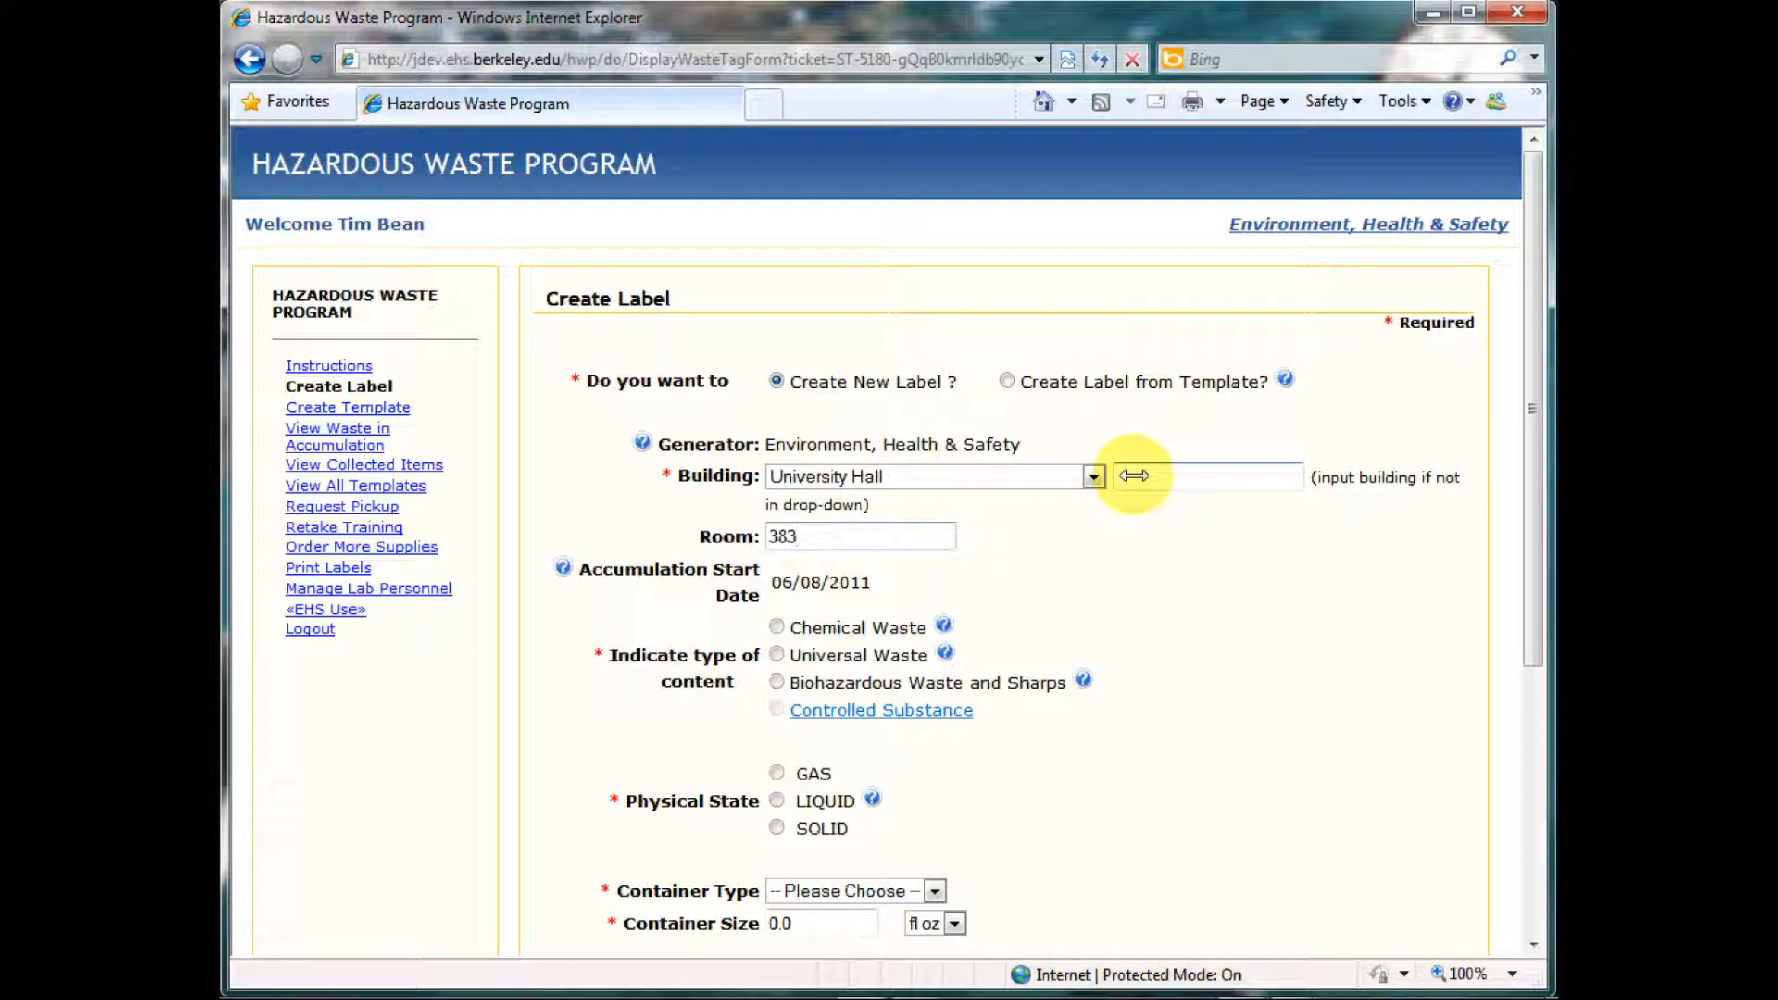
{"action": "left_click", "coordinate": [857, 537]}
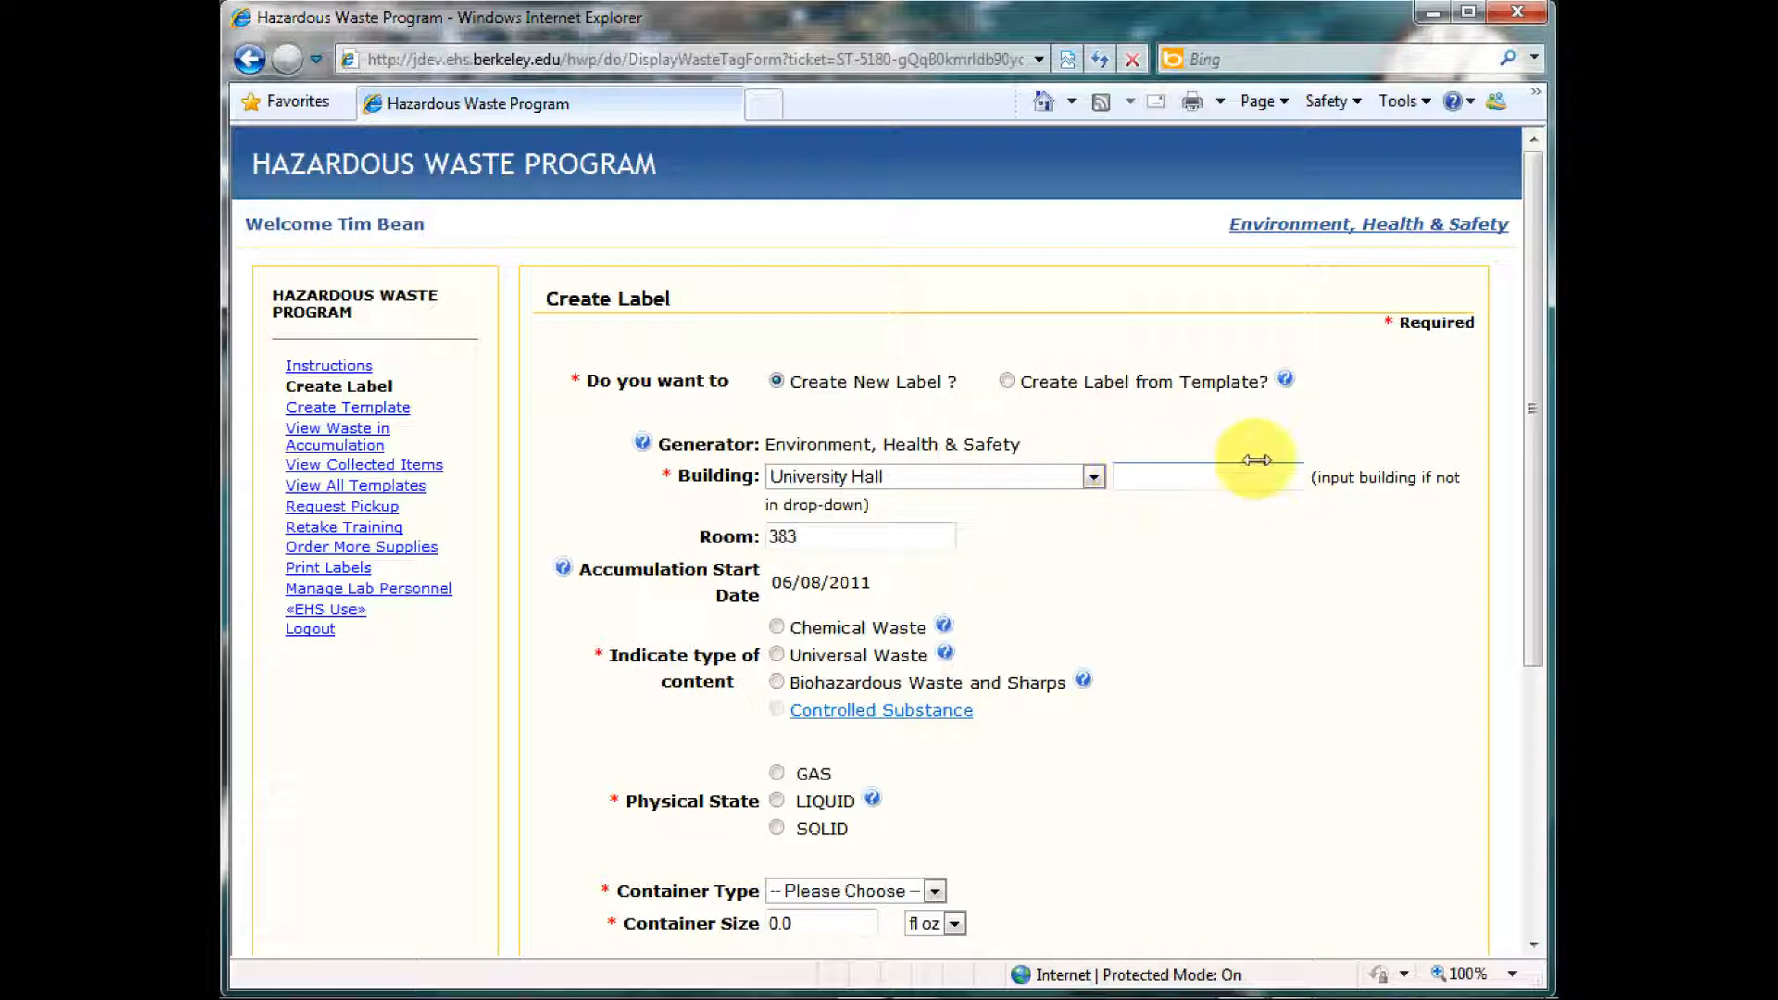
{"action": "mouse_move", "coordinate": [556, 565]}
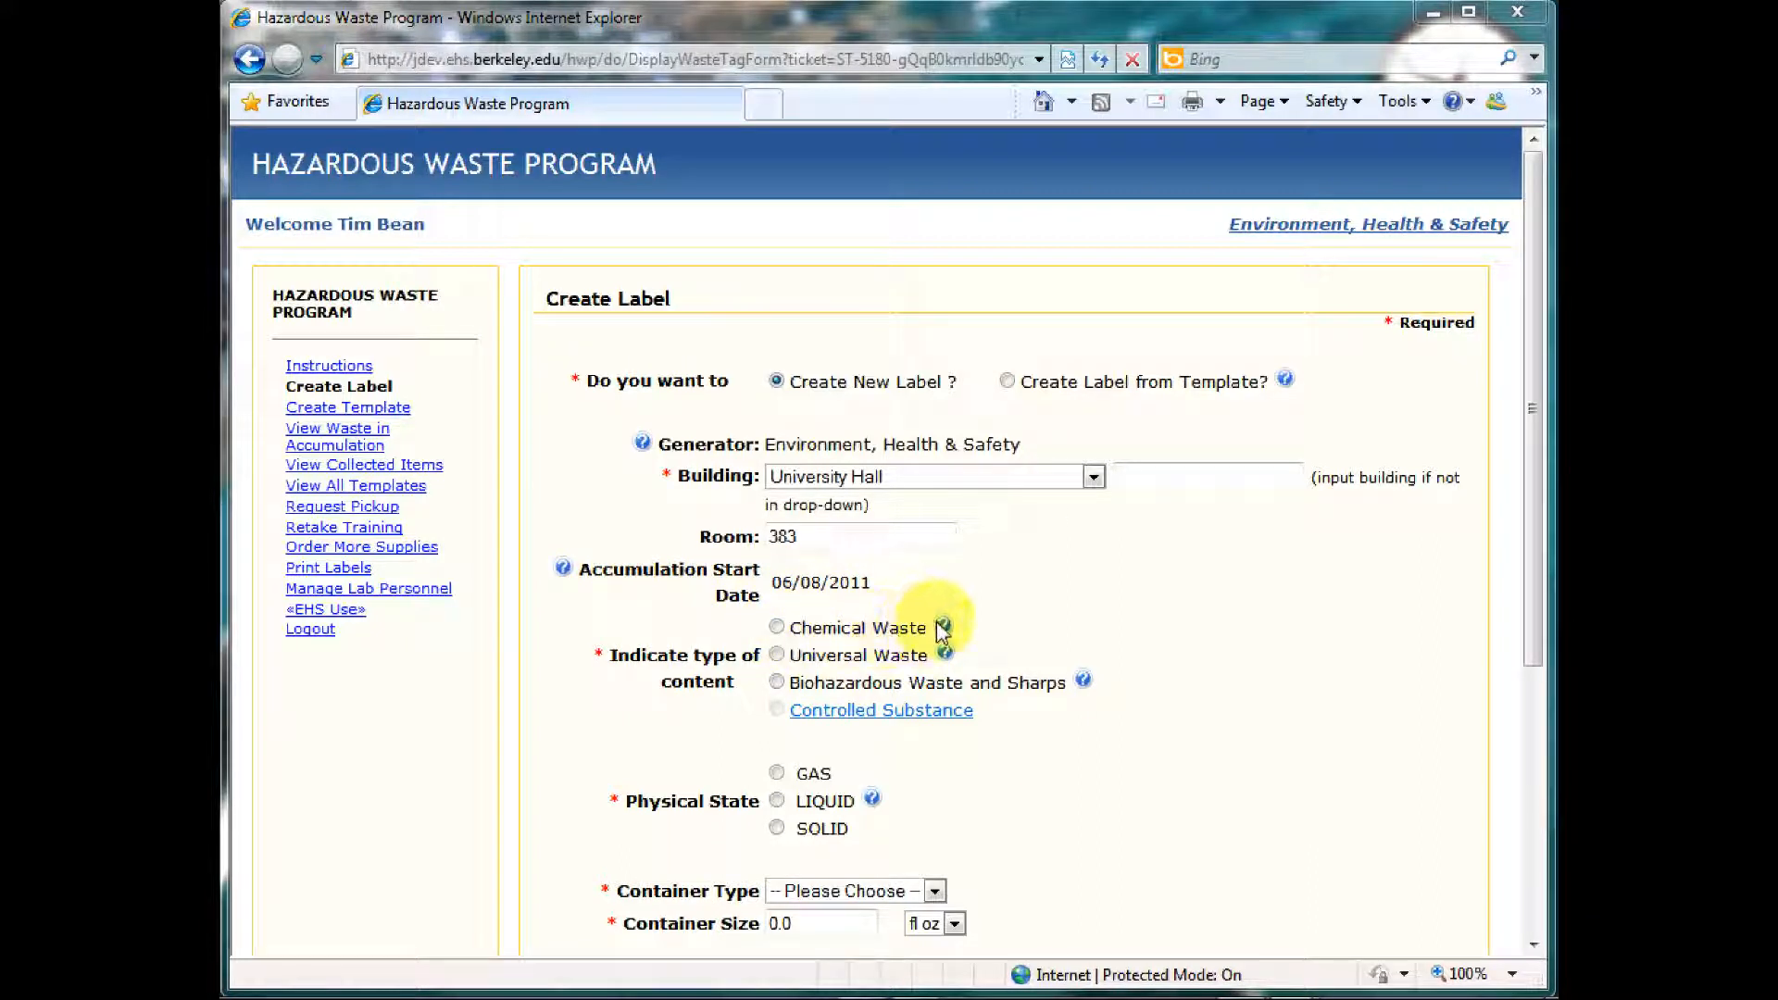
Step: Mark the waste as Chemical Waste with a LIQUID physical state
{"action": "left_click", "coordinate": [943, 628]}
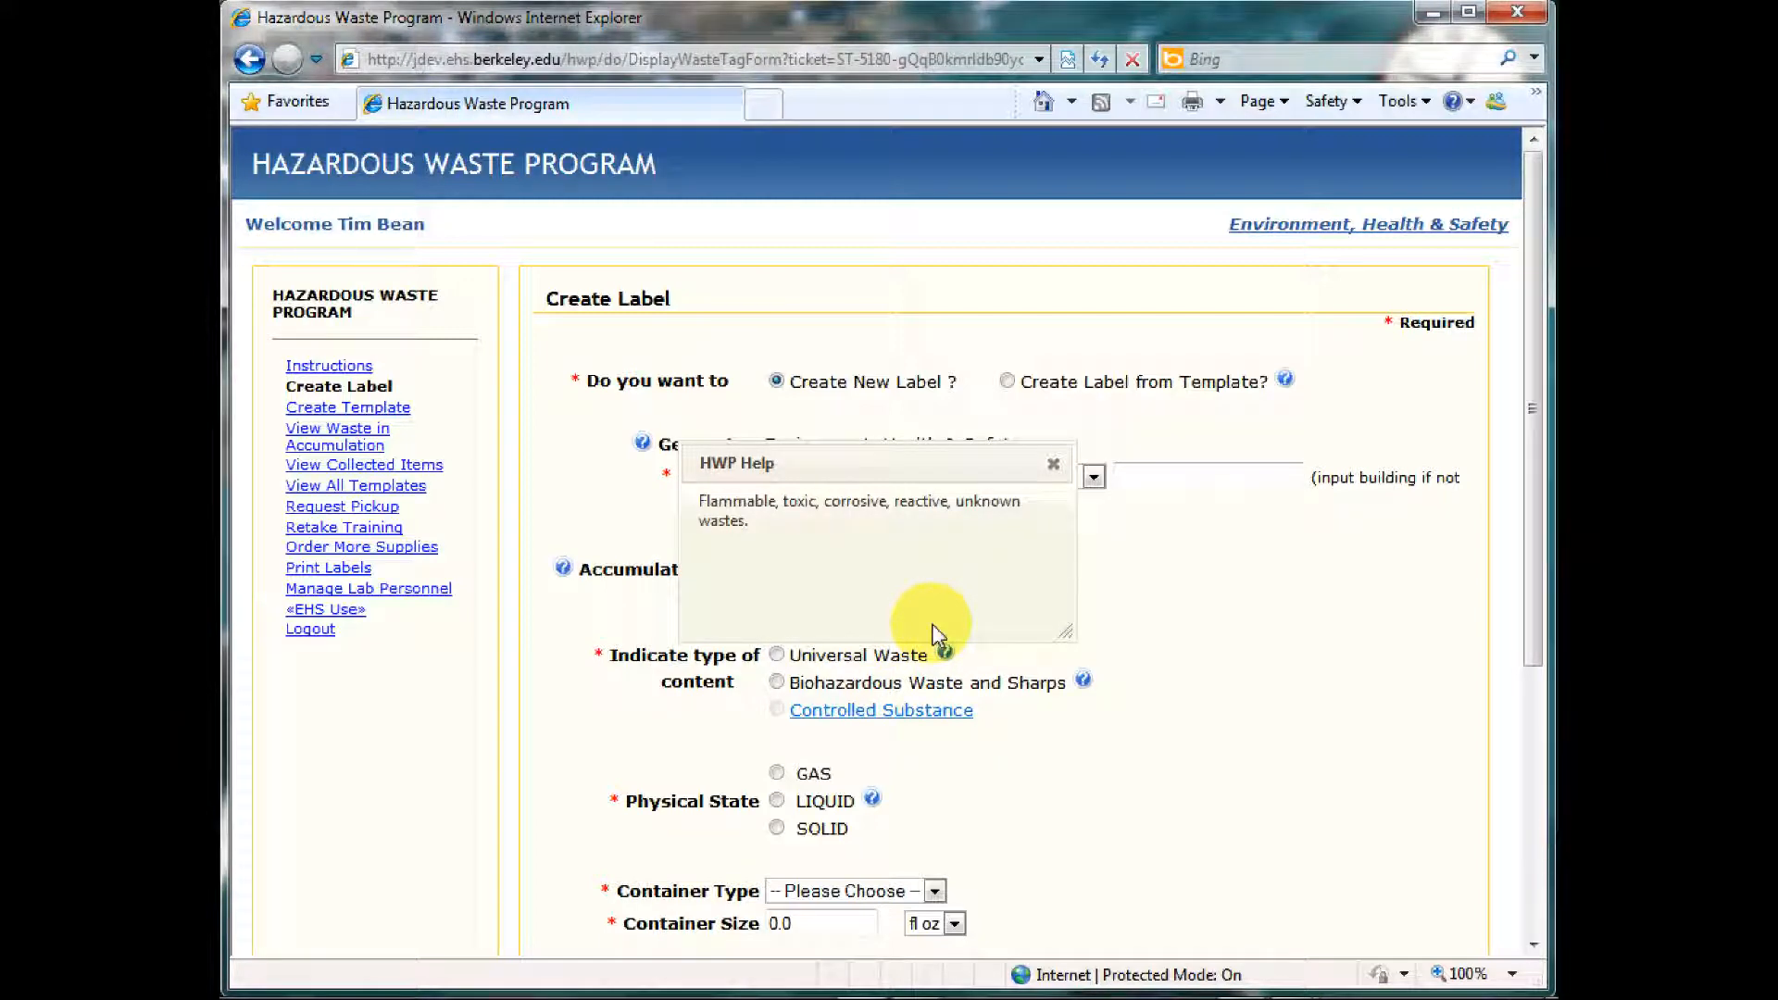
{"action": "mouse_move", "coordinate": [993, 552]}
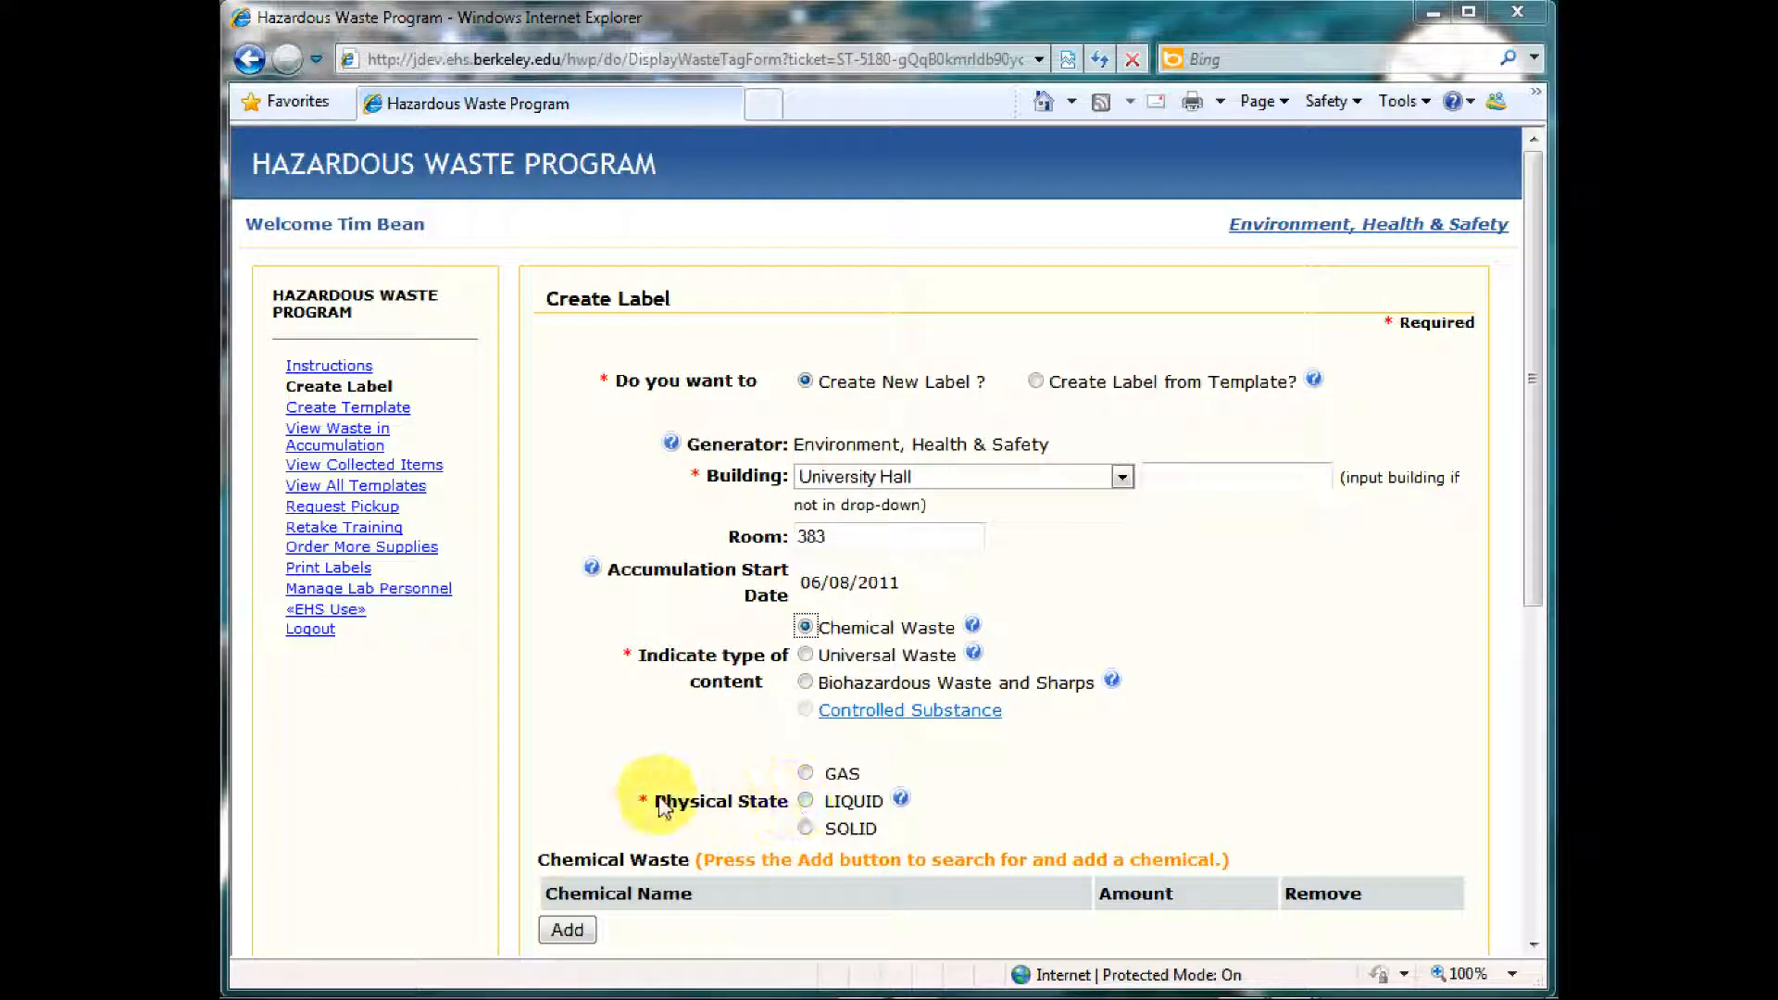
{"action": "mouse_move", "coordinate": [745, 744]}
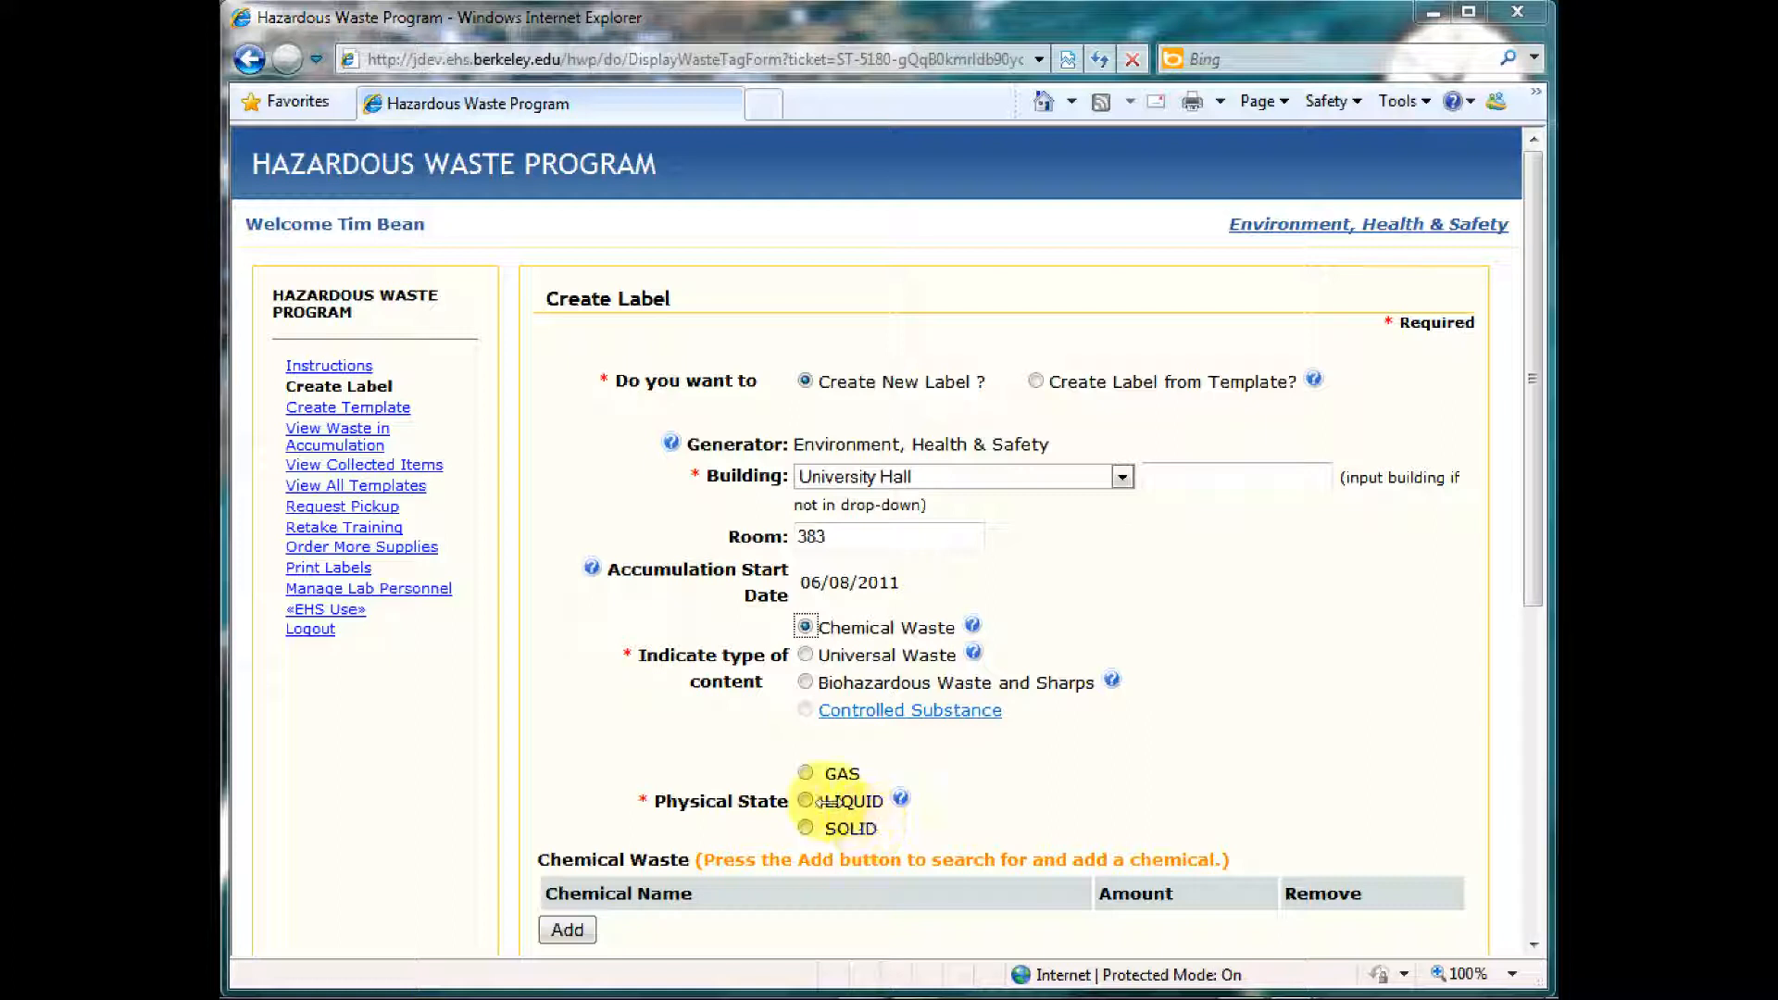
{"action": "left_click", "coordinate": [806, 801]}
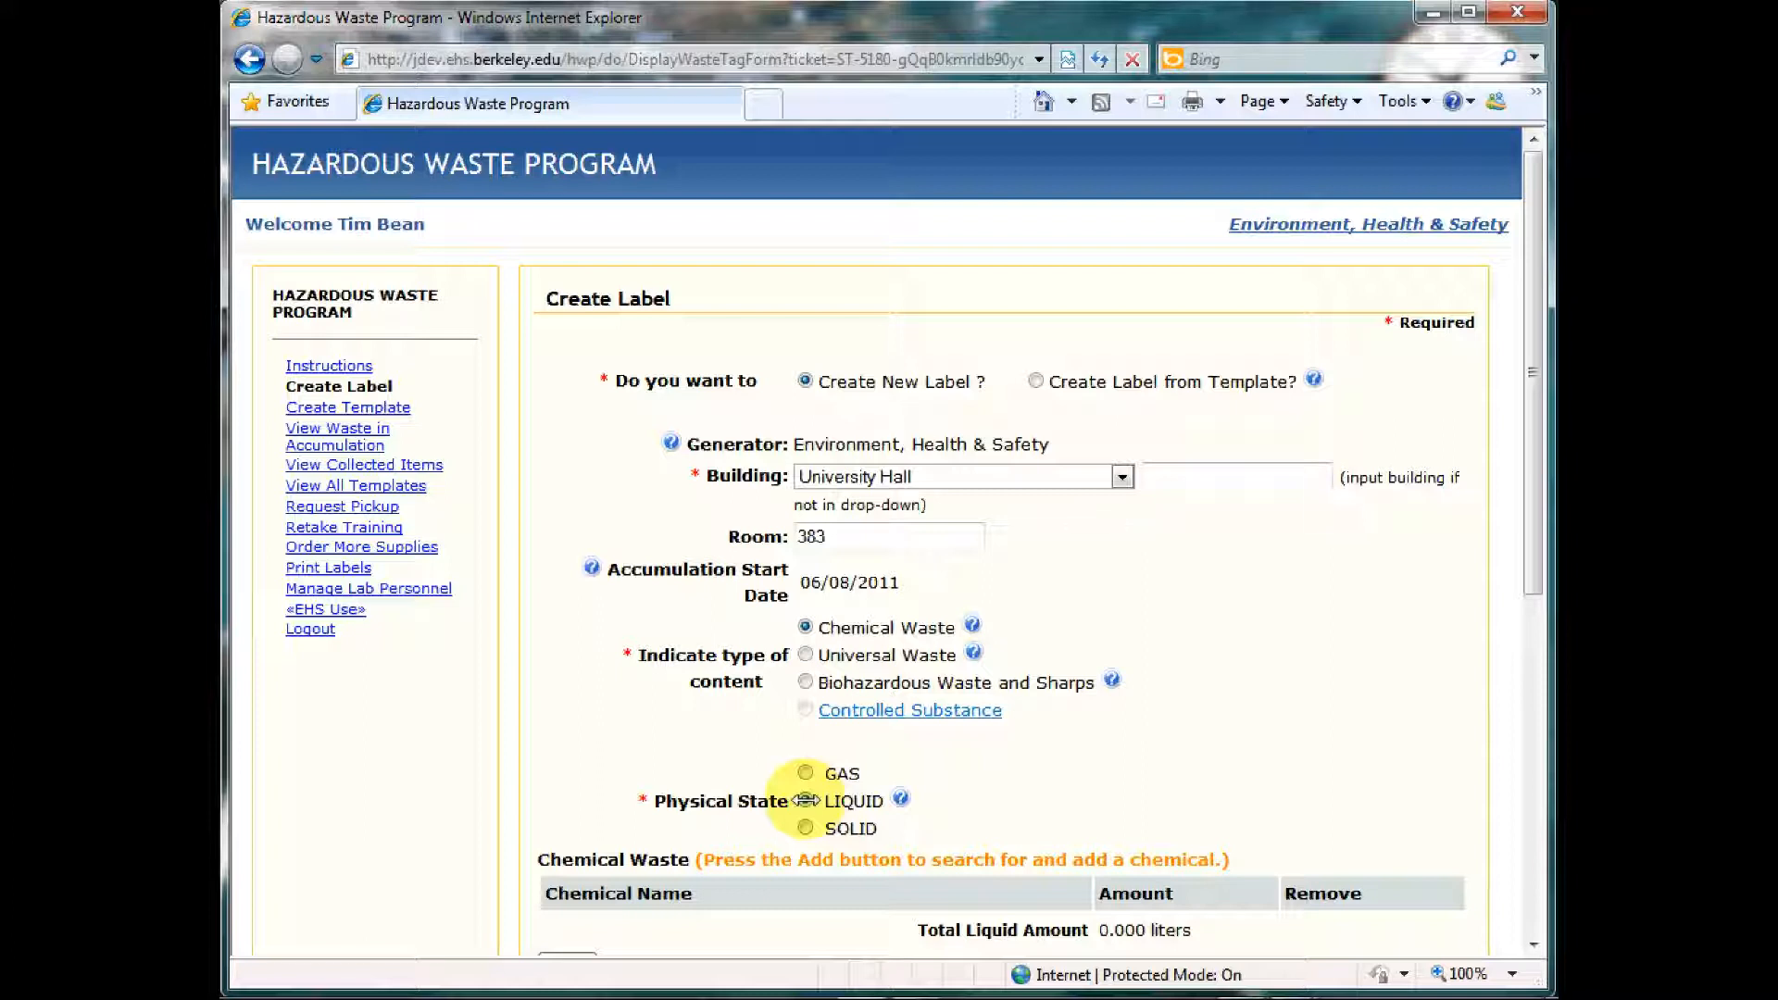
{"action": "left_click", "coordinate": [806, 801]}
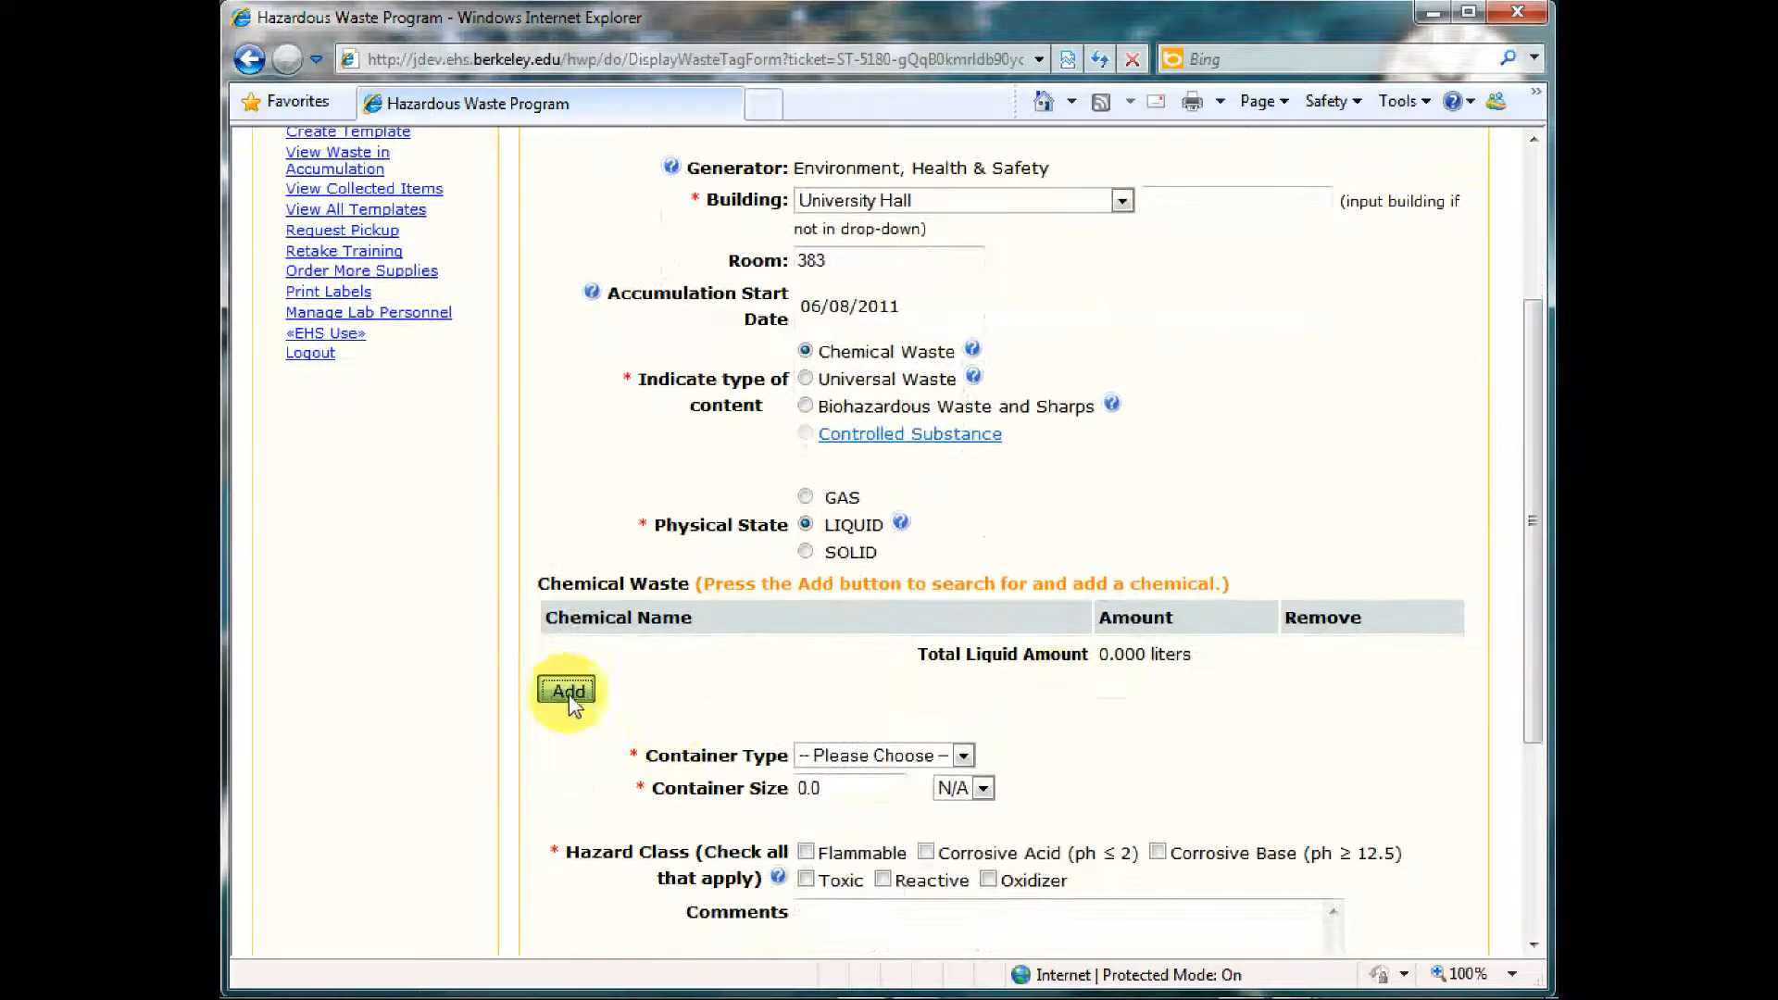
Step: Search for isopropanol and add Isopropanol (Liquid) to the chemical list
{"action": "left_click", "coordinate": [567, 691]}
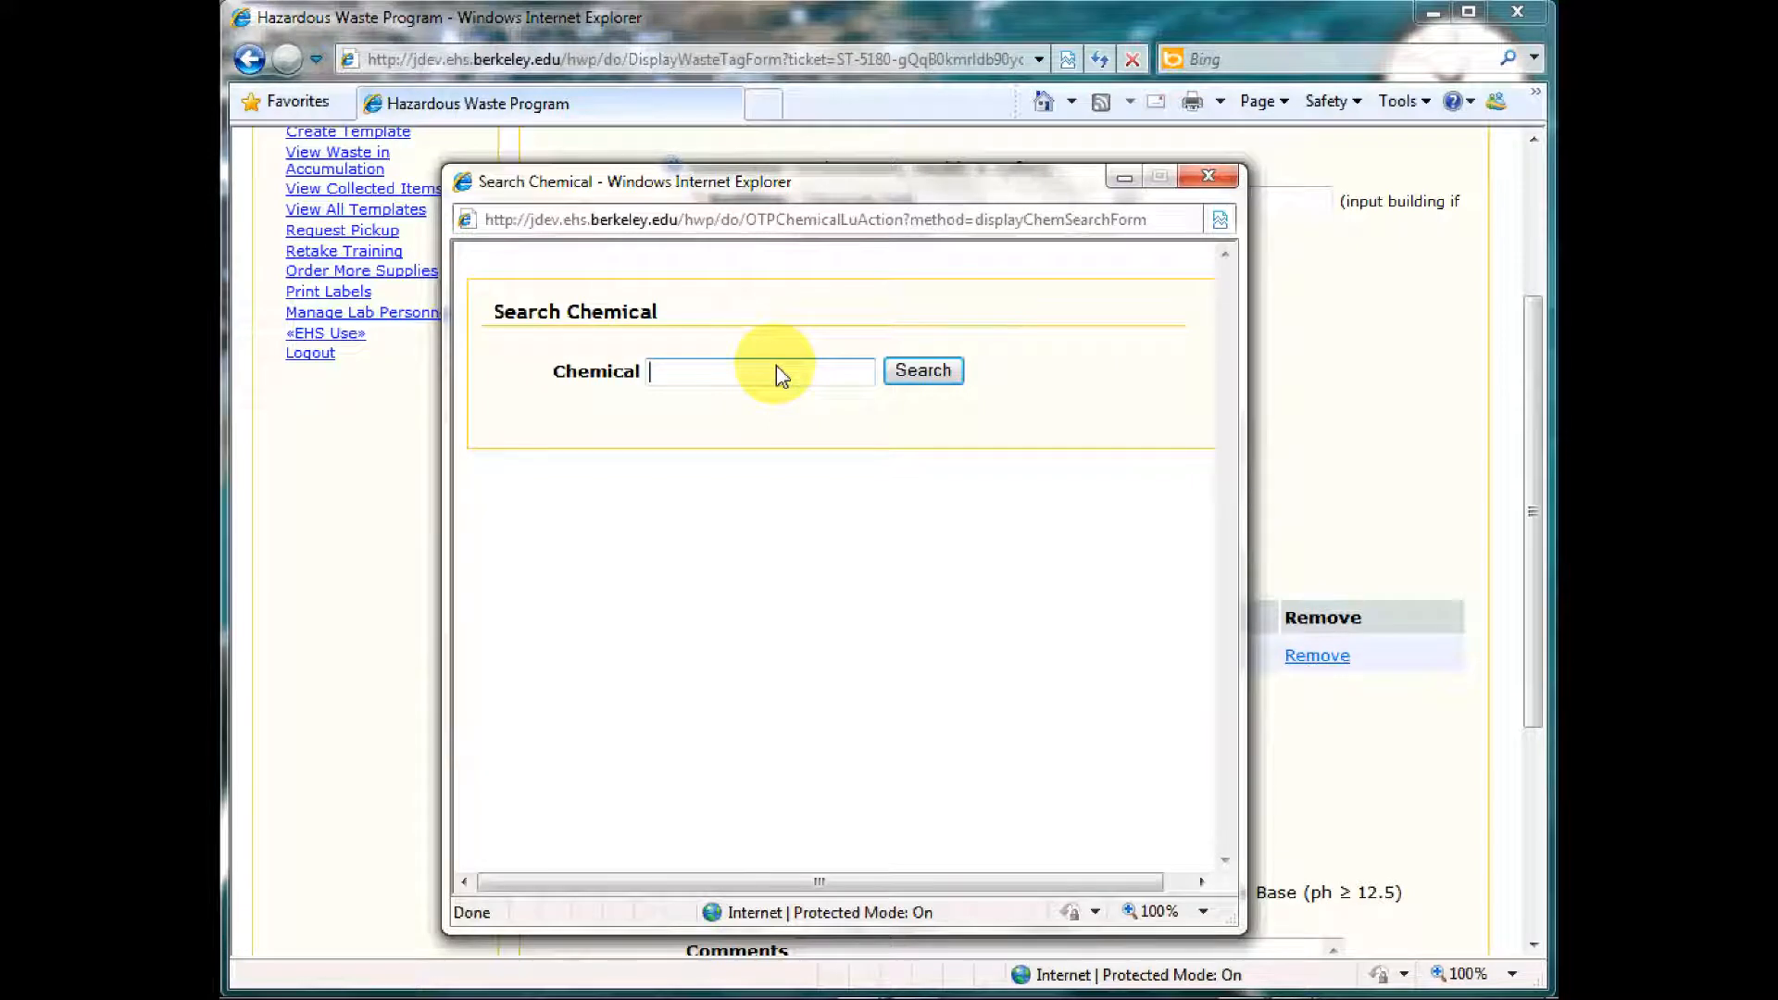
{"action": "type", "text": "iso"}
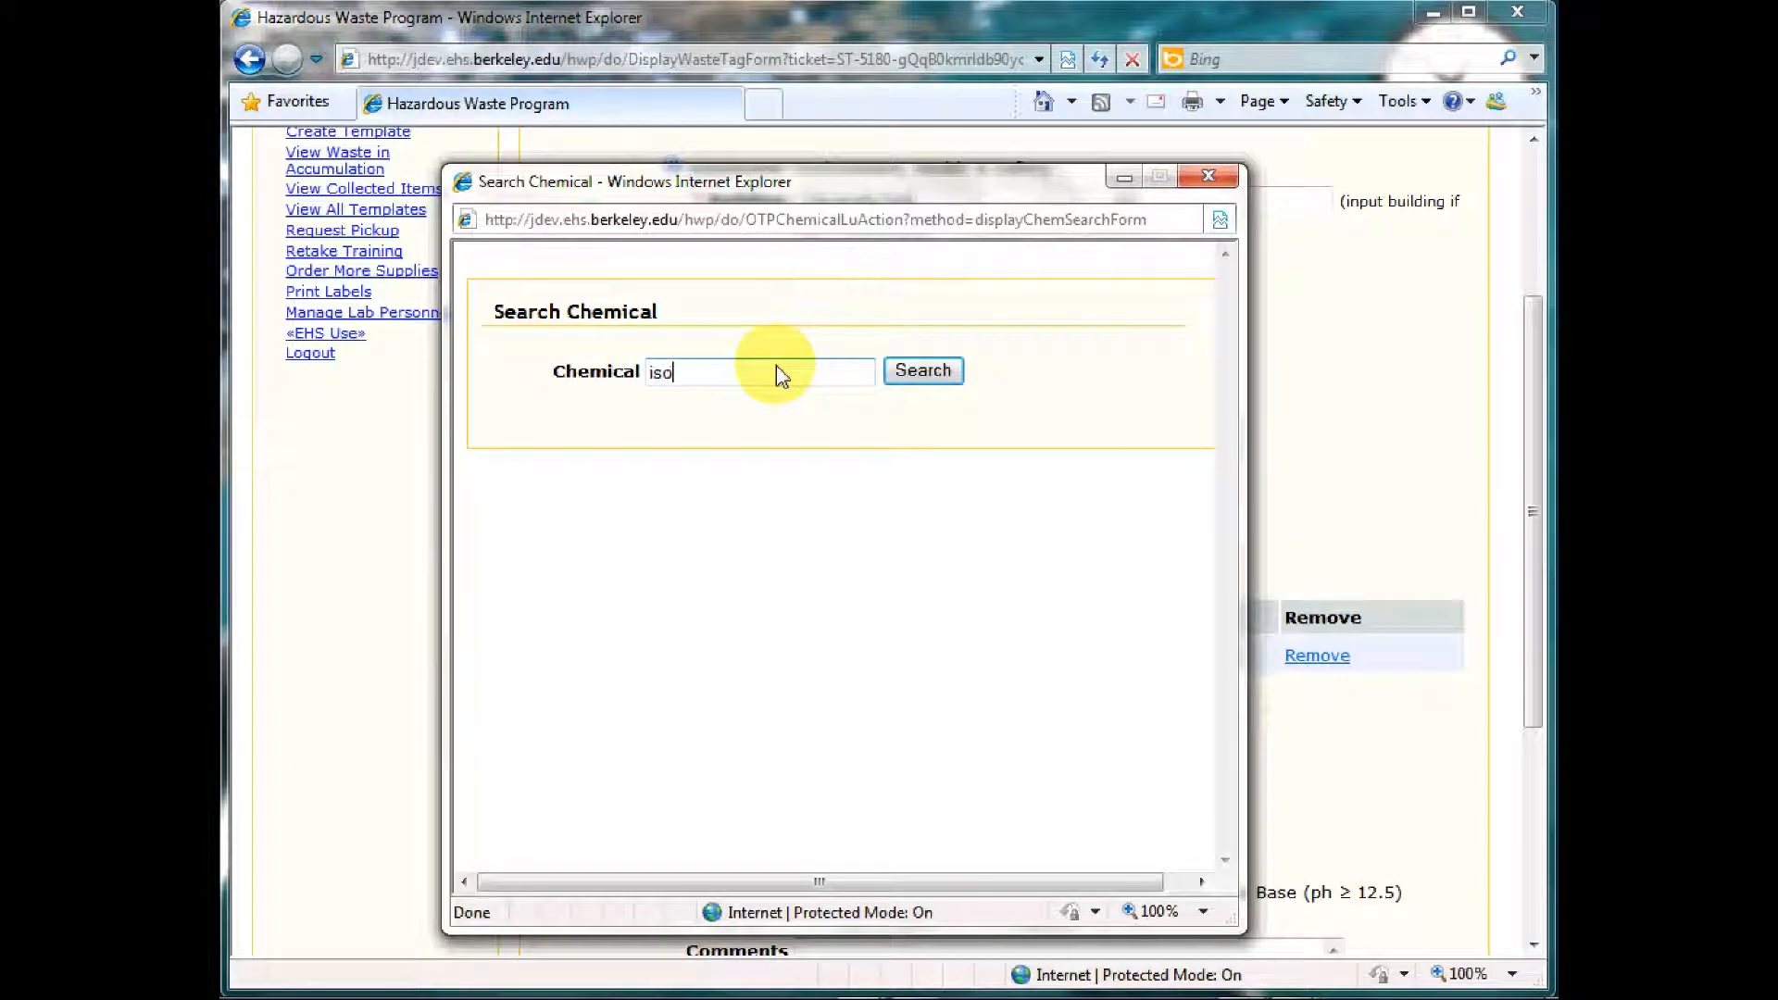
{"action": "type", "text": "propanol"}
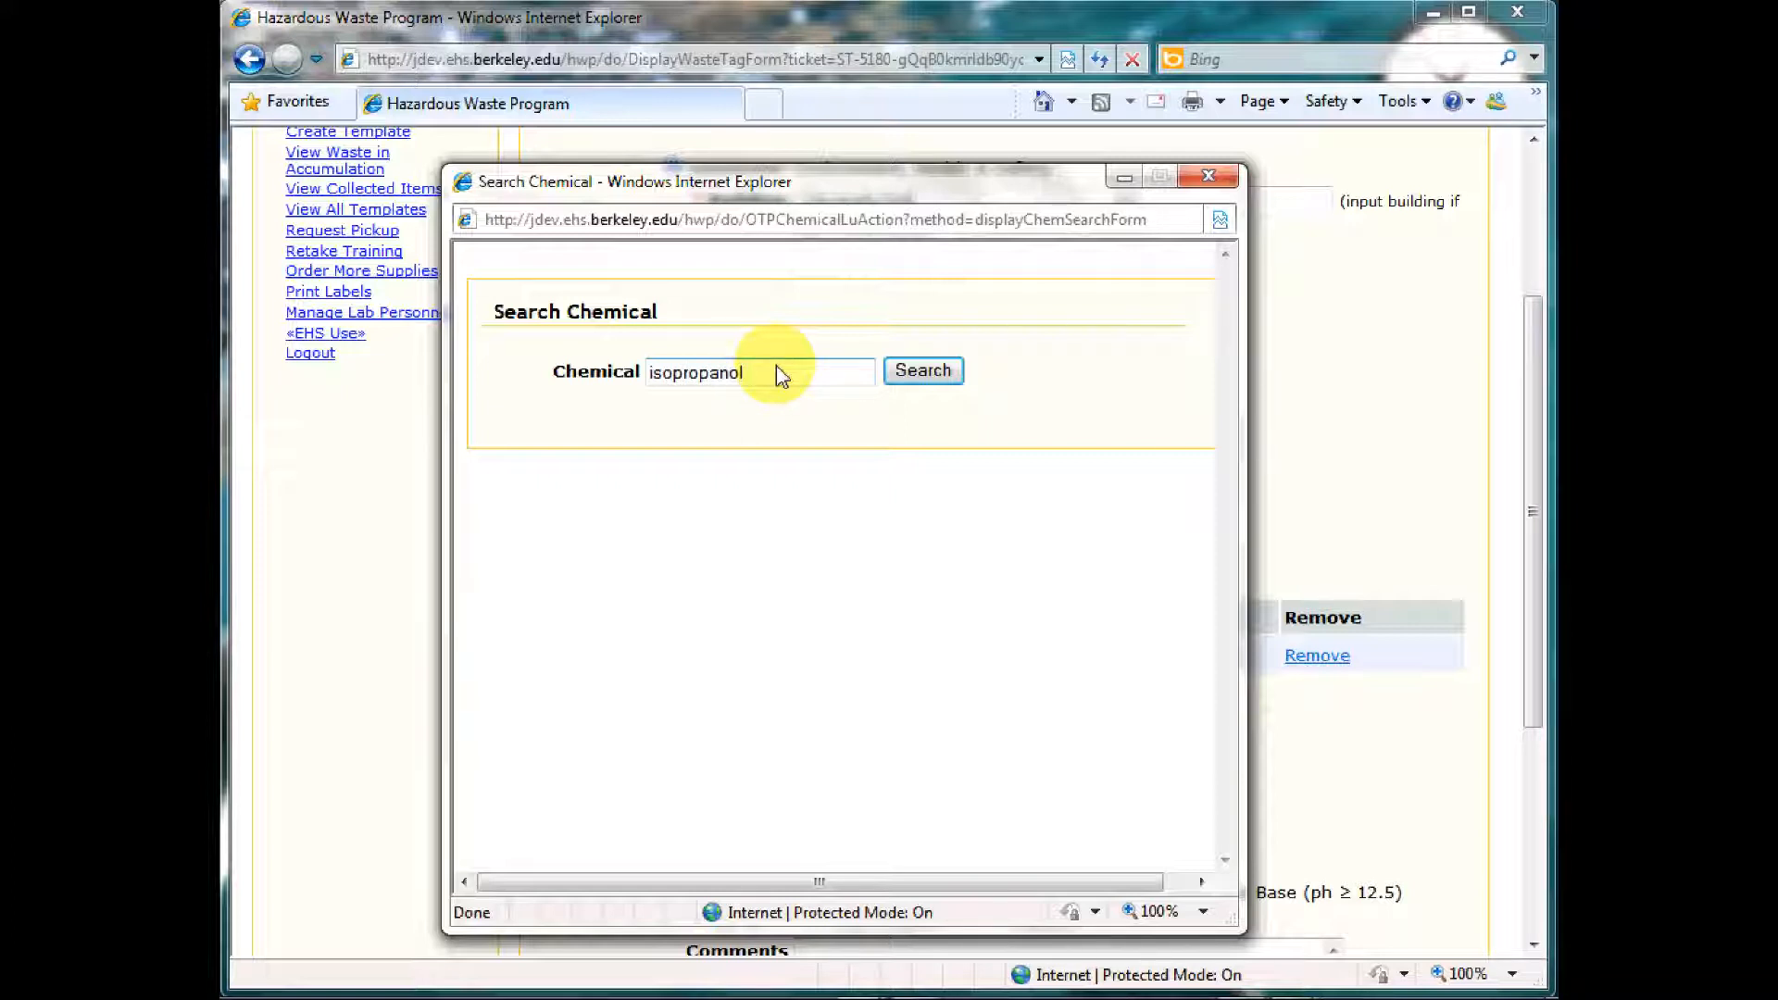
{"action": "left_click", "coordinate": [923, 371]}
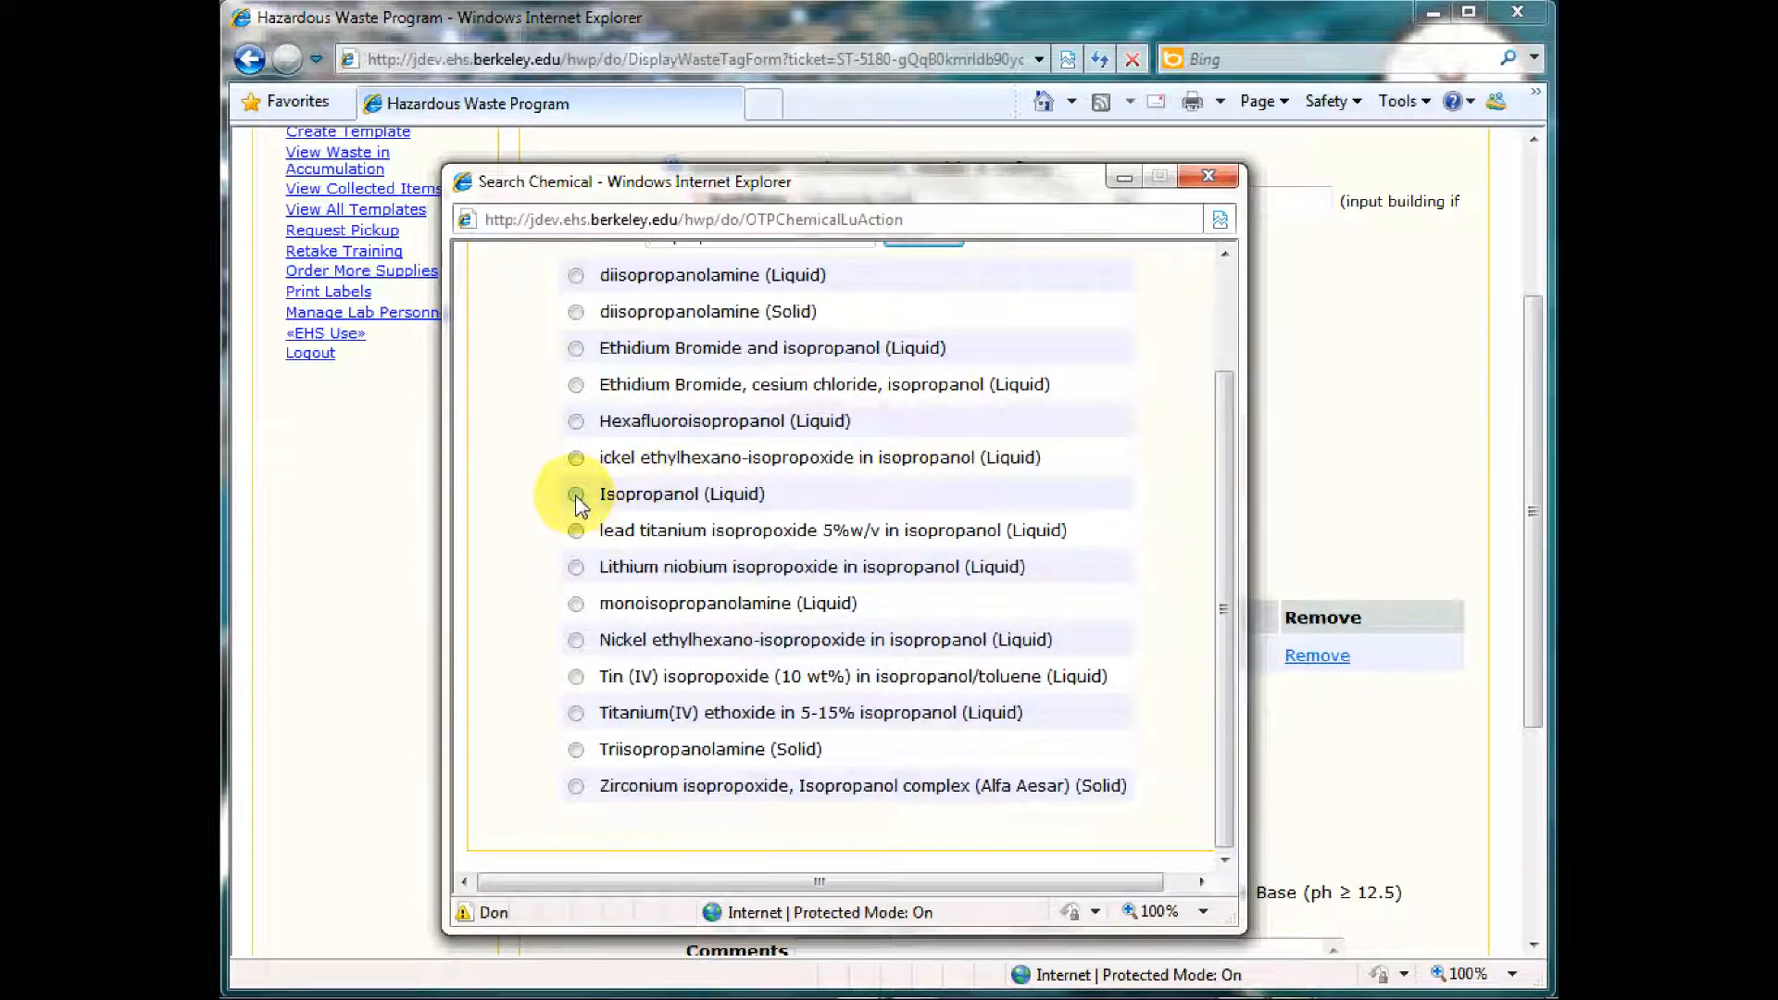
{"action": "left_click", "coordinate": [576, 492]}
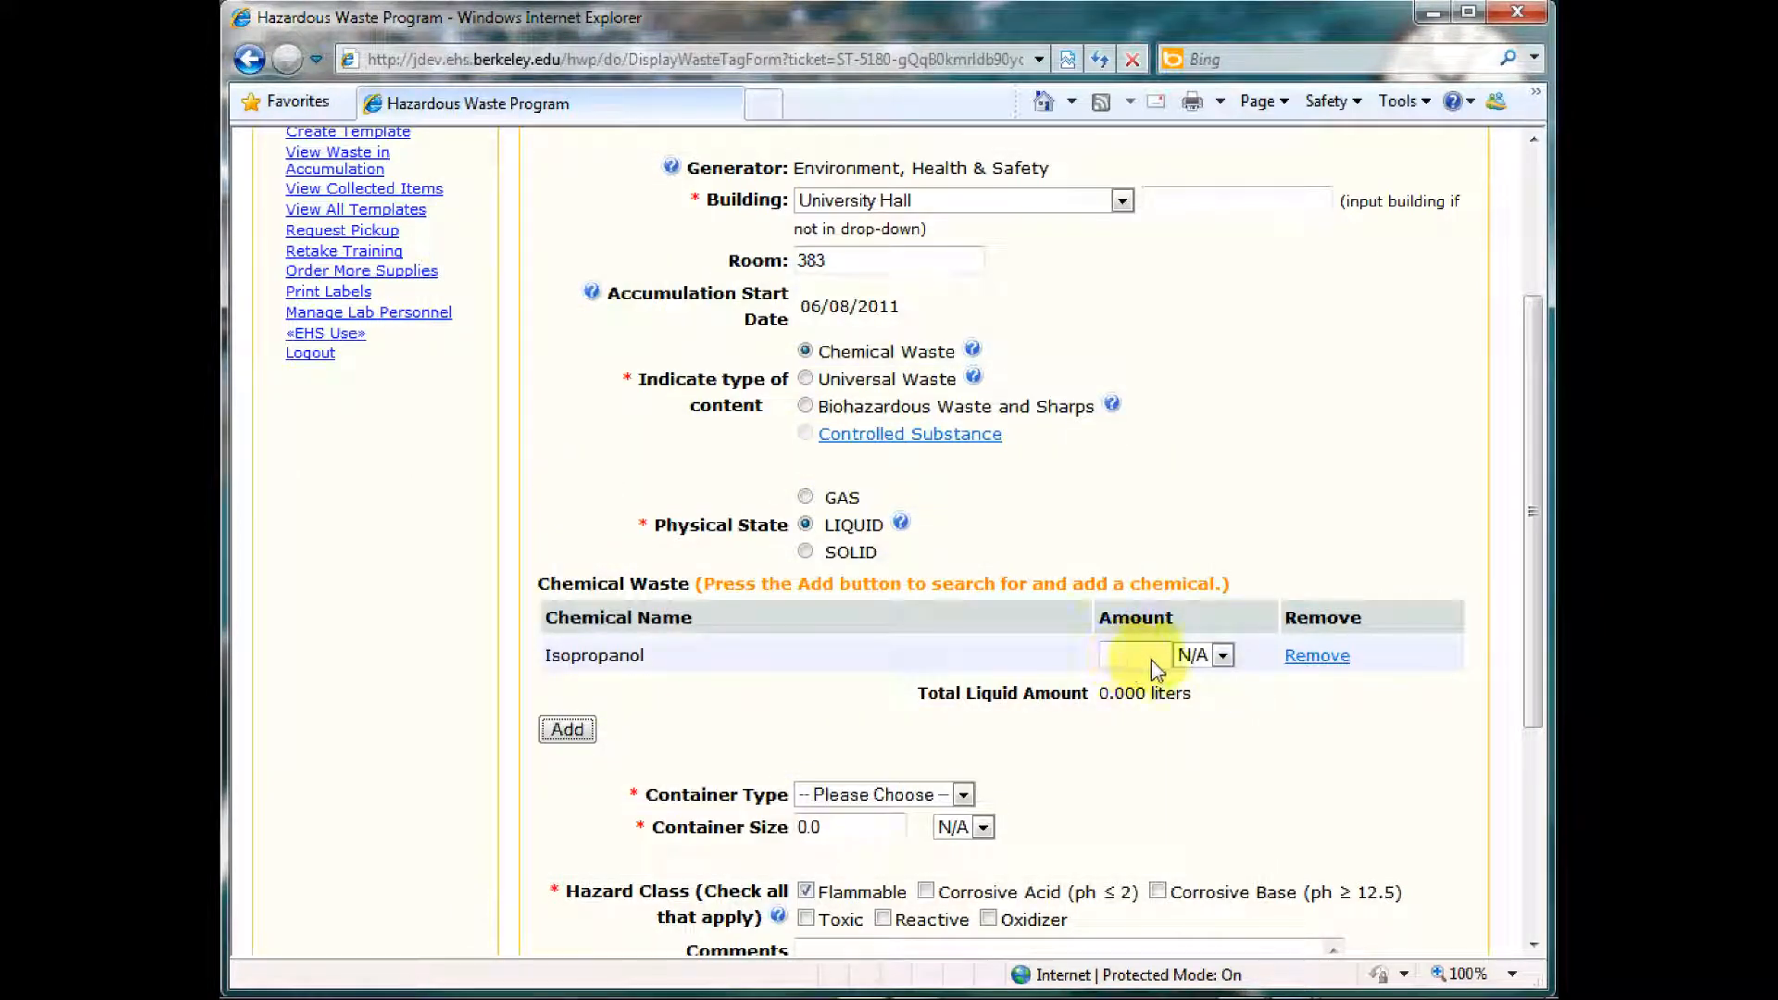
Step: Enter 100 mL as the isopropanol amount, total liquid 0.100 liters
{"action": "type", "text": "100"}
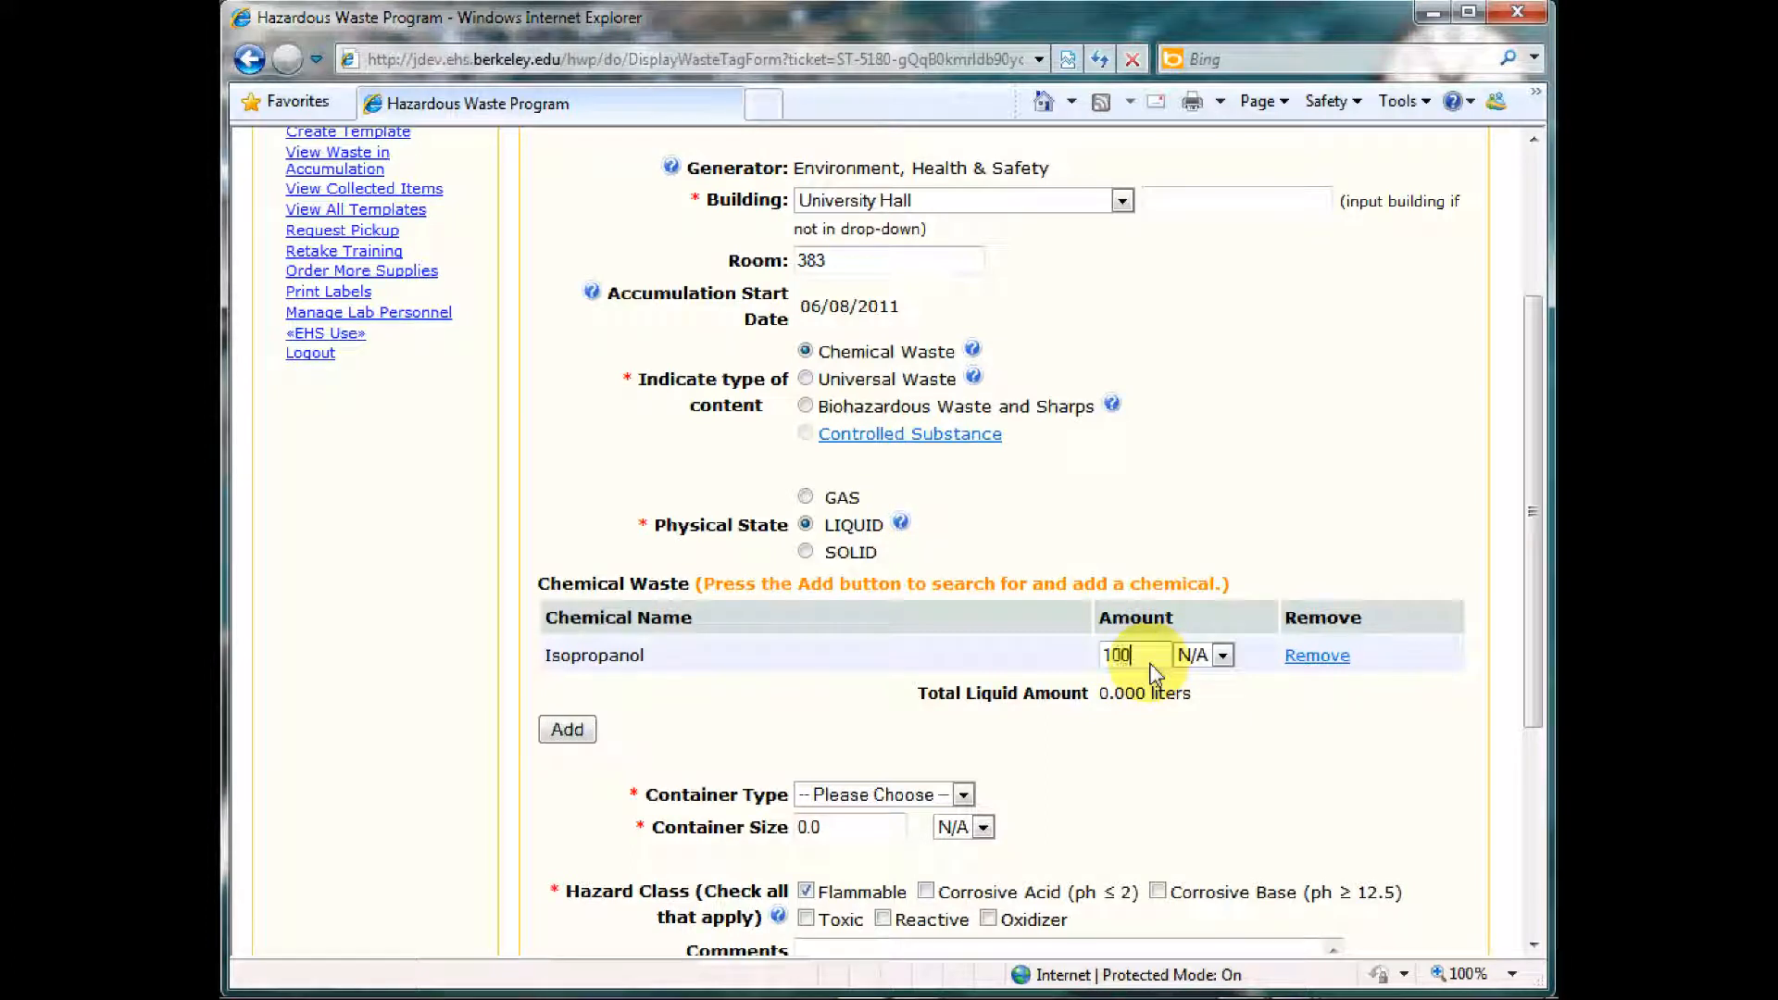
{"action": "left_click", "coordinate": [1220, 655]}
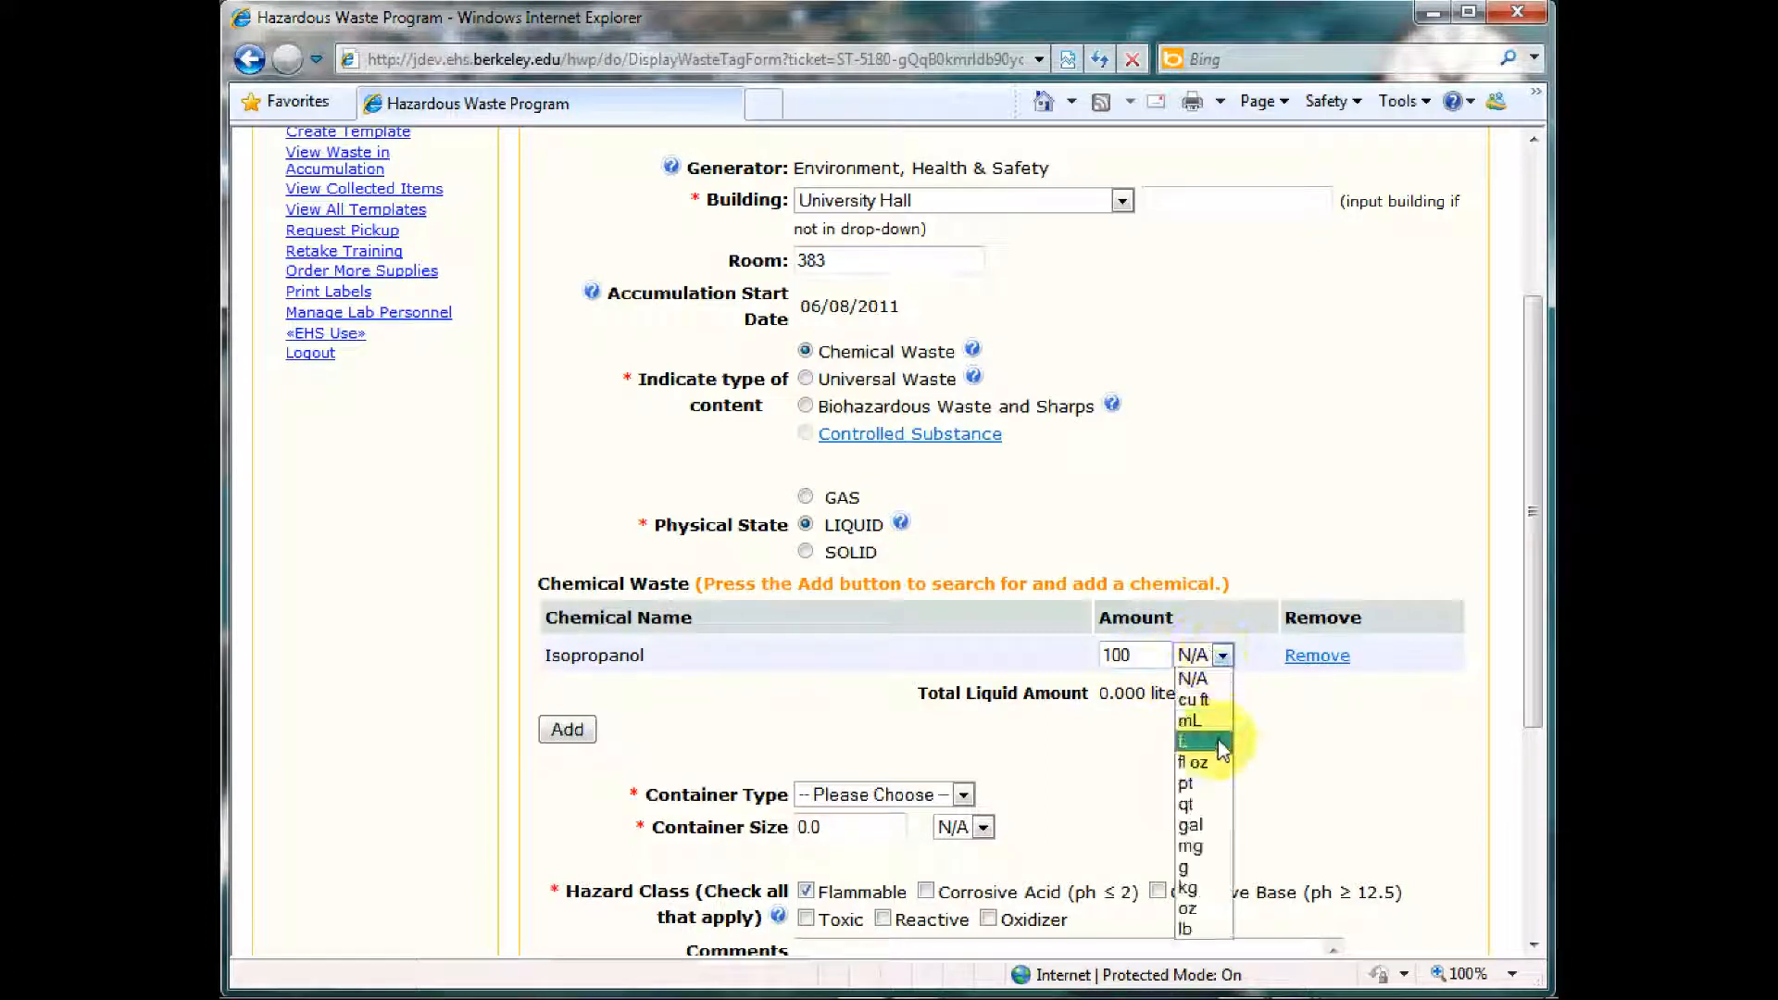
{"action": "left_click", "coordinate": [1189, 720]}
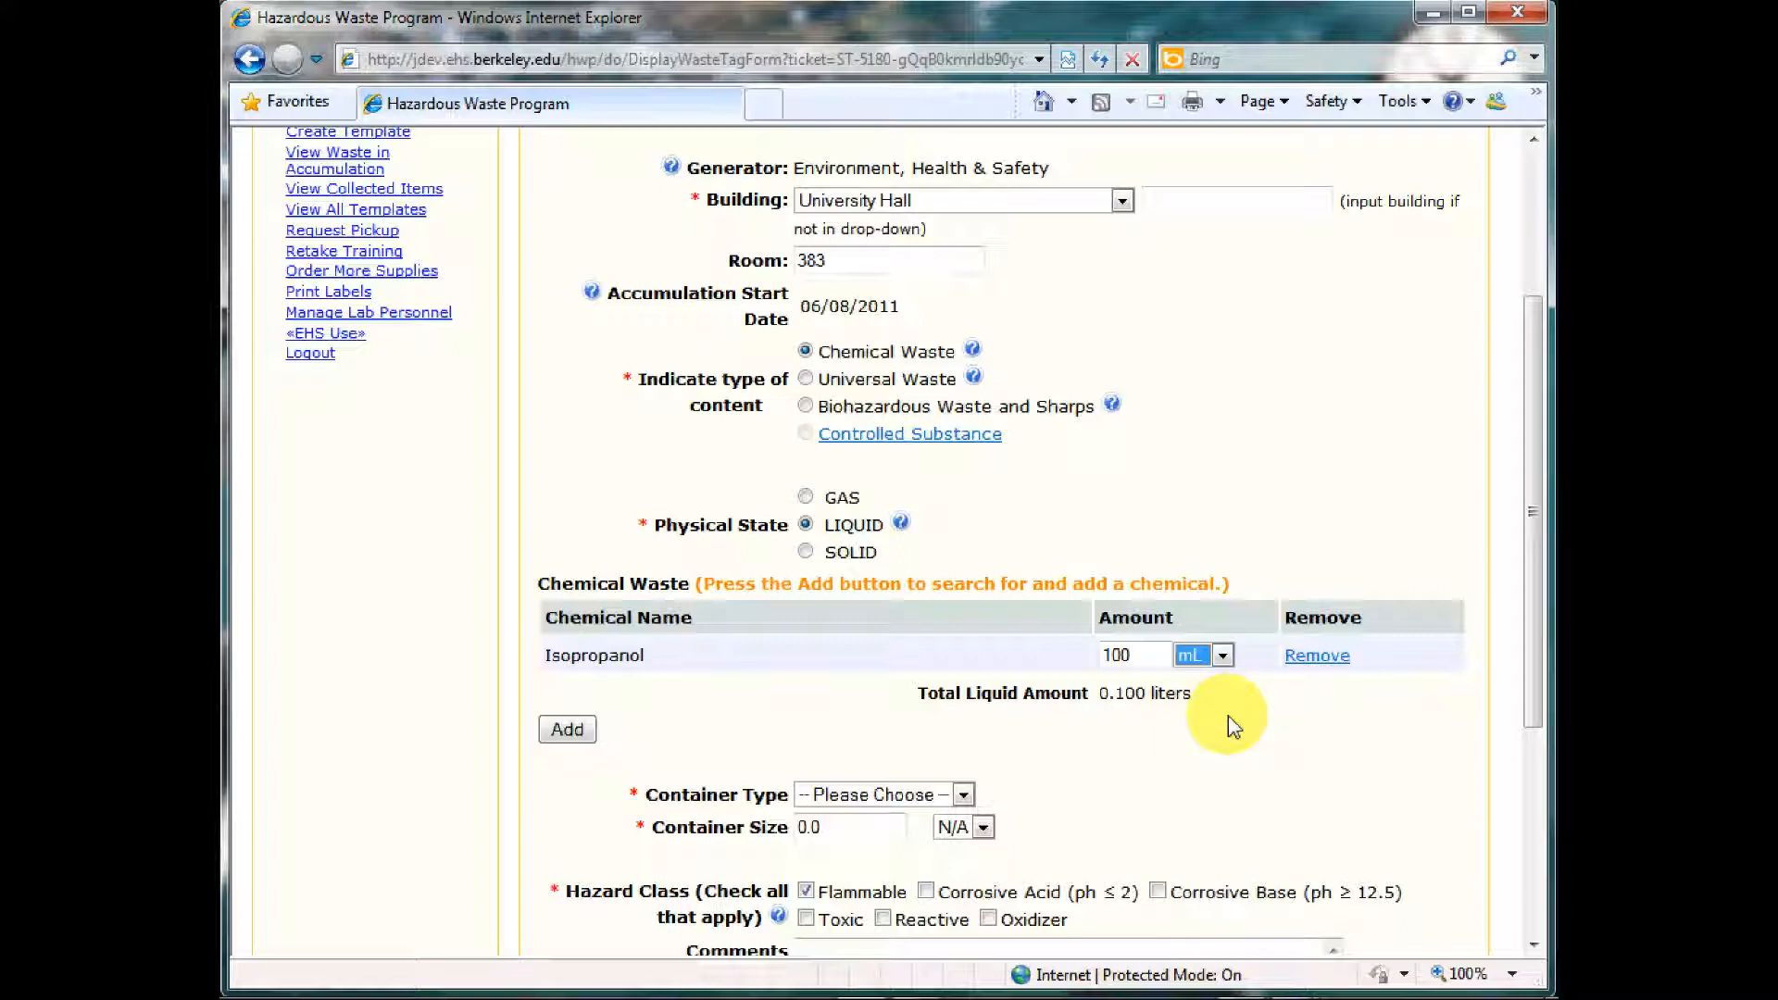
{"action": "mouse_move", "coordinate": [1315, 656]}
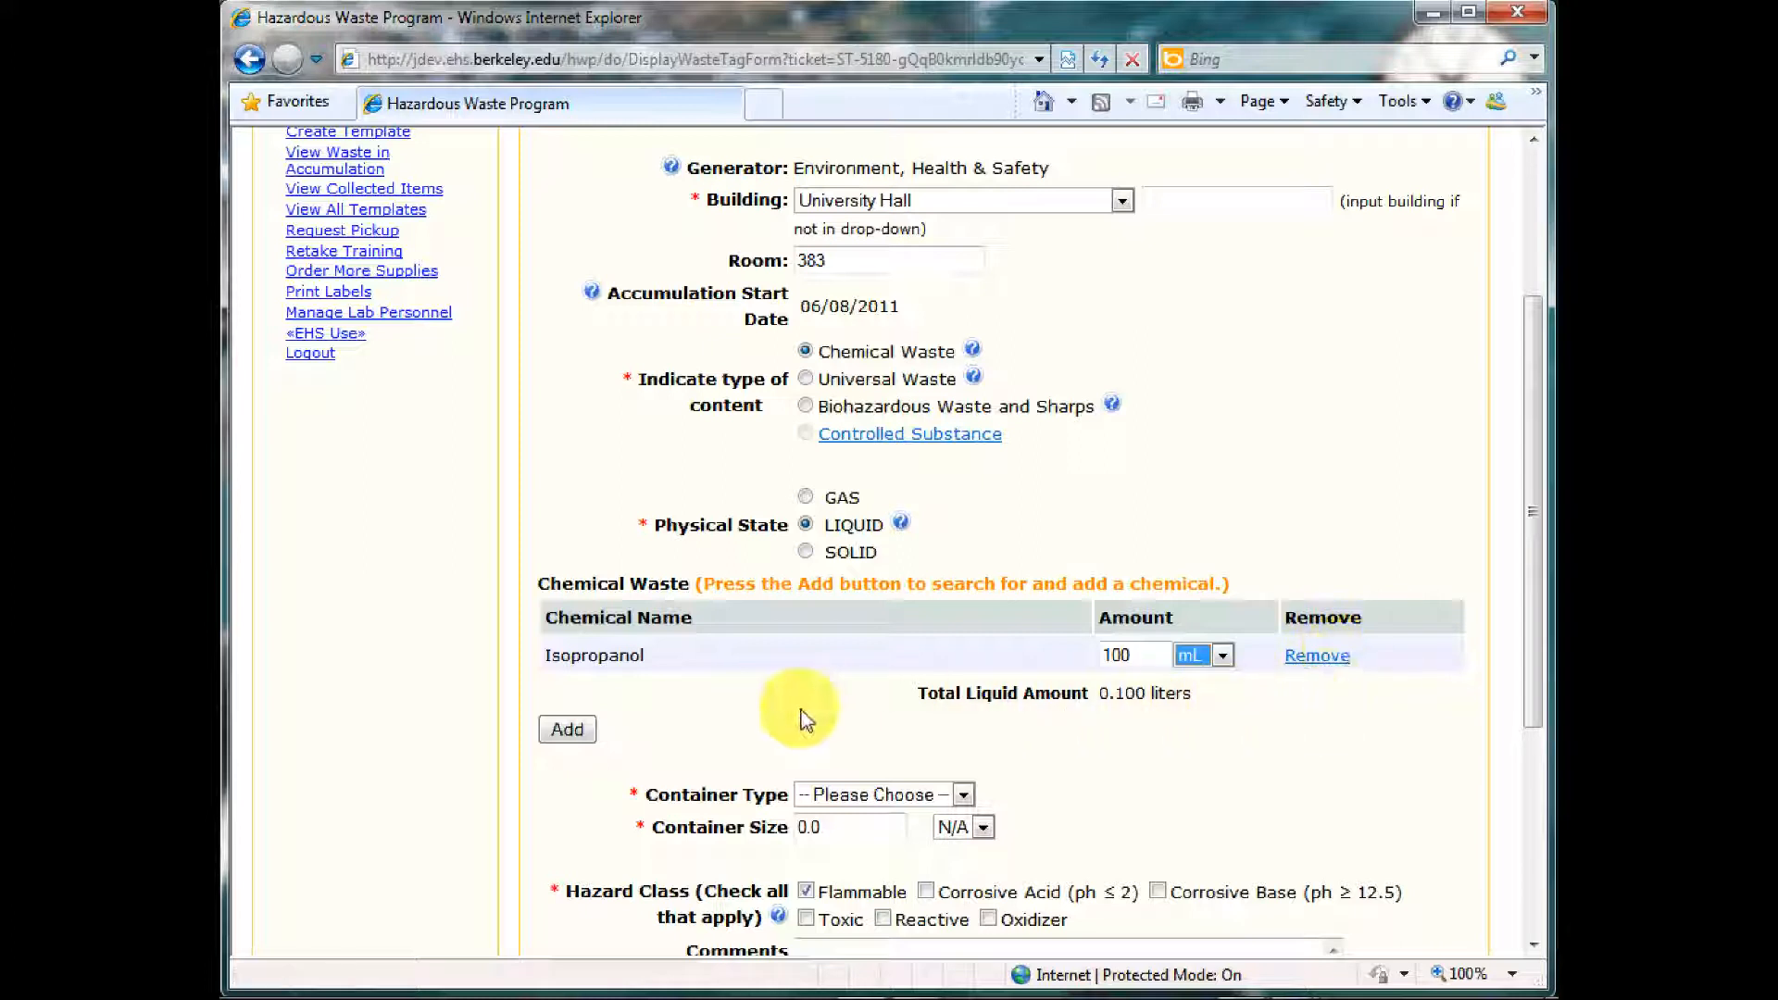
{"action": "mouse_move", "coordinate": [709, 800]}
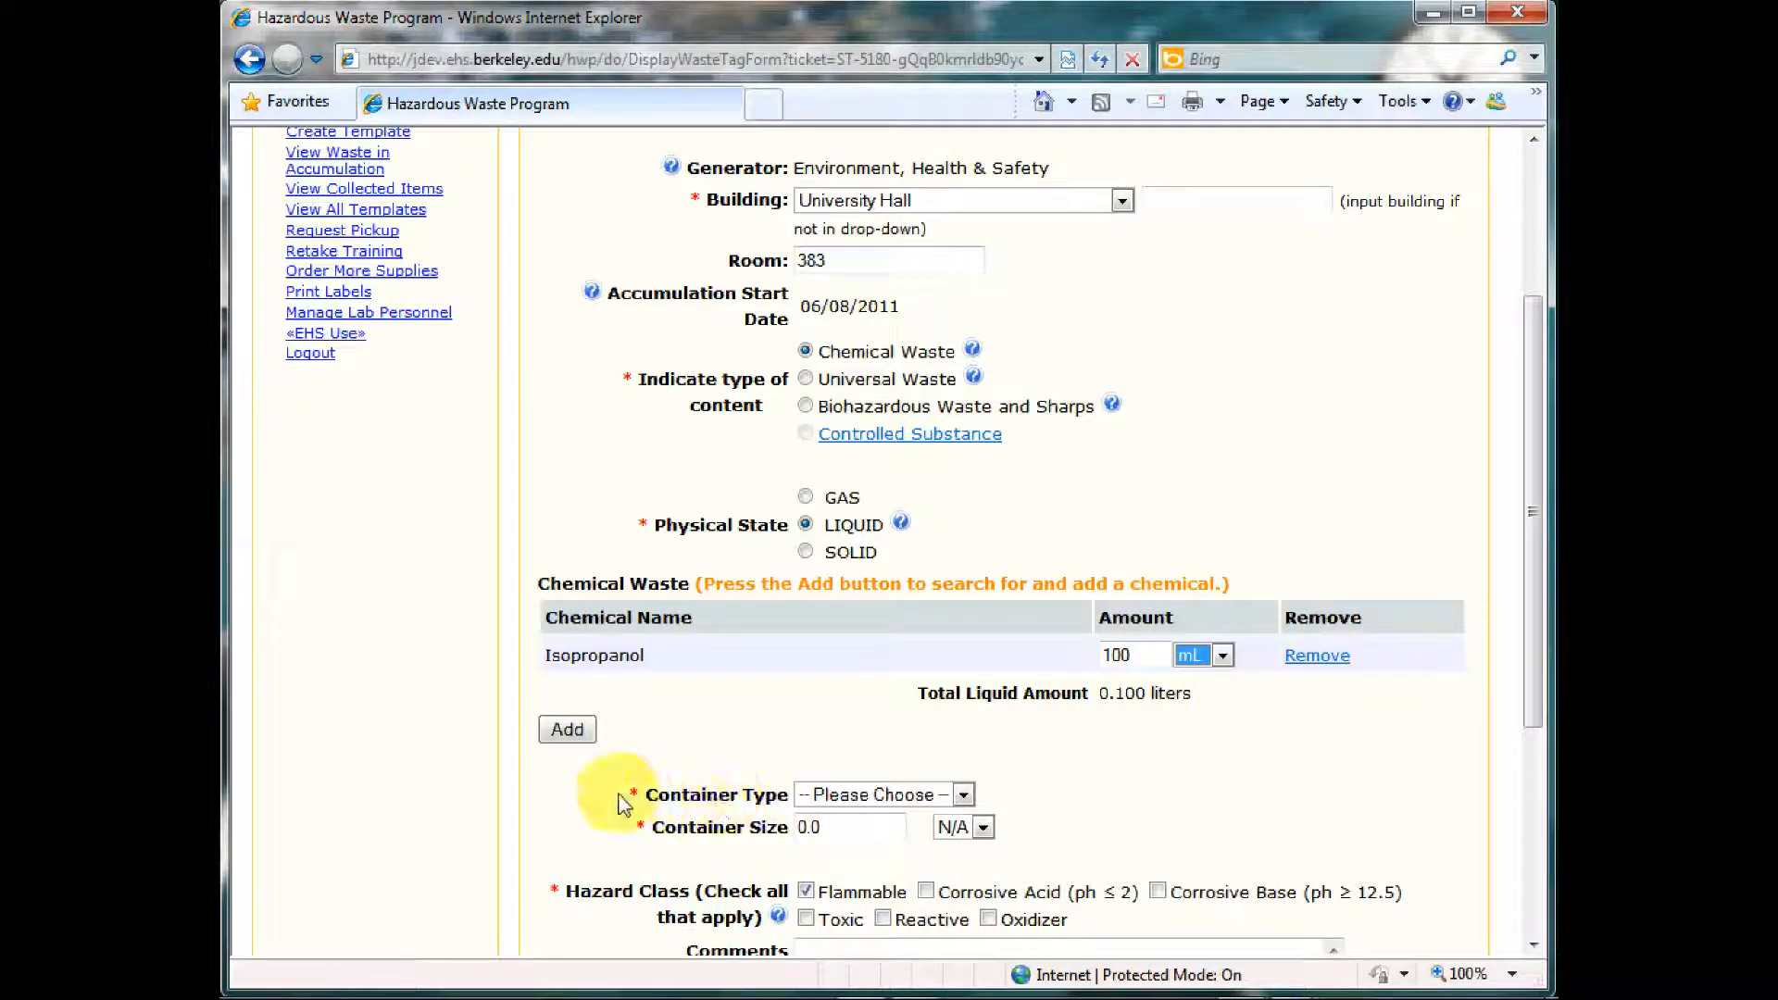
Step: Set the container to a glass bottle of size 1 L
{"action": "left_click", "coordinate": [965, 795]}
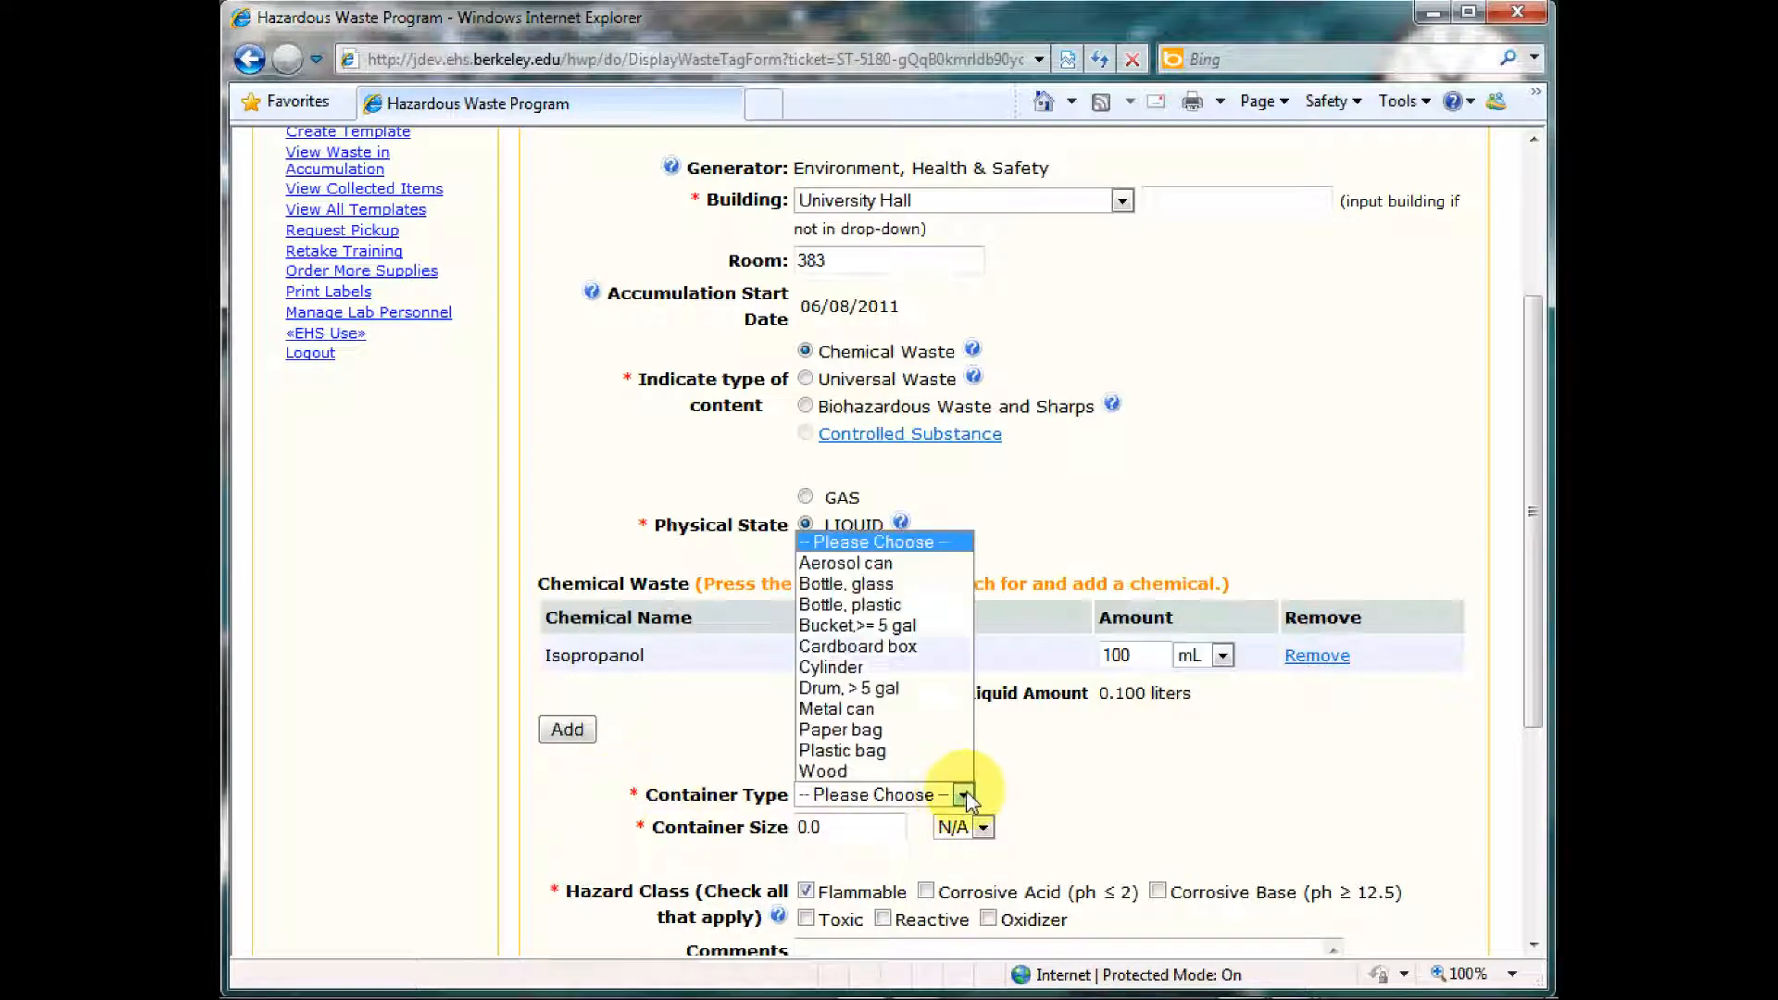
{"action": "mouse_move", "coordinate": [873, 583]}
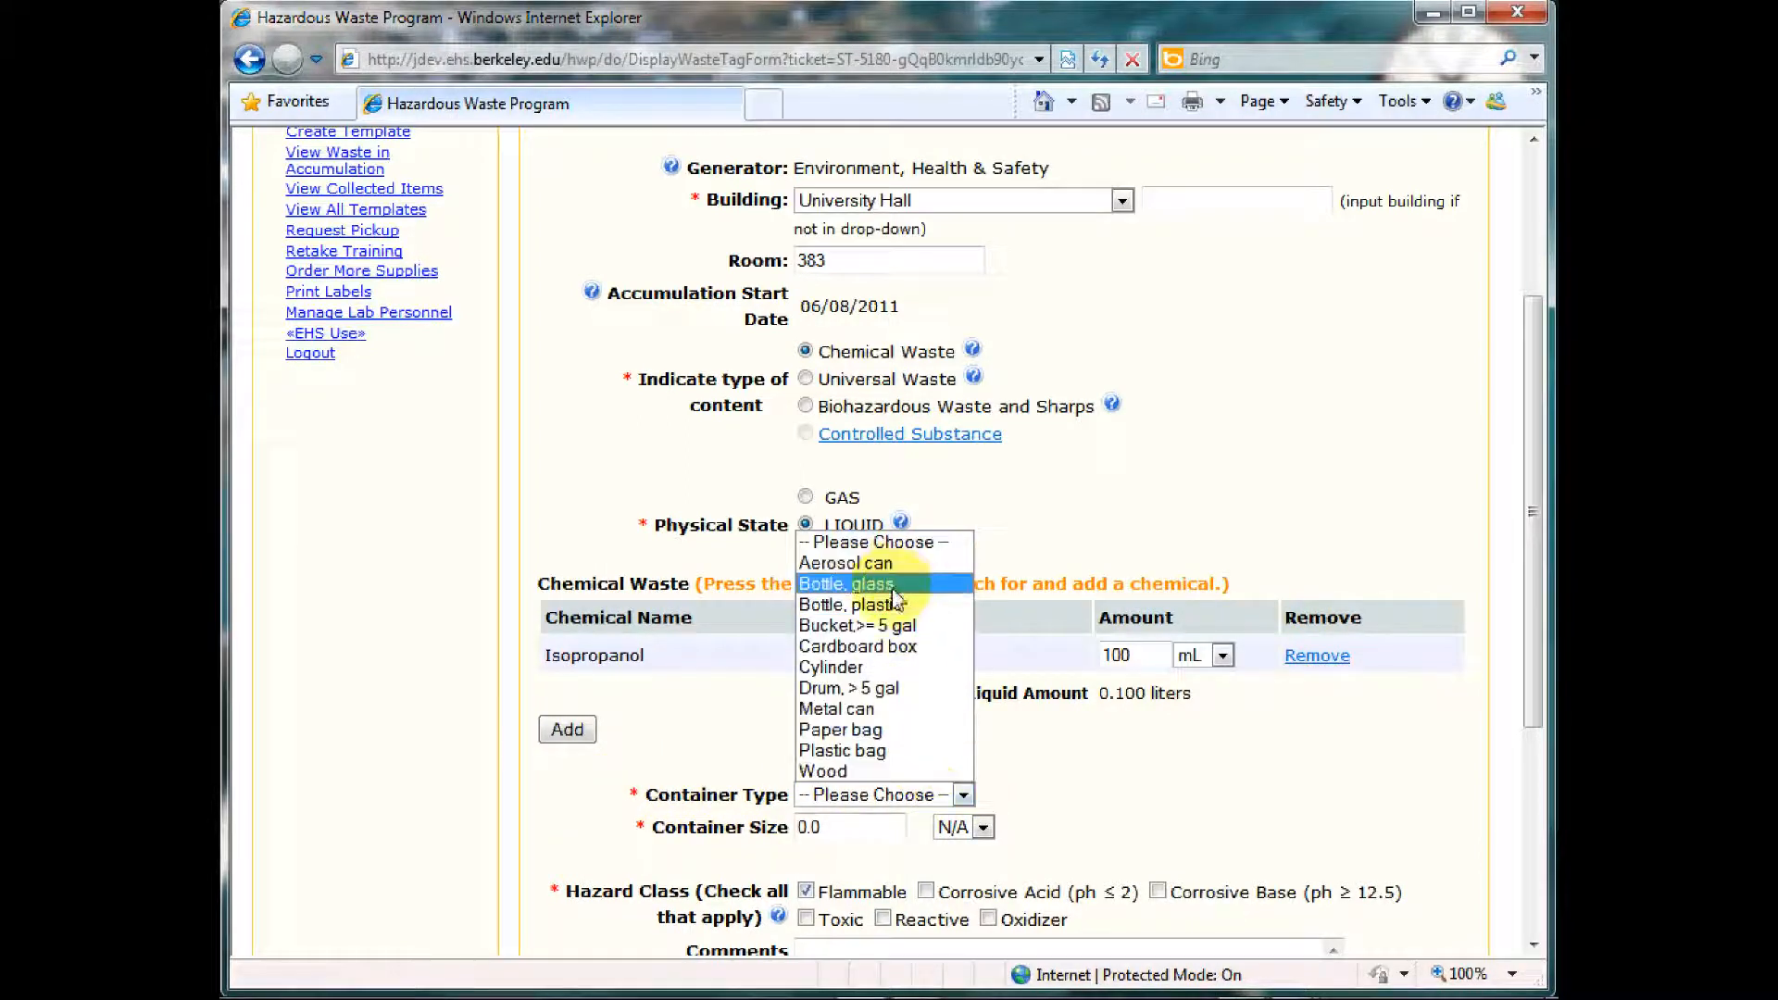
{"action": "left_click", "coordinate": [845, 583]}
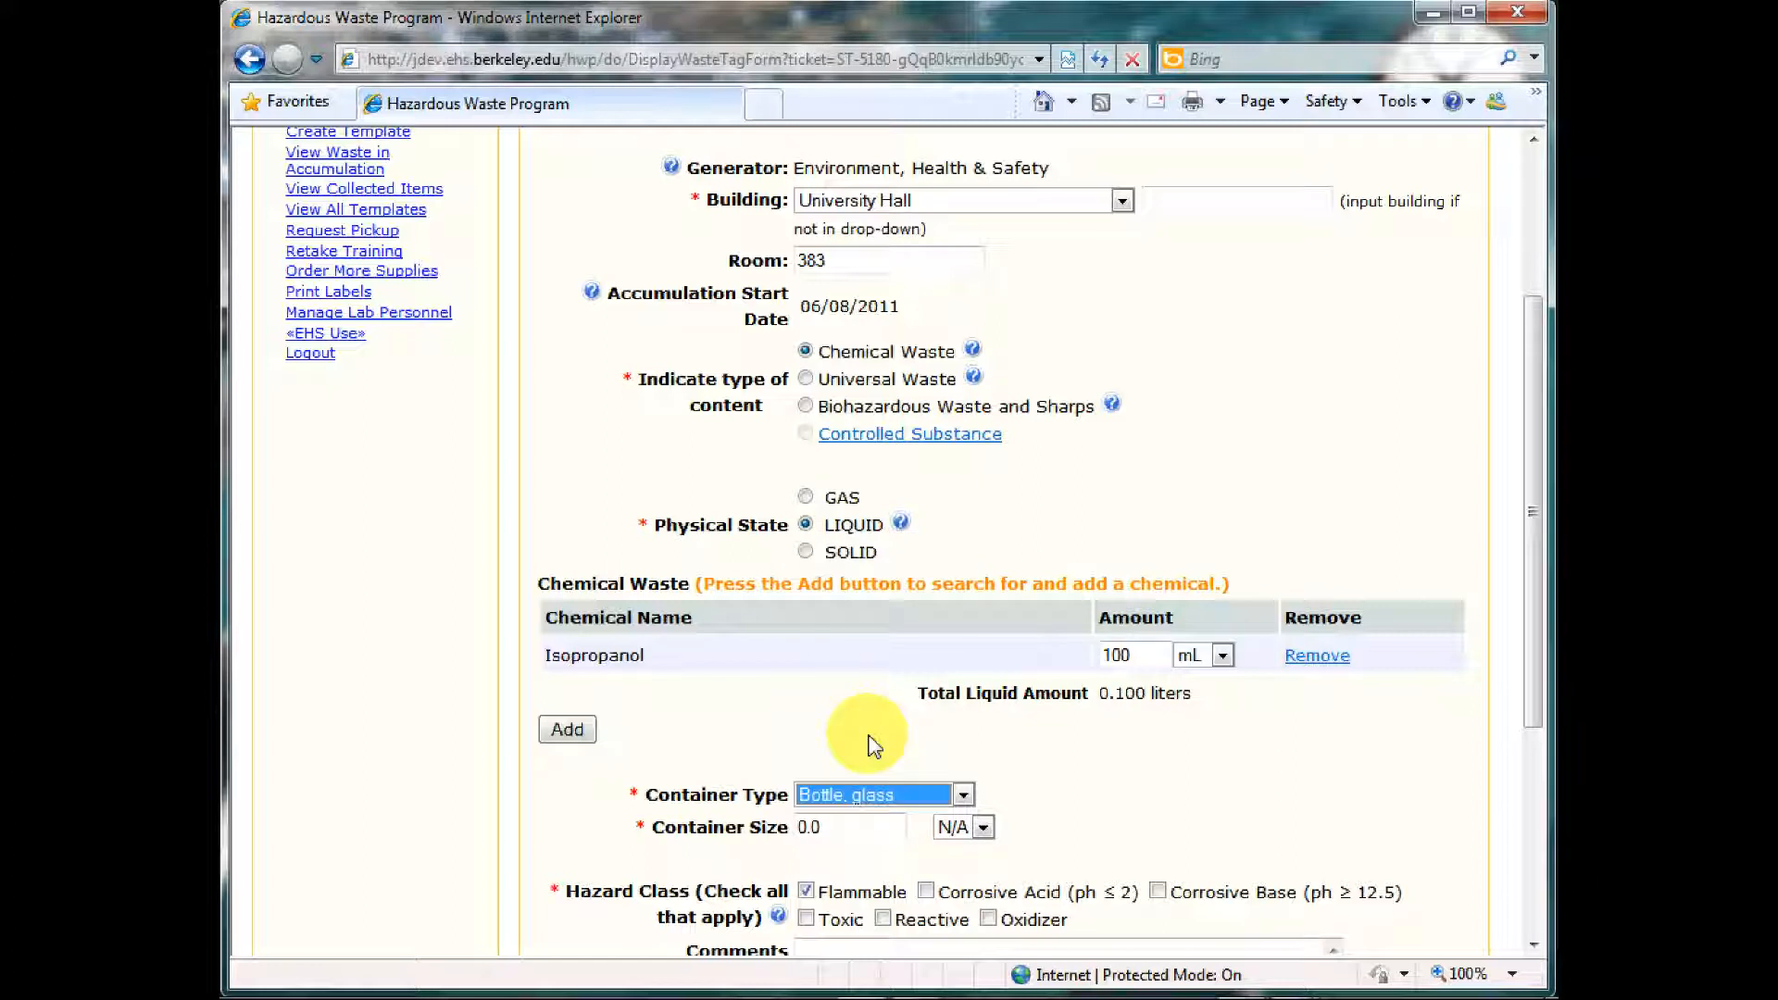
{"action": "left_click", "coordinate": [844, 826]}
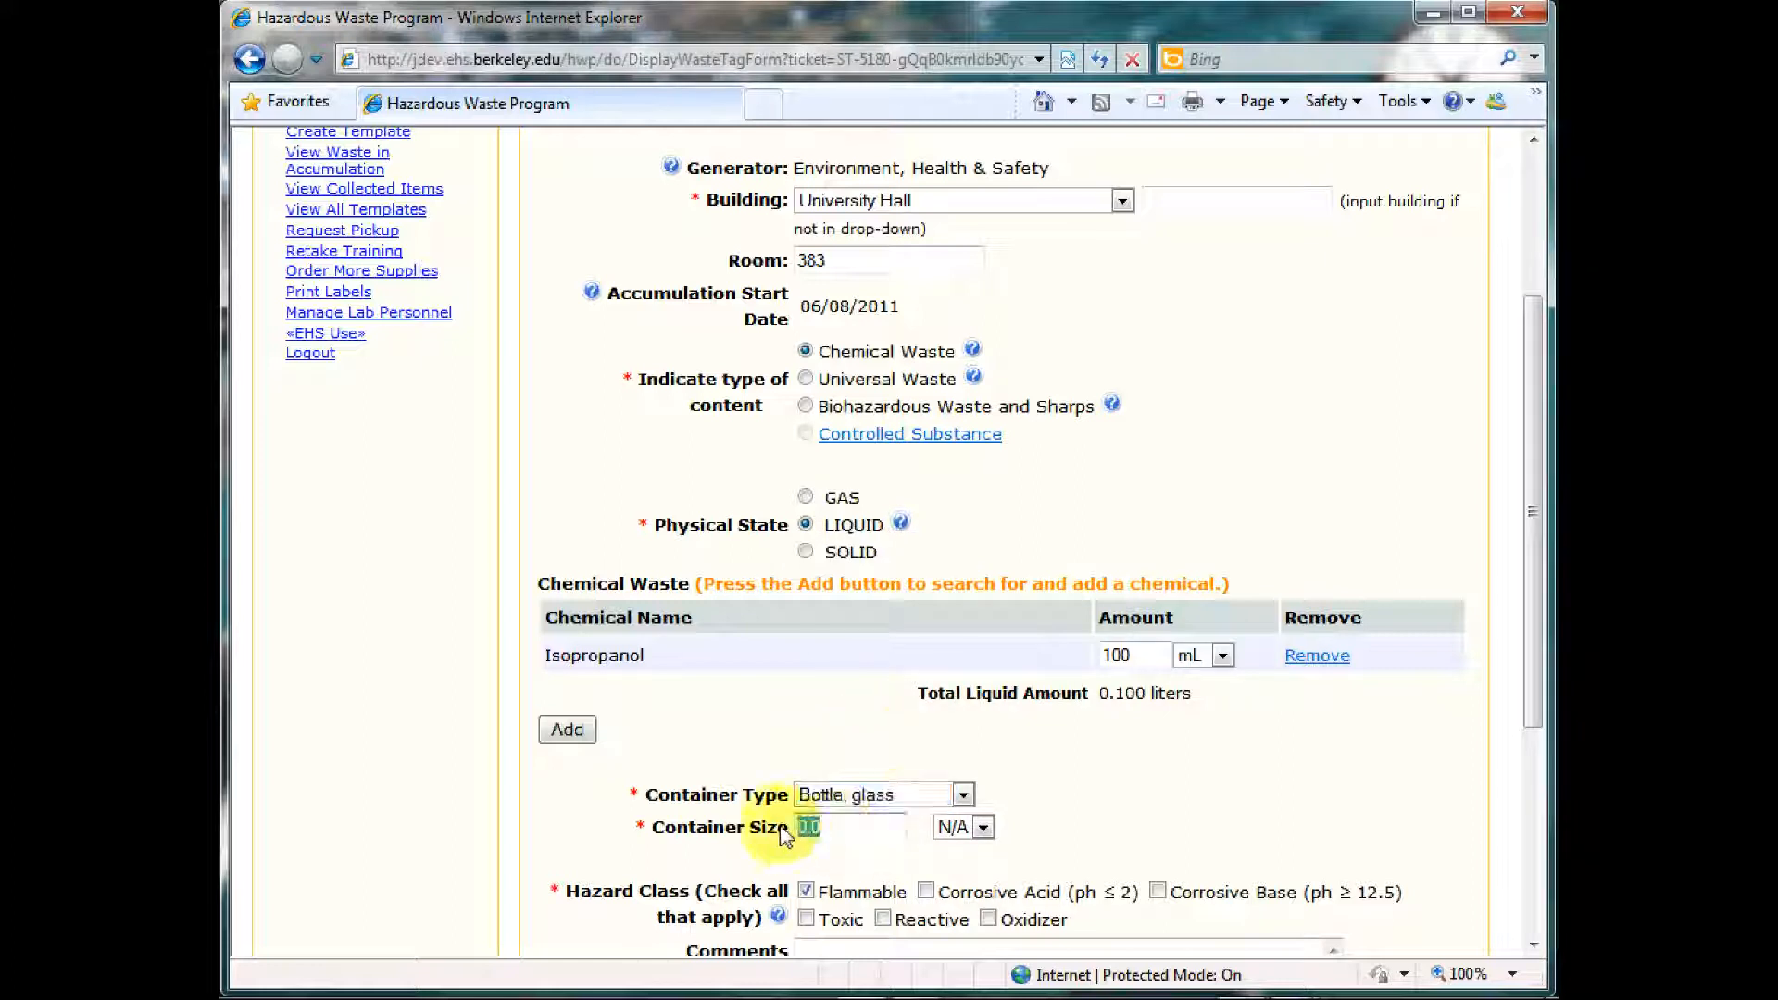
{"action": "type", "text": "1"}
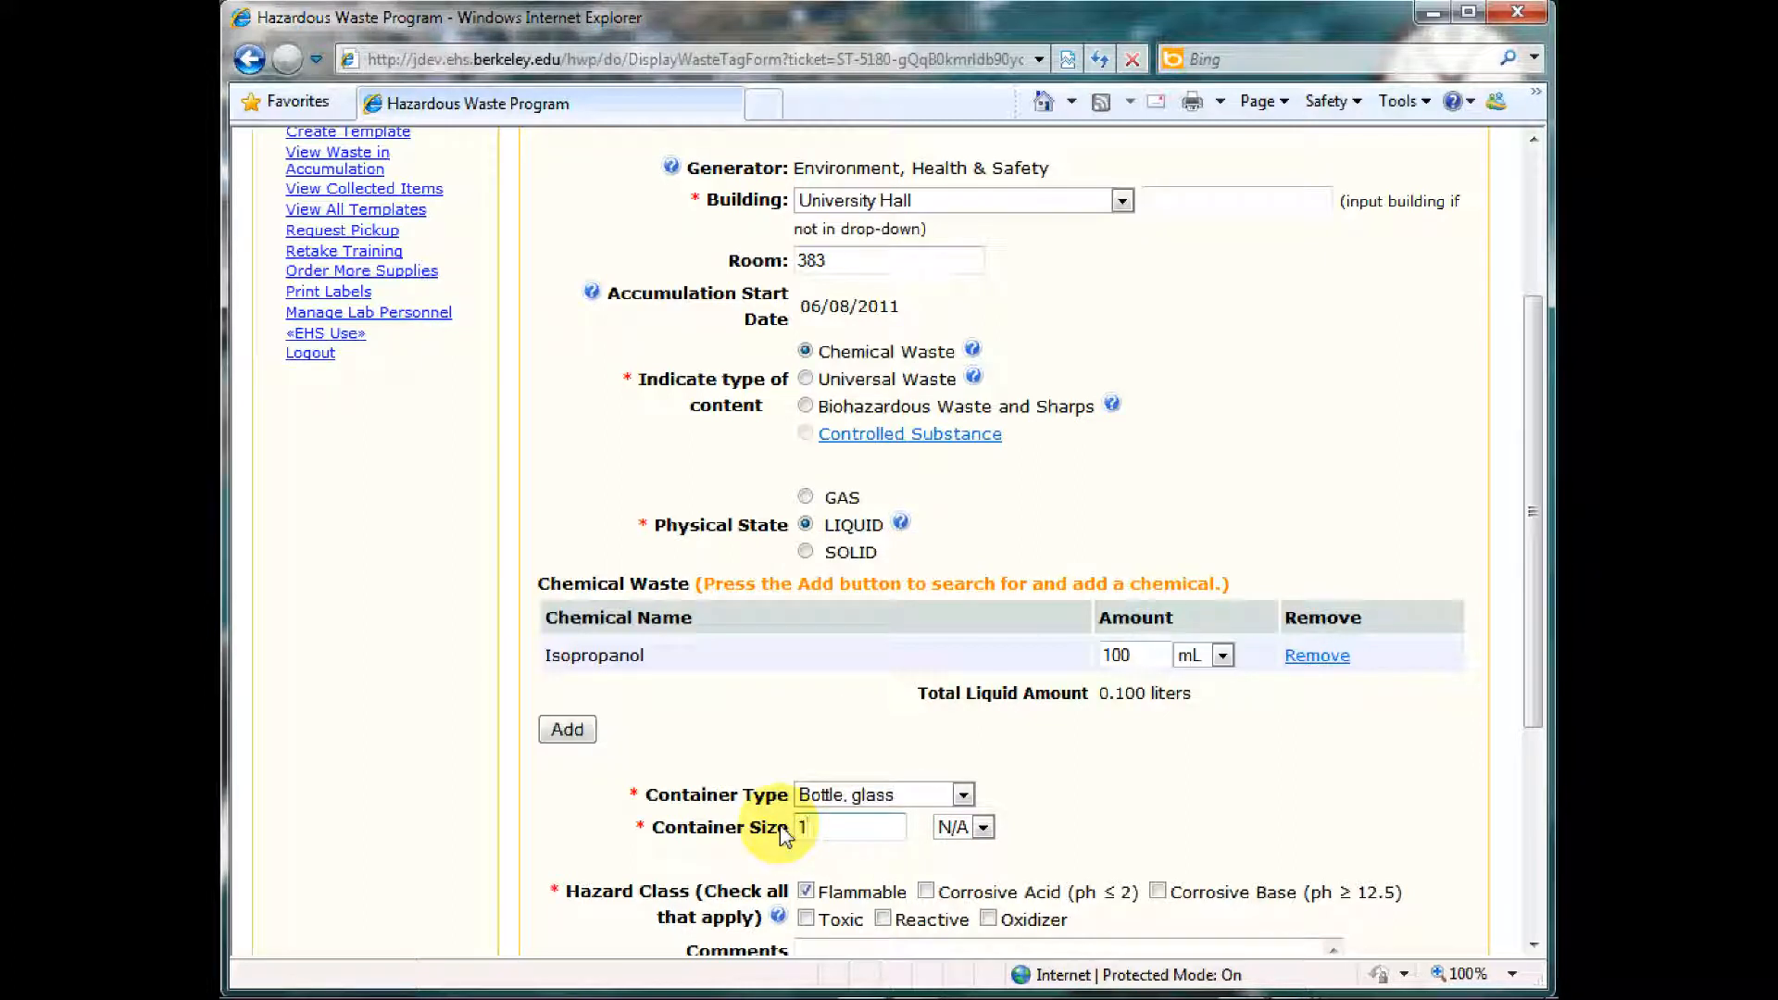
{"action": "left_click", "coordinate": [982, 826]}
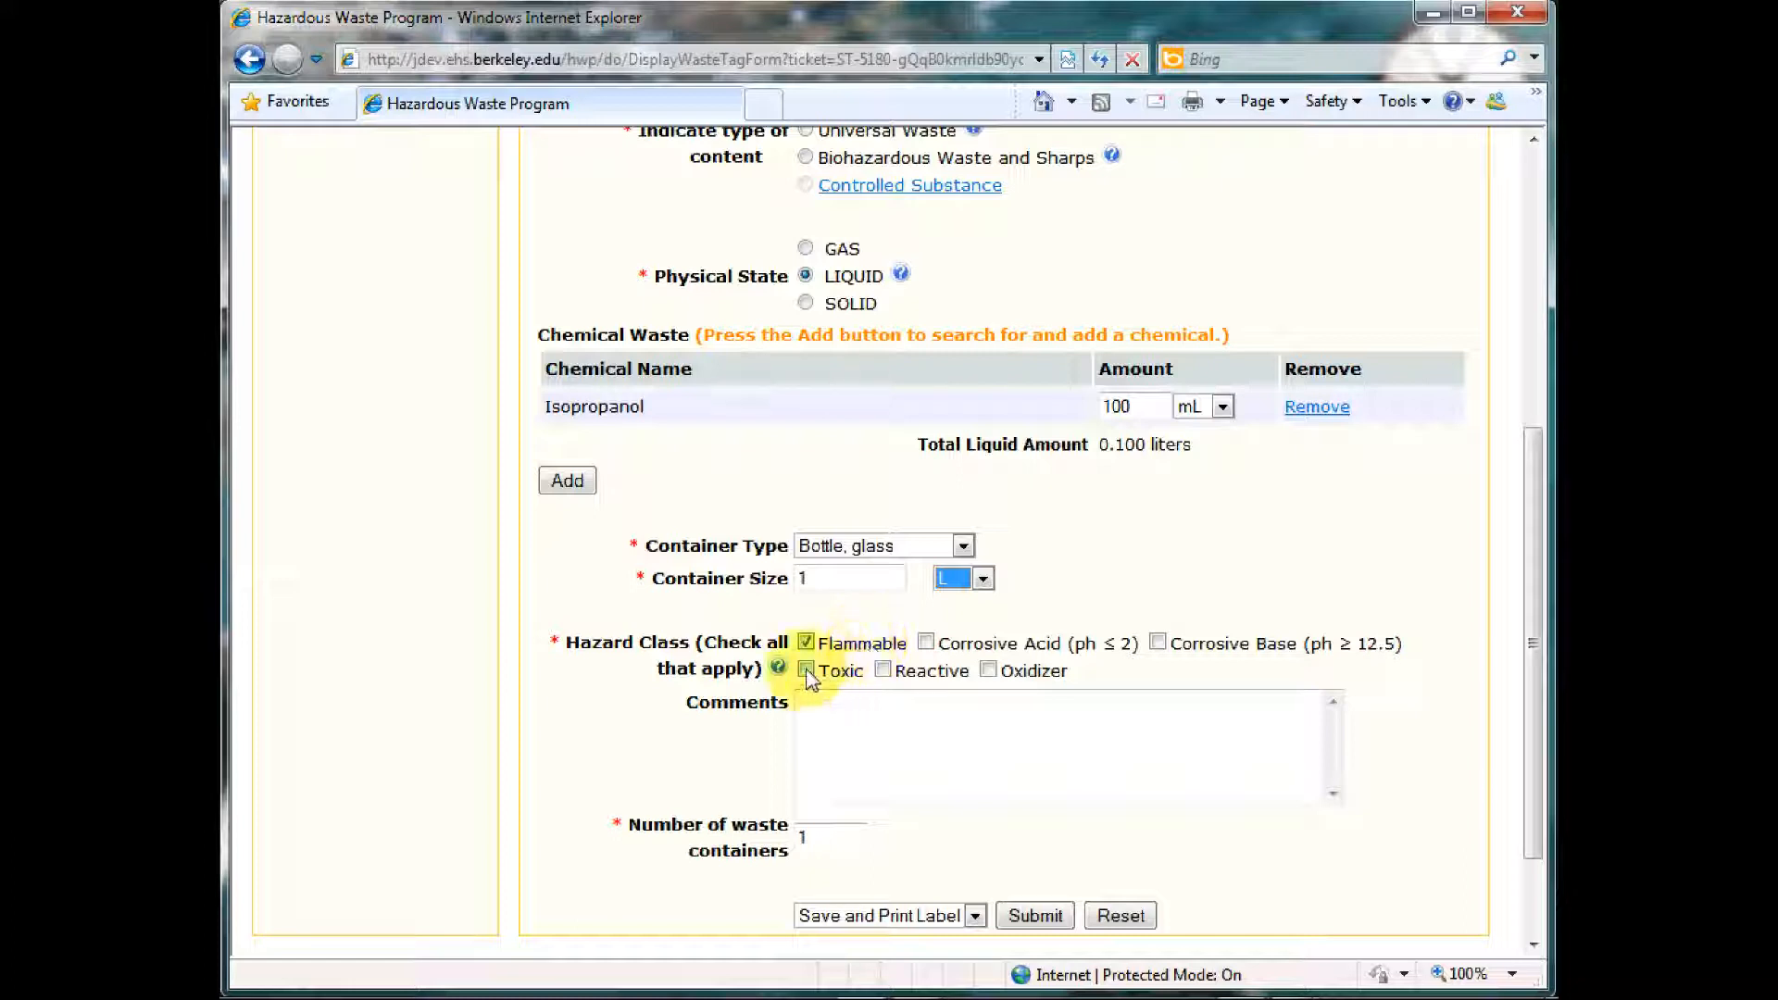
Step: Check Toxic as an additional hazard class and begin adding another chemical
{"action": "left_click", "coordinate": [806, 669]}
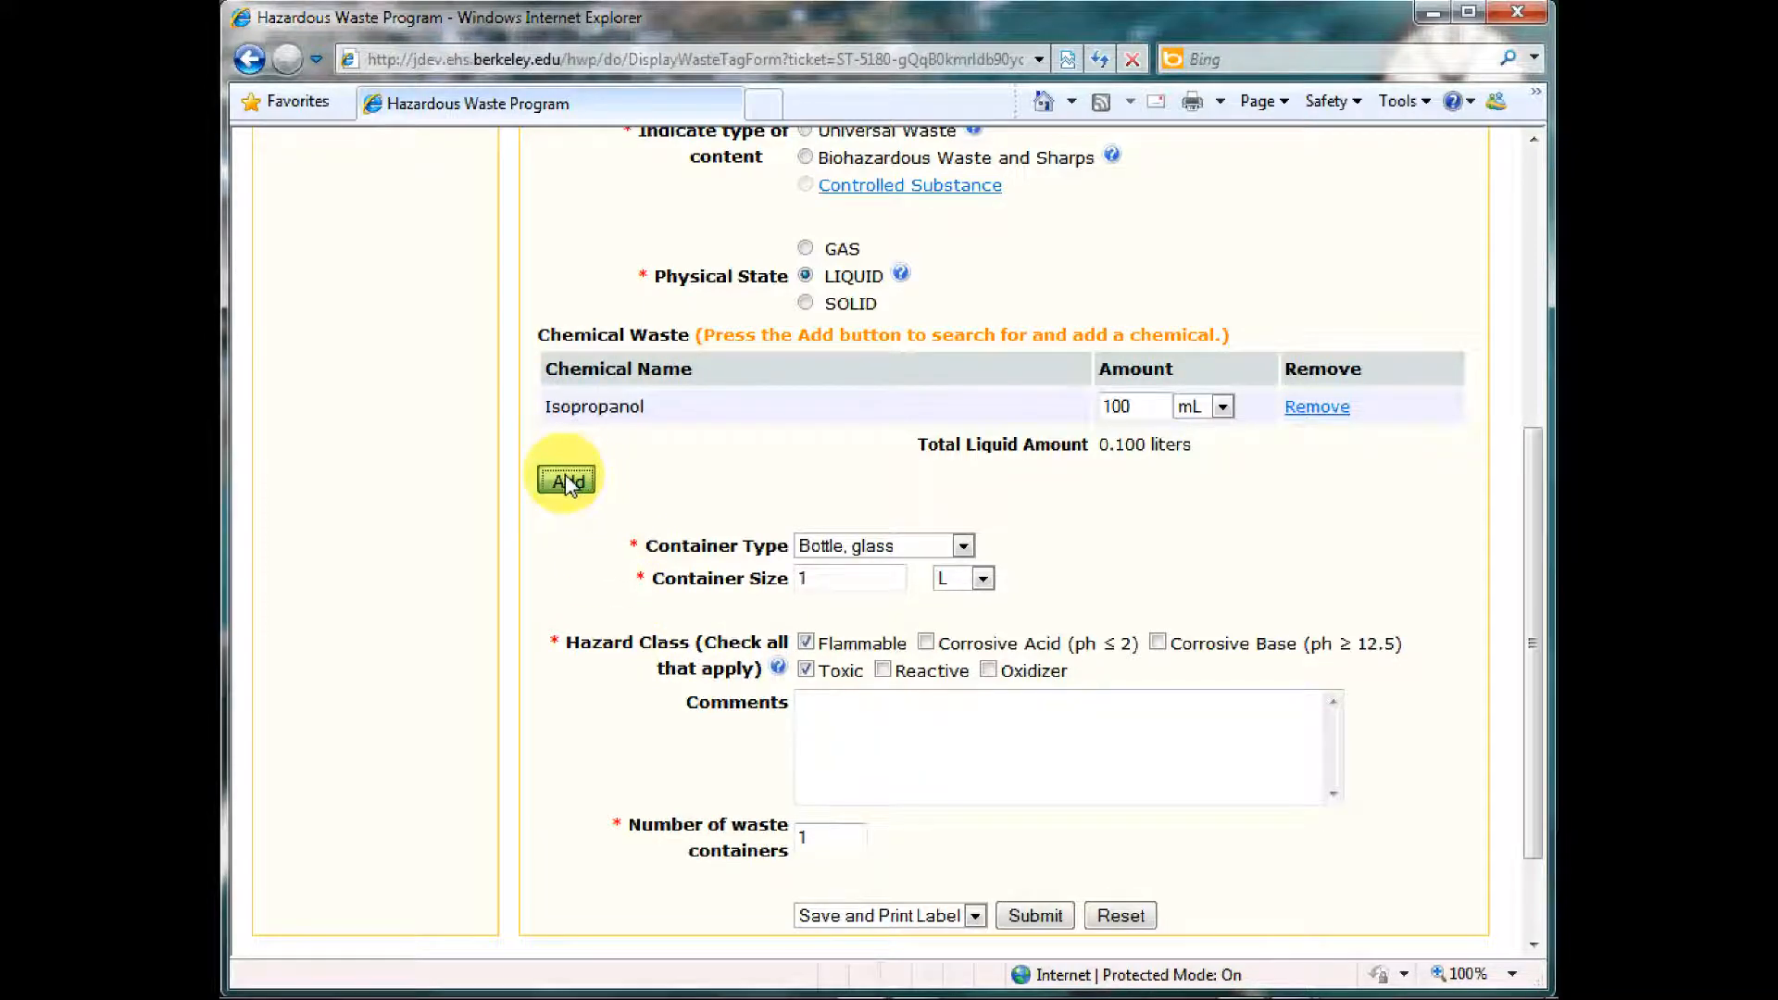
{"action": "left_click", "coordinate": [565, 472]}
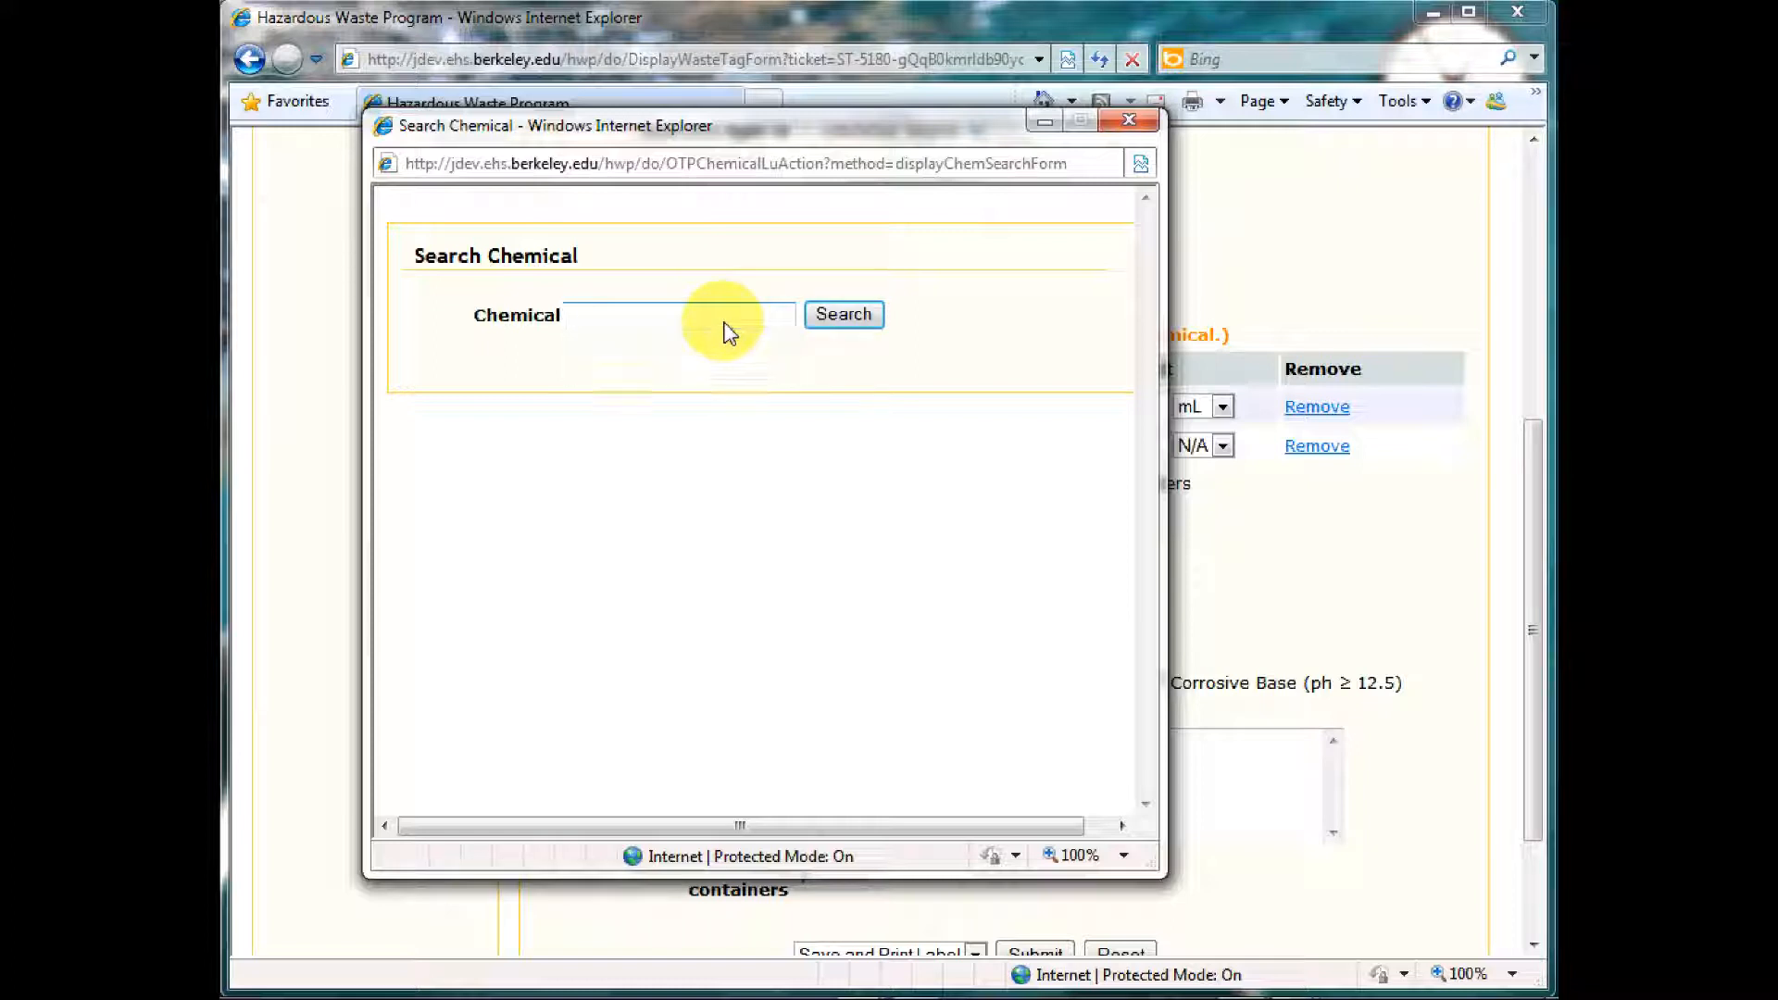
Step: Search for gear oil and add Gear Oil (Liquid) as a second chemical
{"action": "type", "text": "gear oil"}
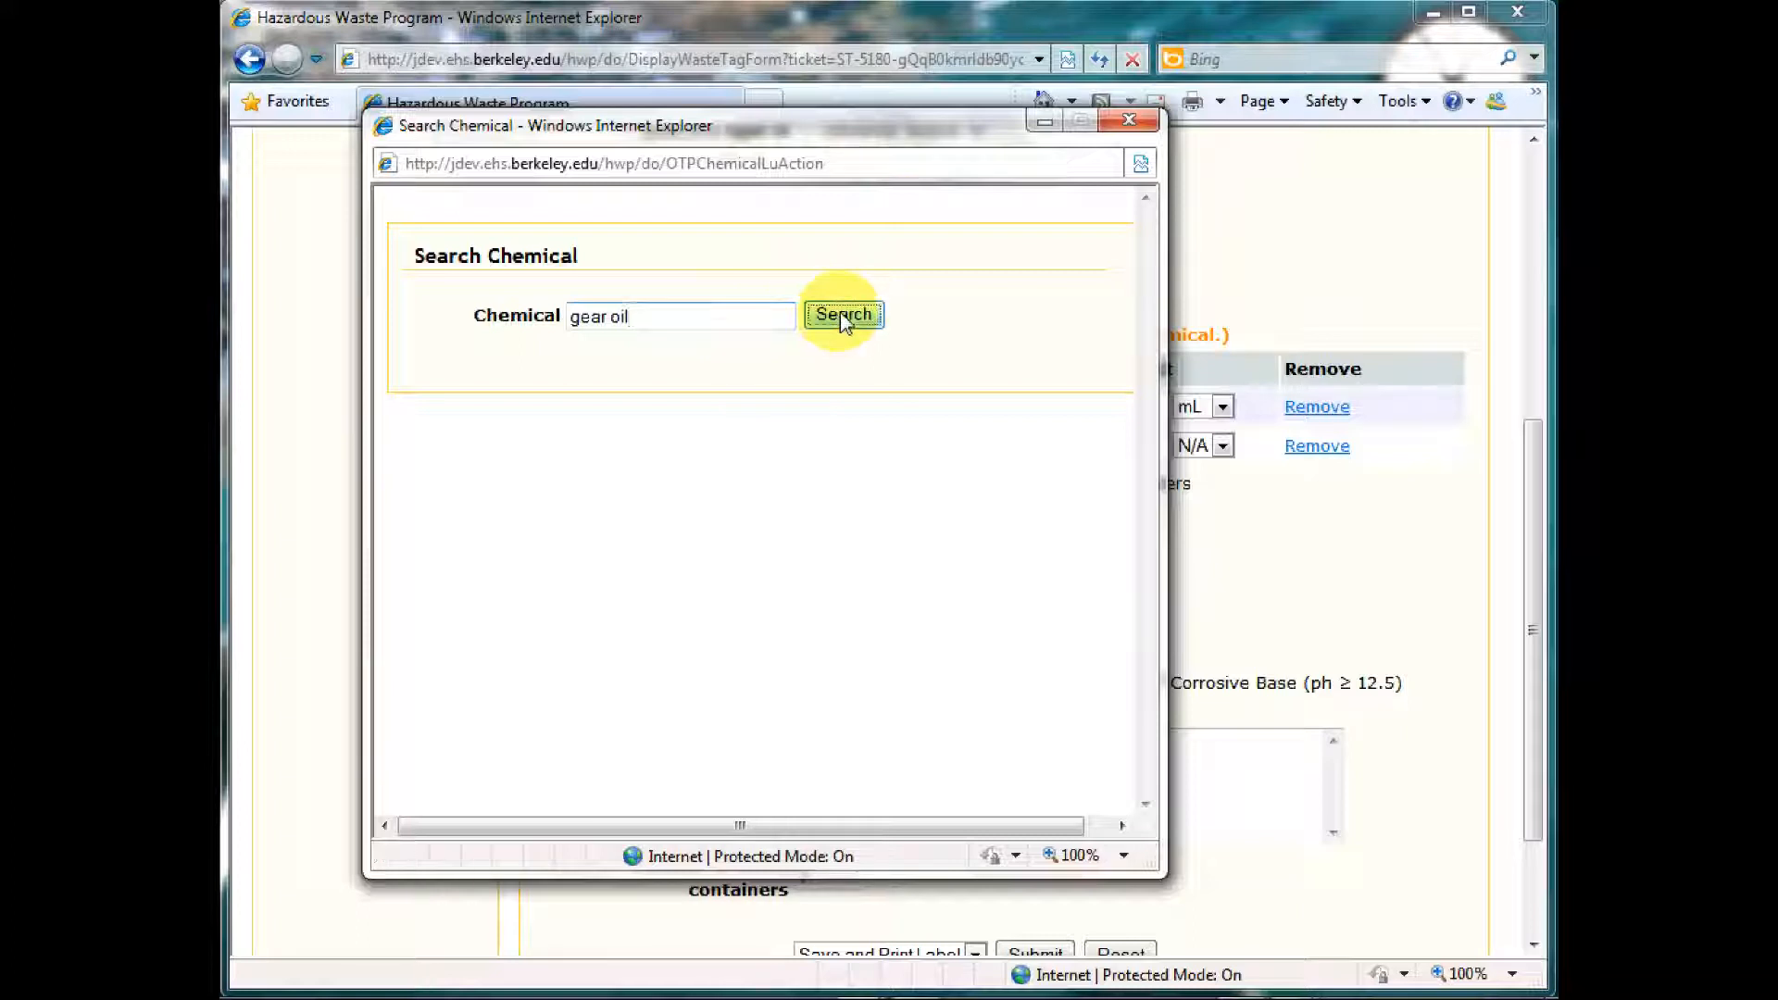
{"action": "left_click", "coordinate": [843, 315]}
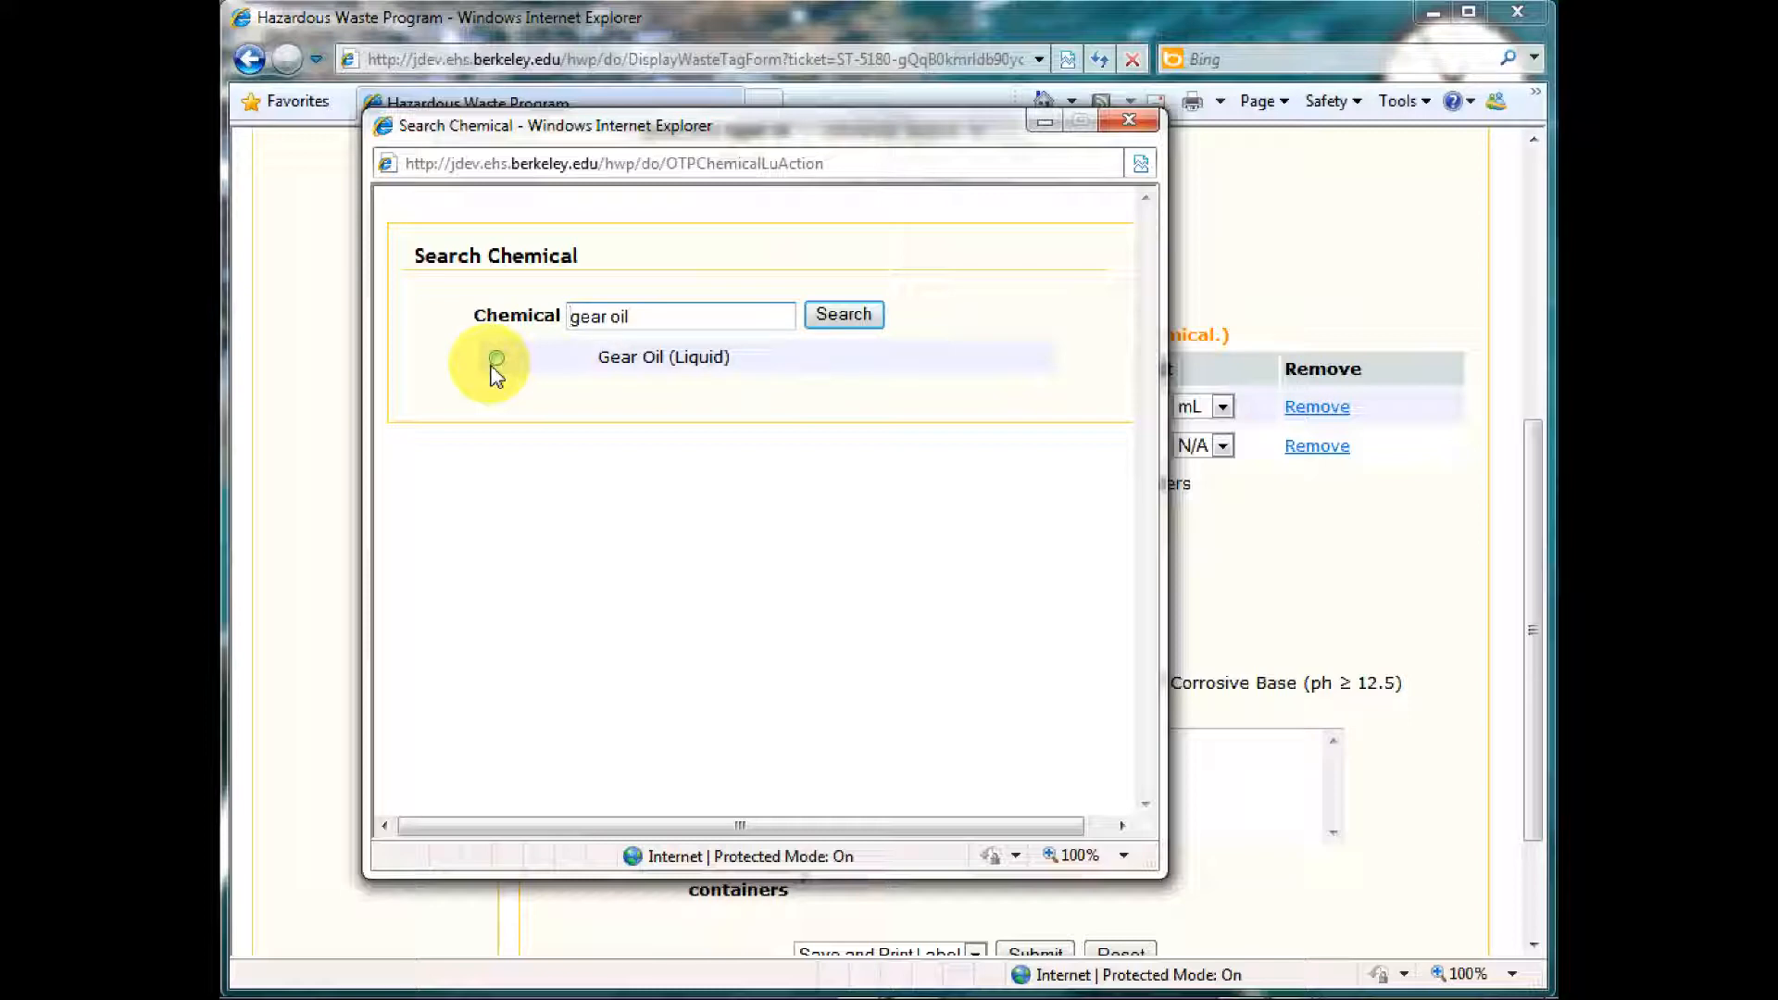
{"action": "left_click", "coordinate": [664, 355]}
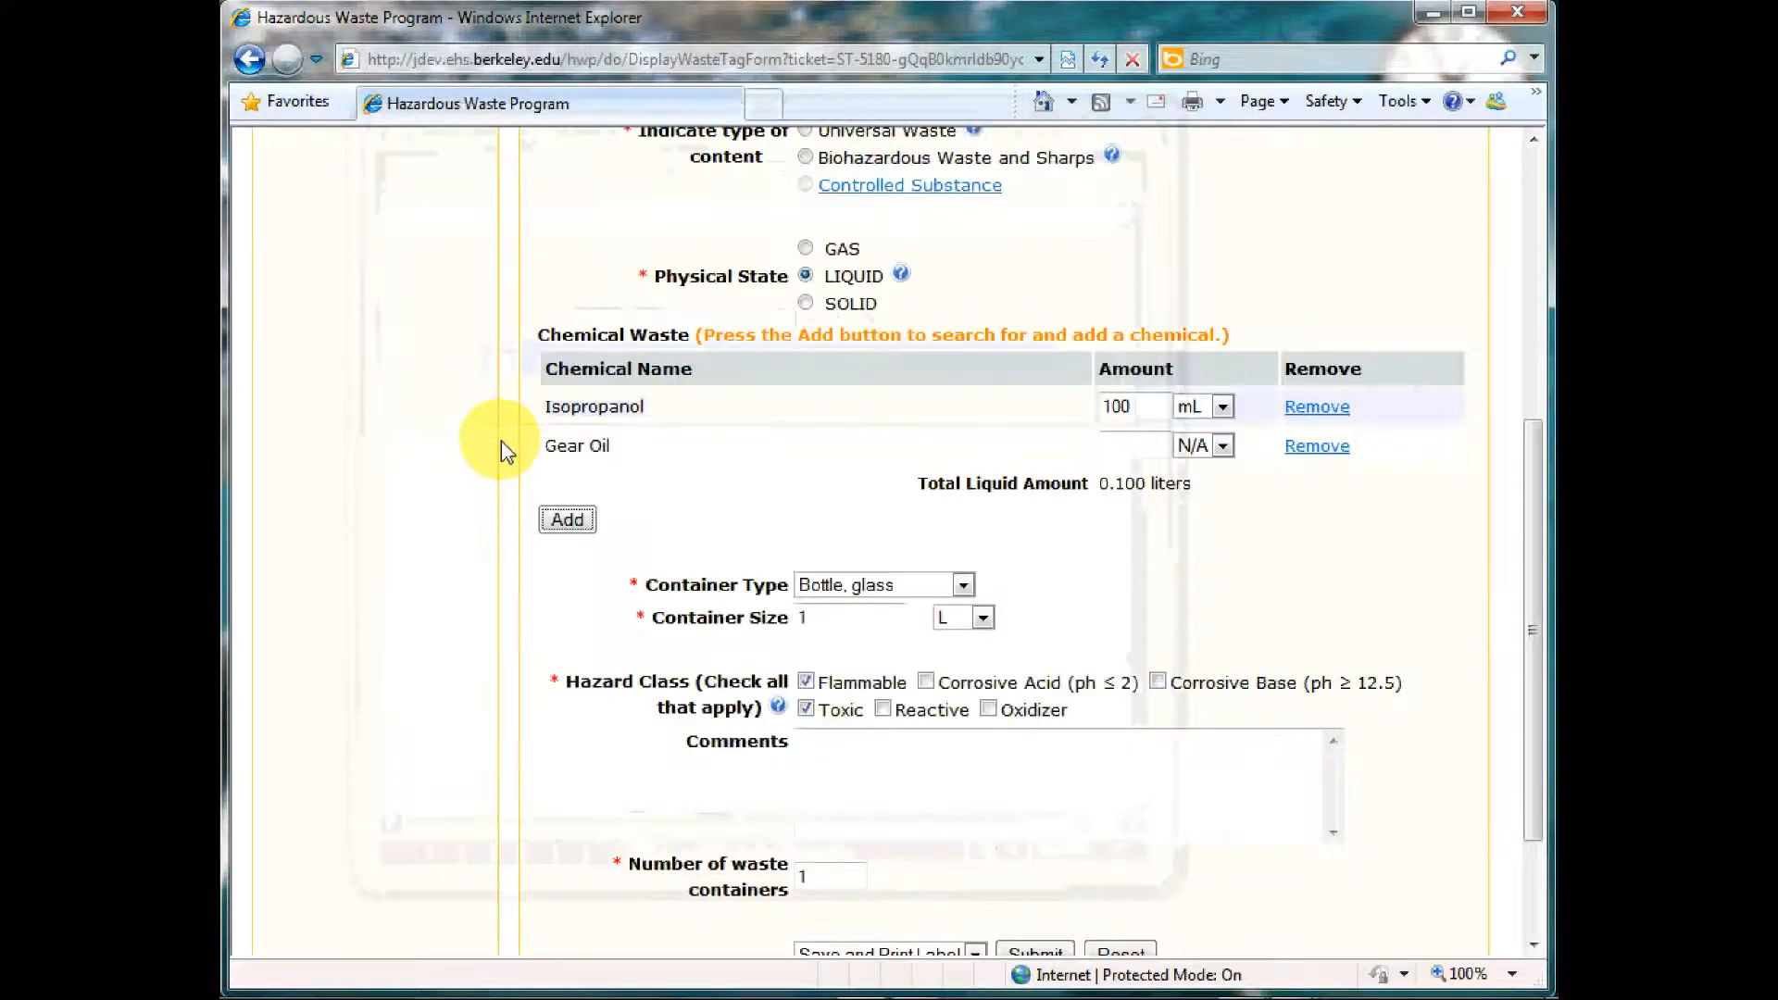
Step: Enter 500 mL as the gear oil amount, total liquid 0.600 liters
{"action": "type", "text": "500"}
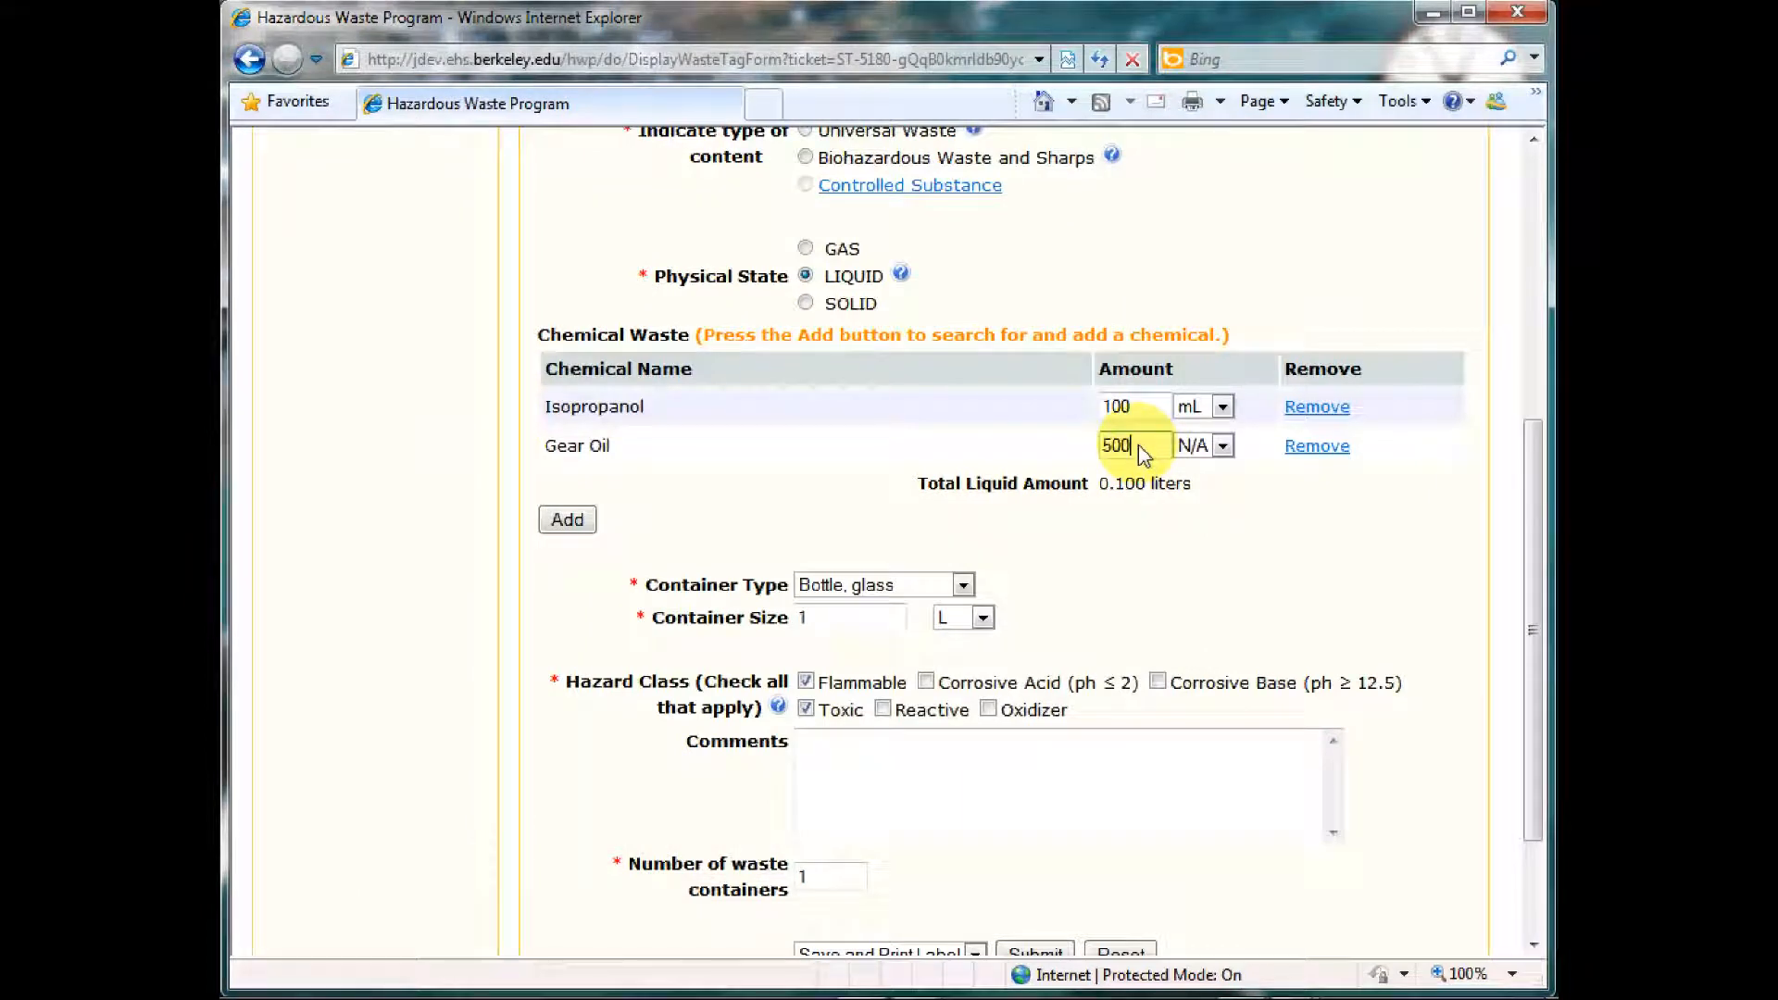
{"action": "left_click", "coordinate": [1223, 444]}
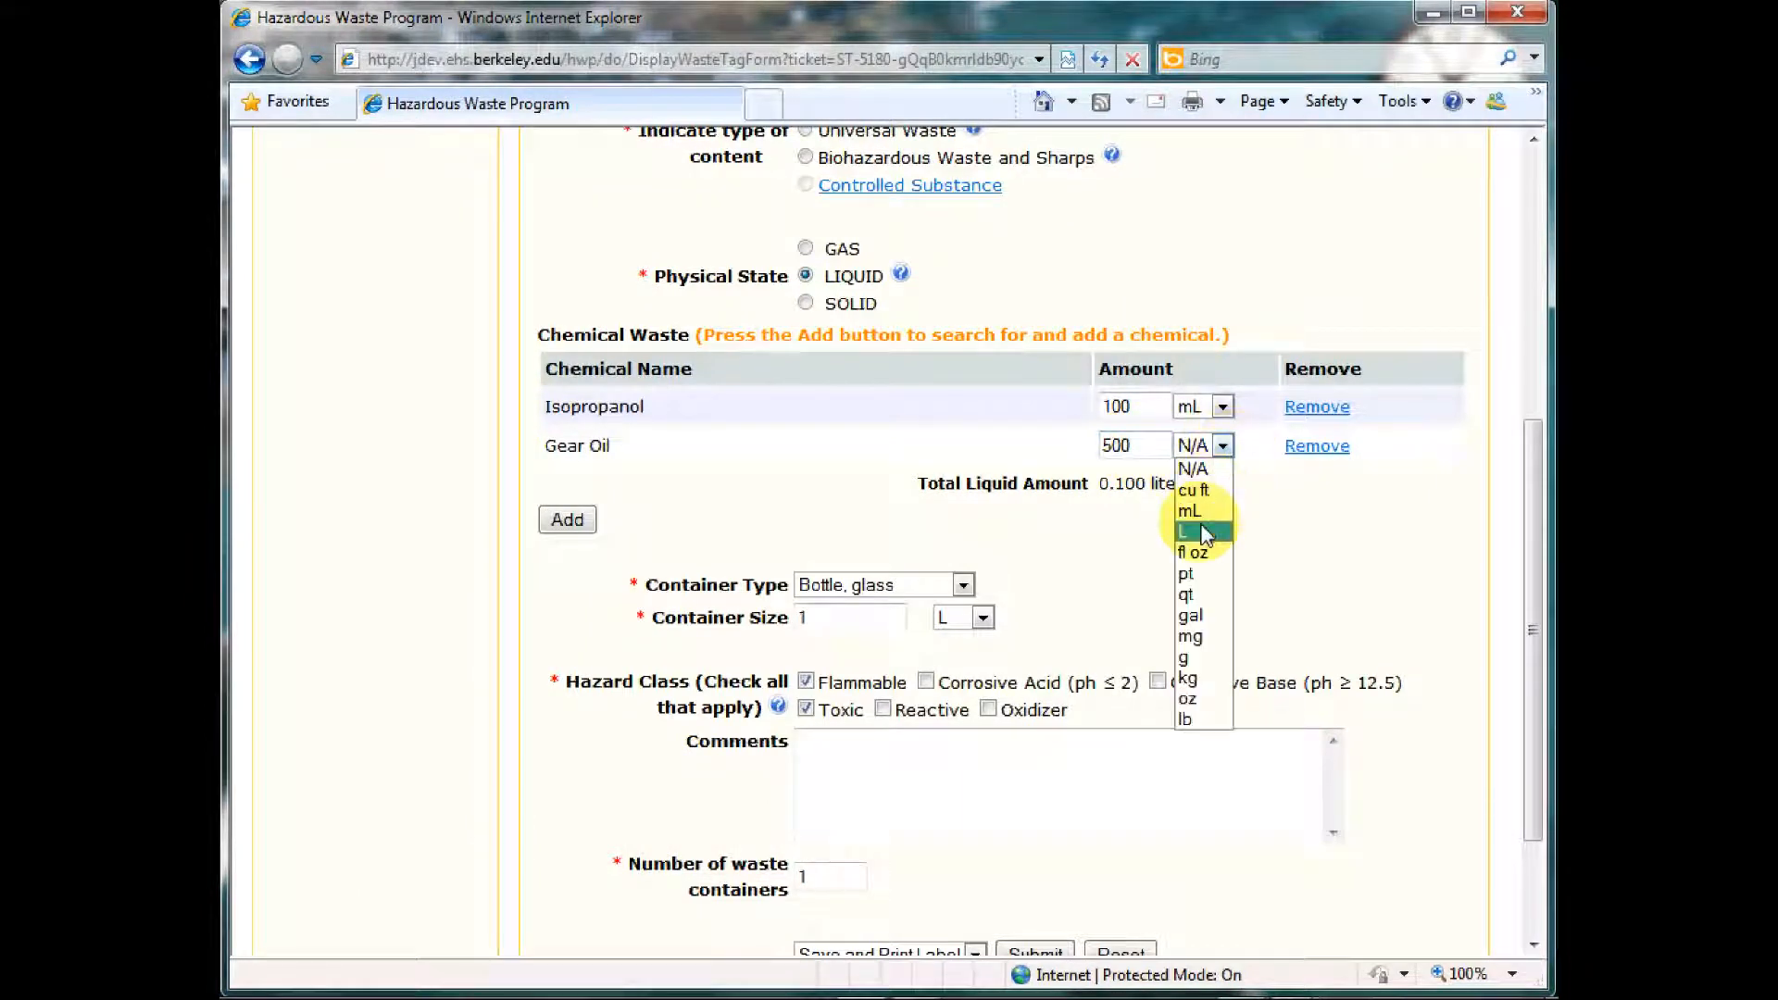
{"action": "left_click", "coordinate": [1191, 510]}
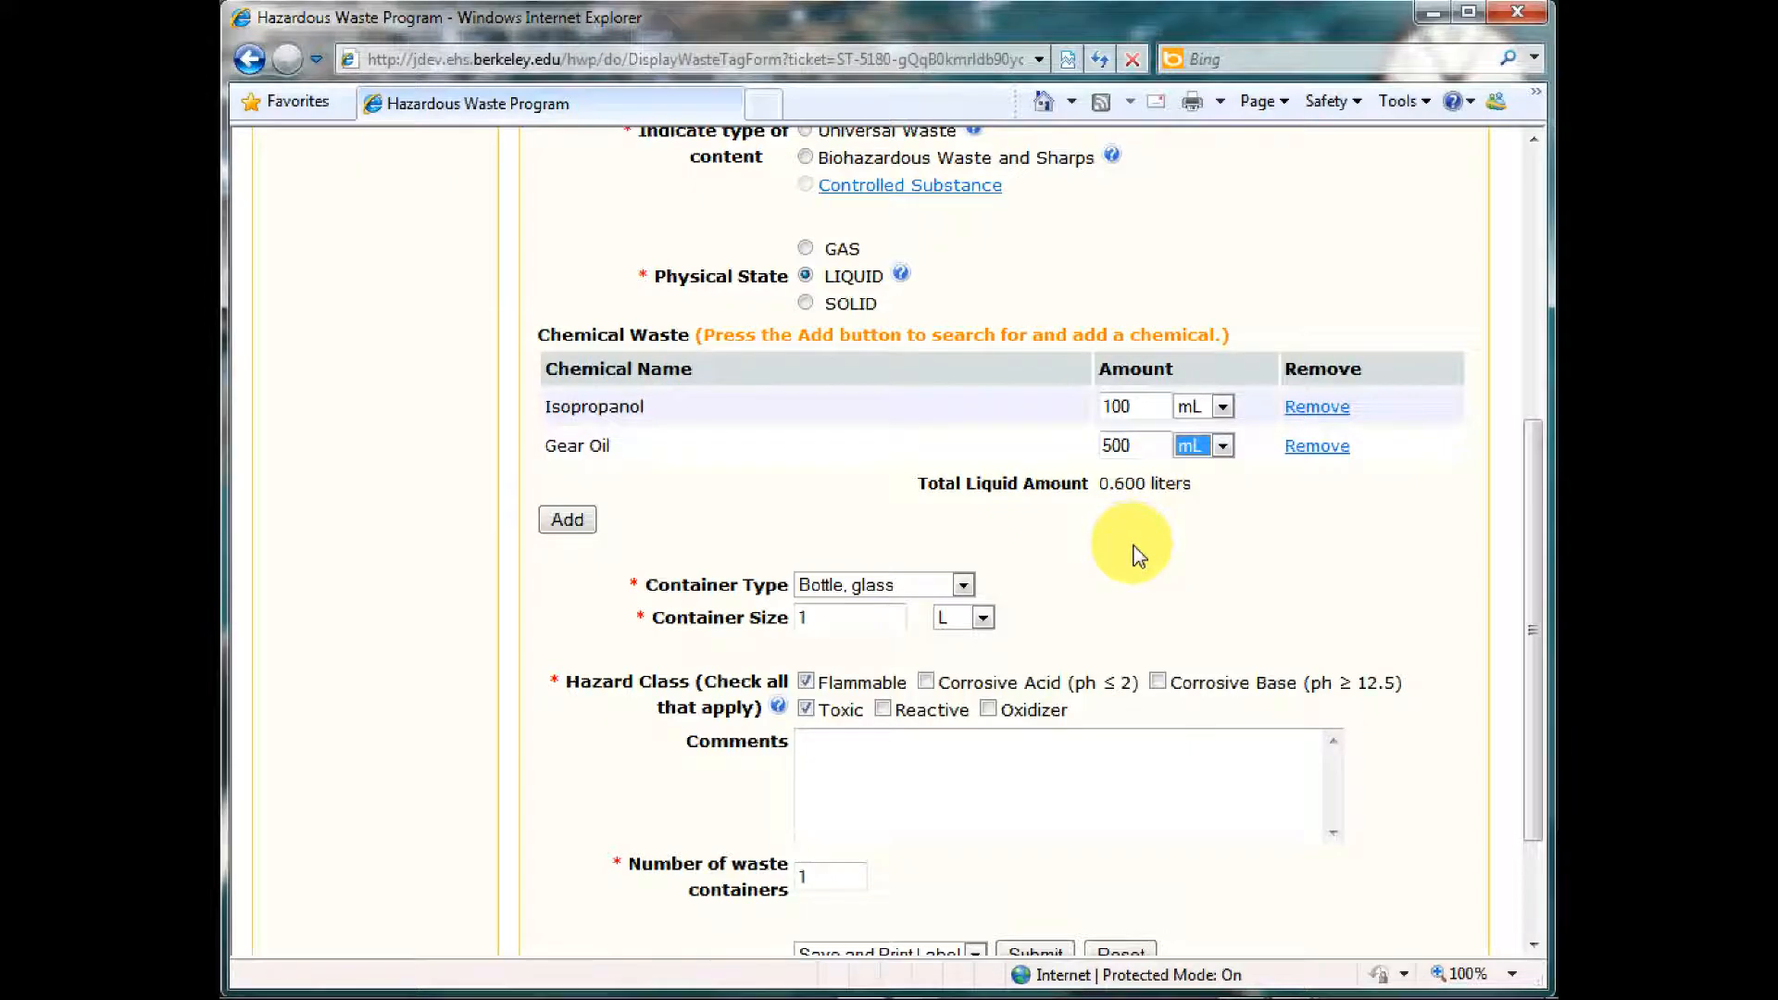
{"action": "scroll", "scroll_direction": "down", "scroll_amount": 3}
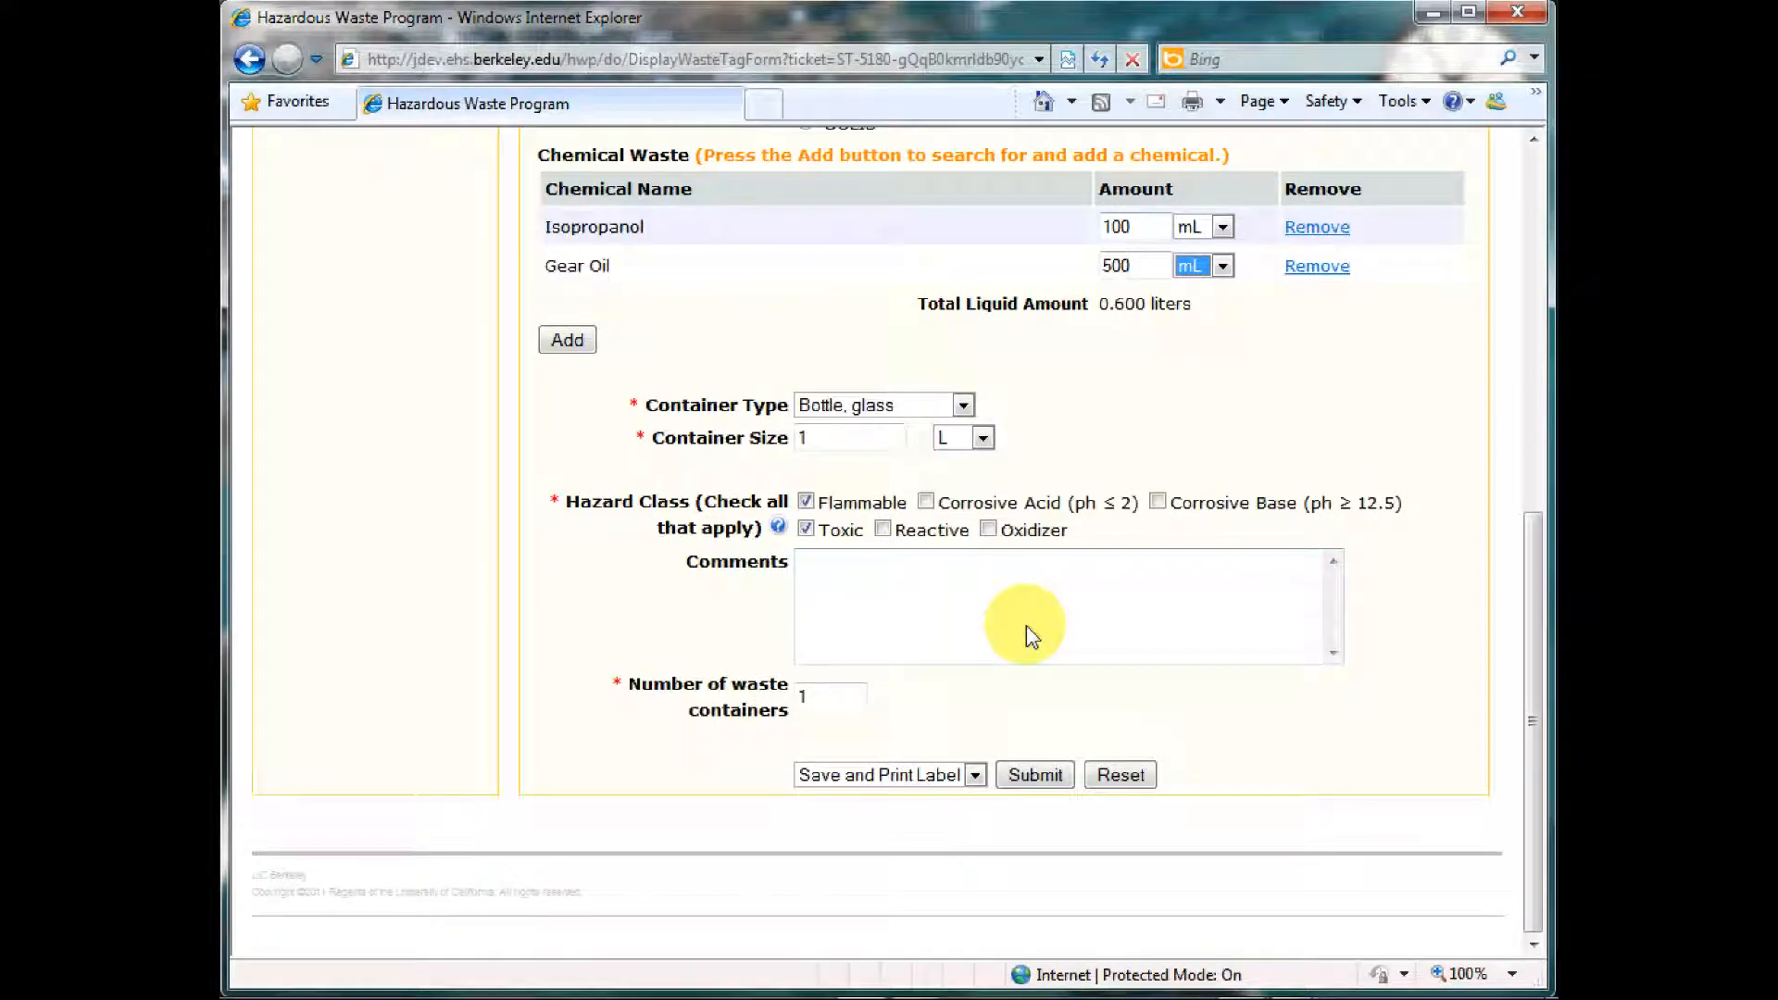
{"action": "mouse_move", "coordinate": [957, 624]}
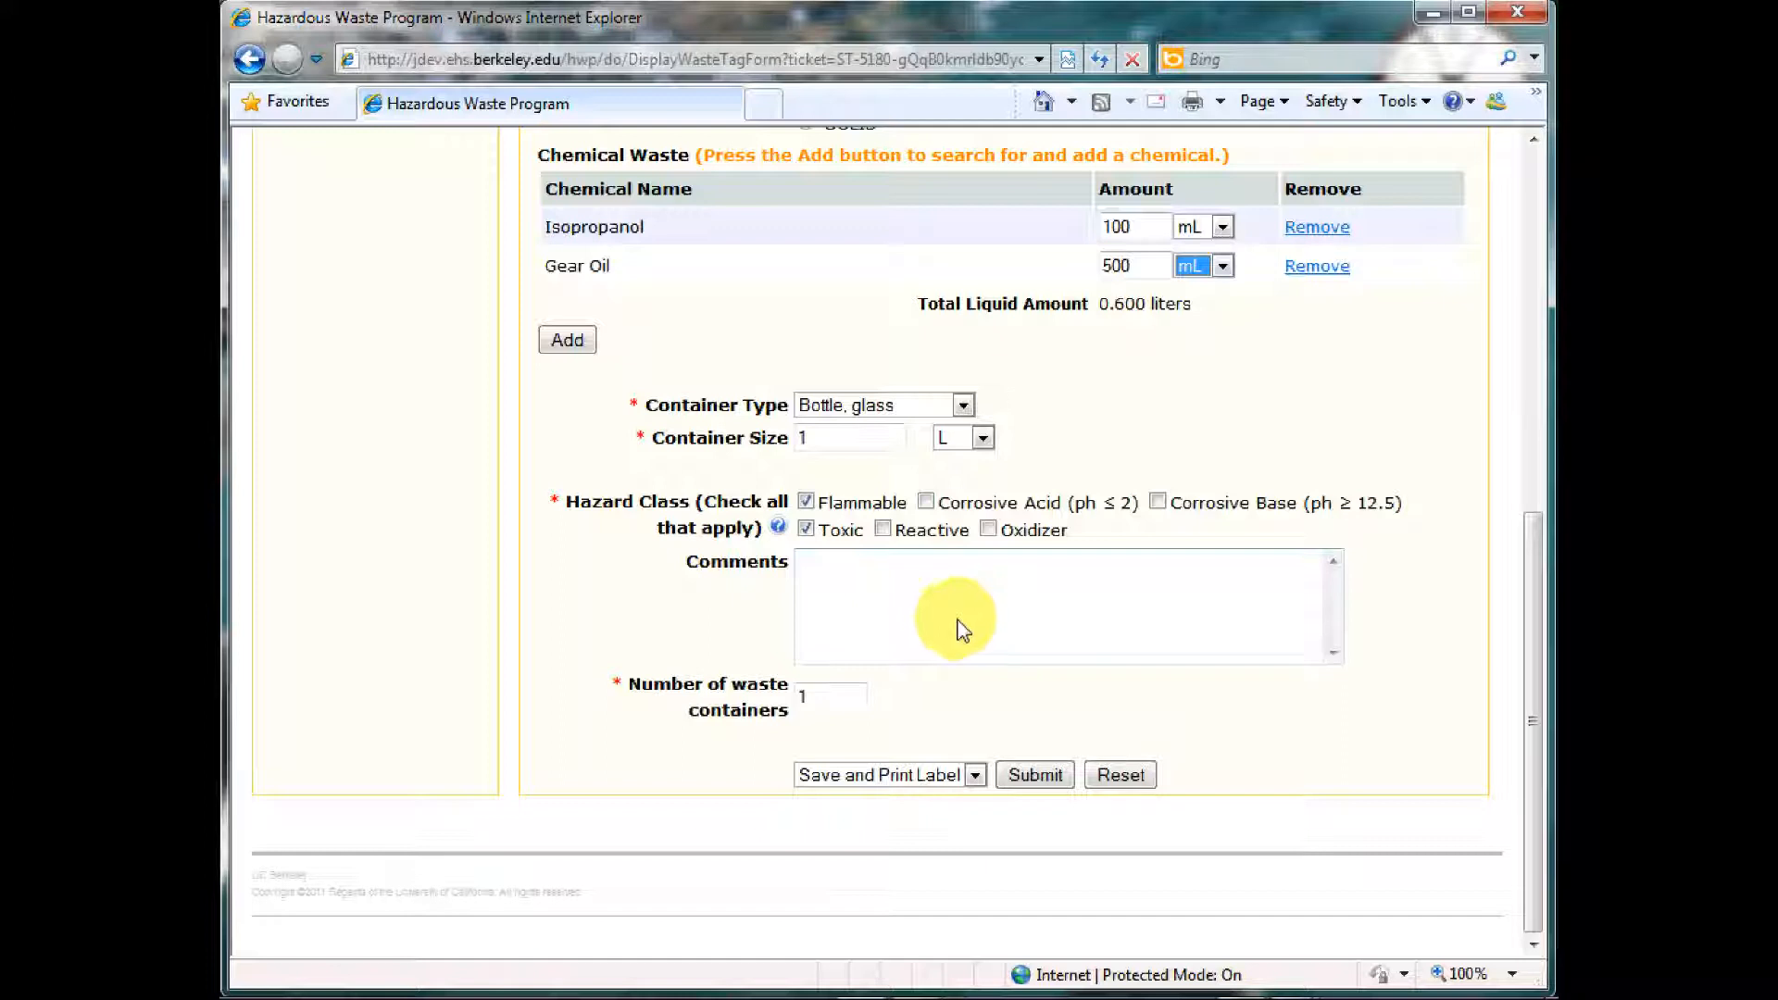
Step: Write "Hello EH&S, I'm using your system. I love it!" in the Comments box
{"action": "type", "text": "Hello EHS"}
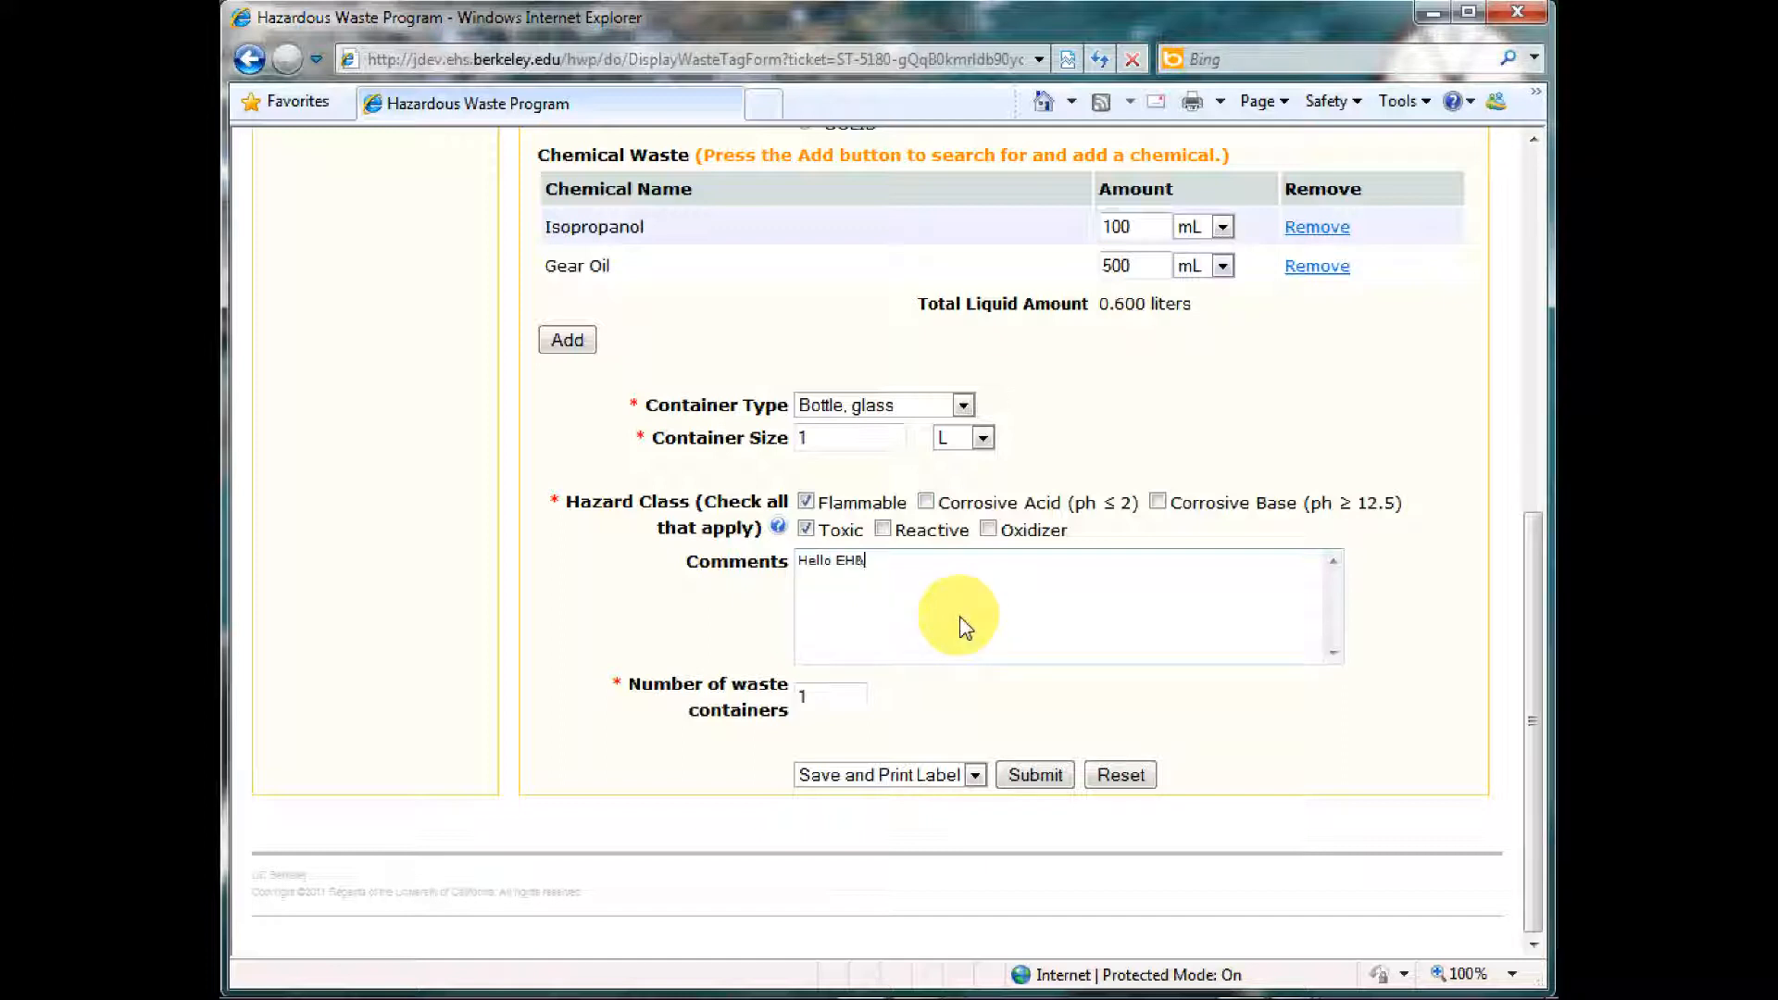
{"action": "type", "text": "&S, I"}
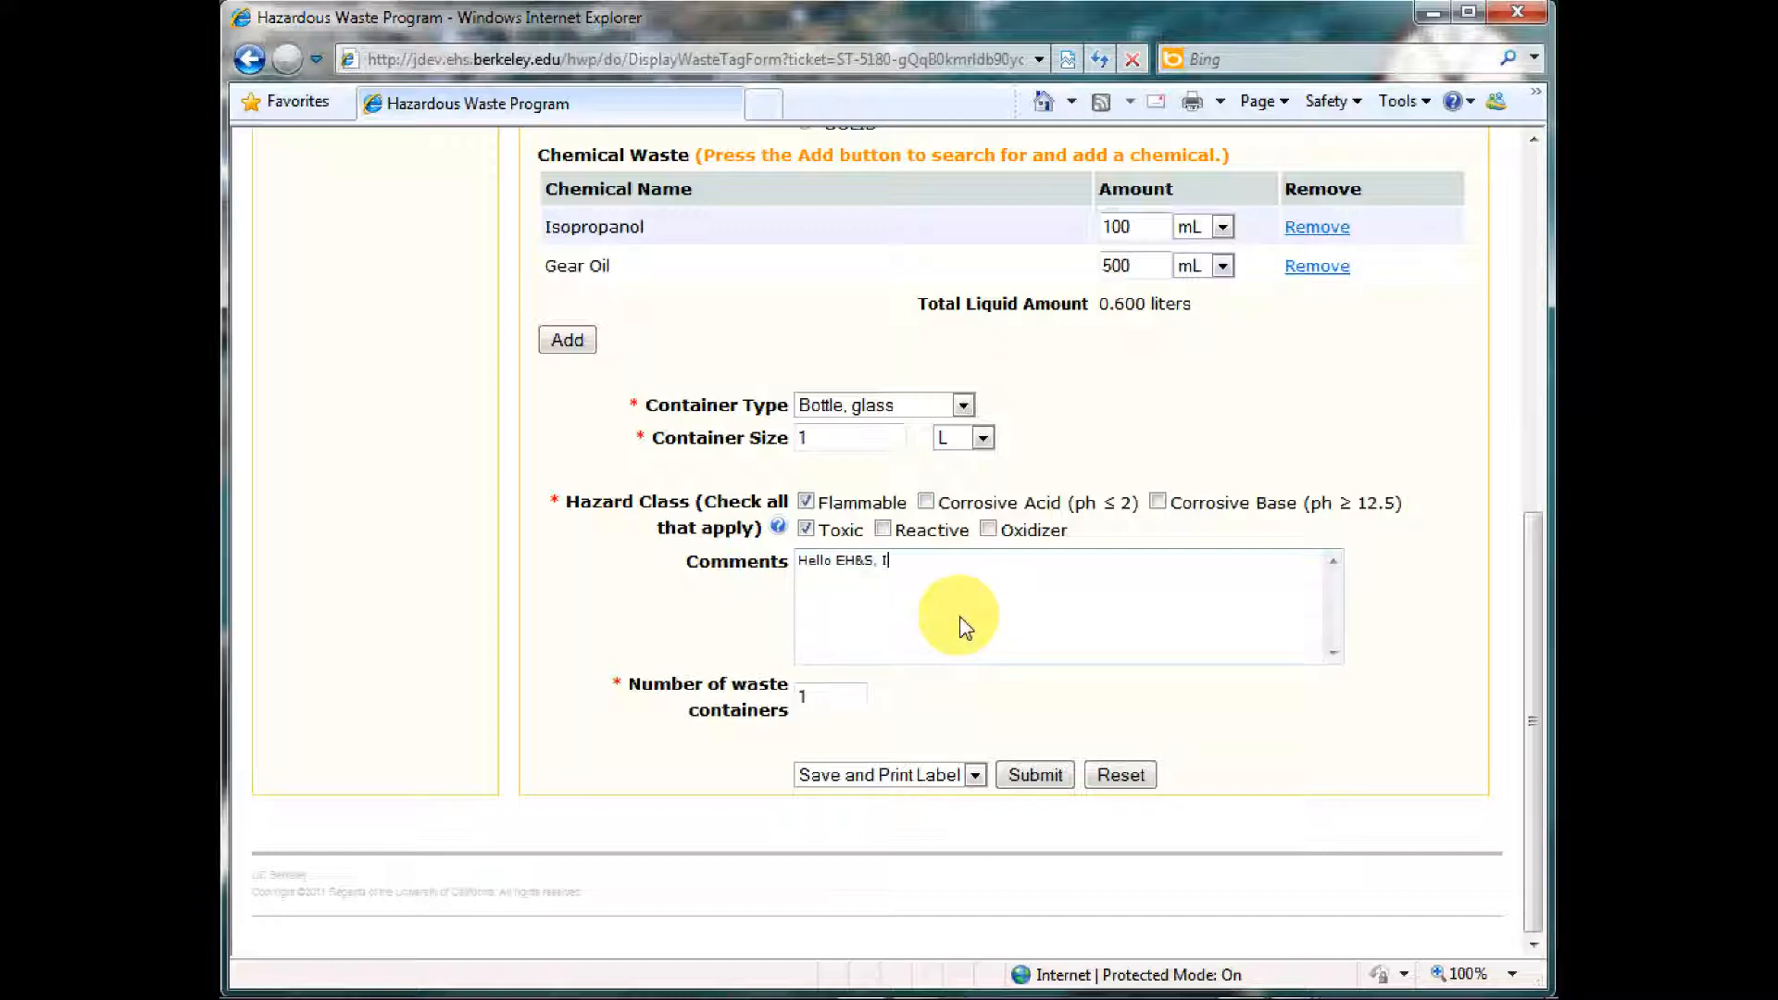
{"action": "type", "text": "'m using you"}
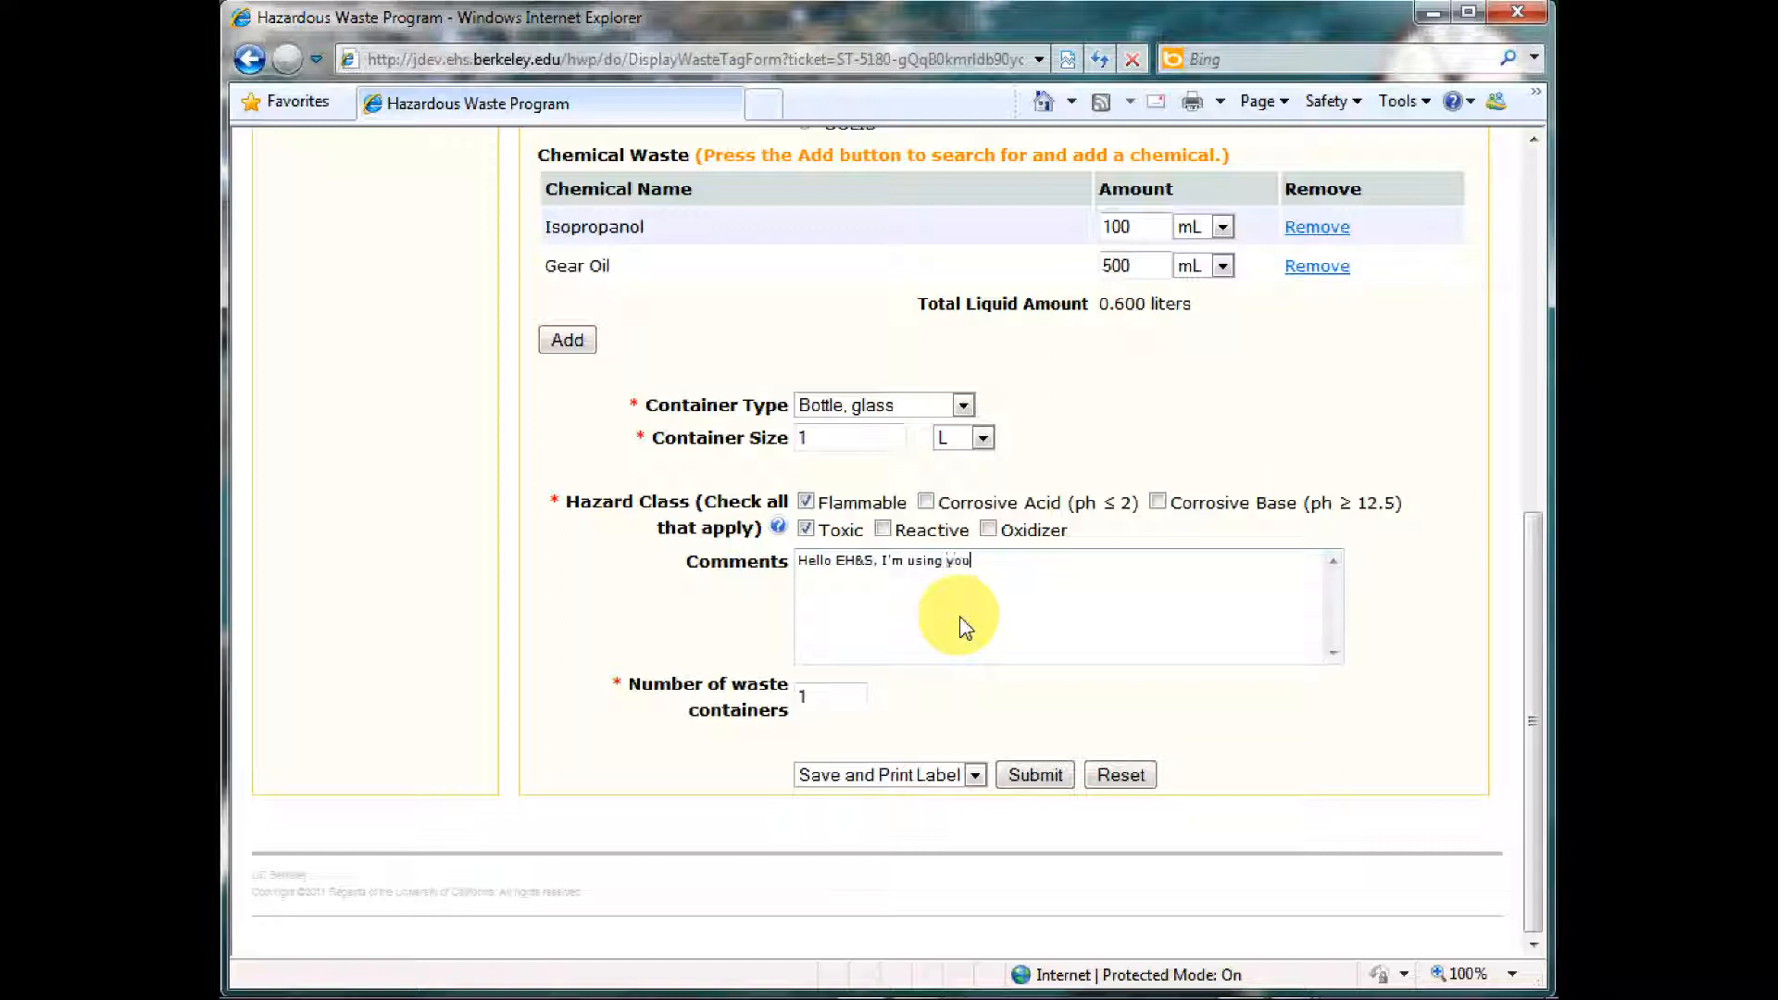
{"action": "type", "text": "r system.  I love"}
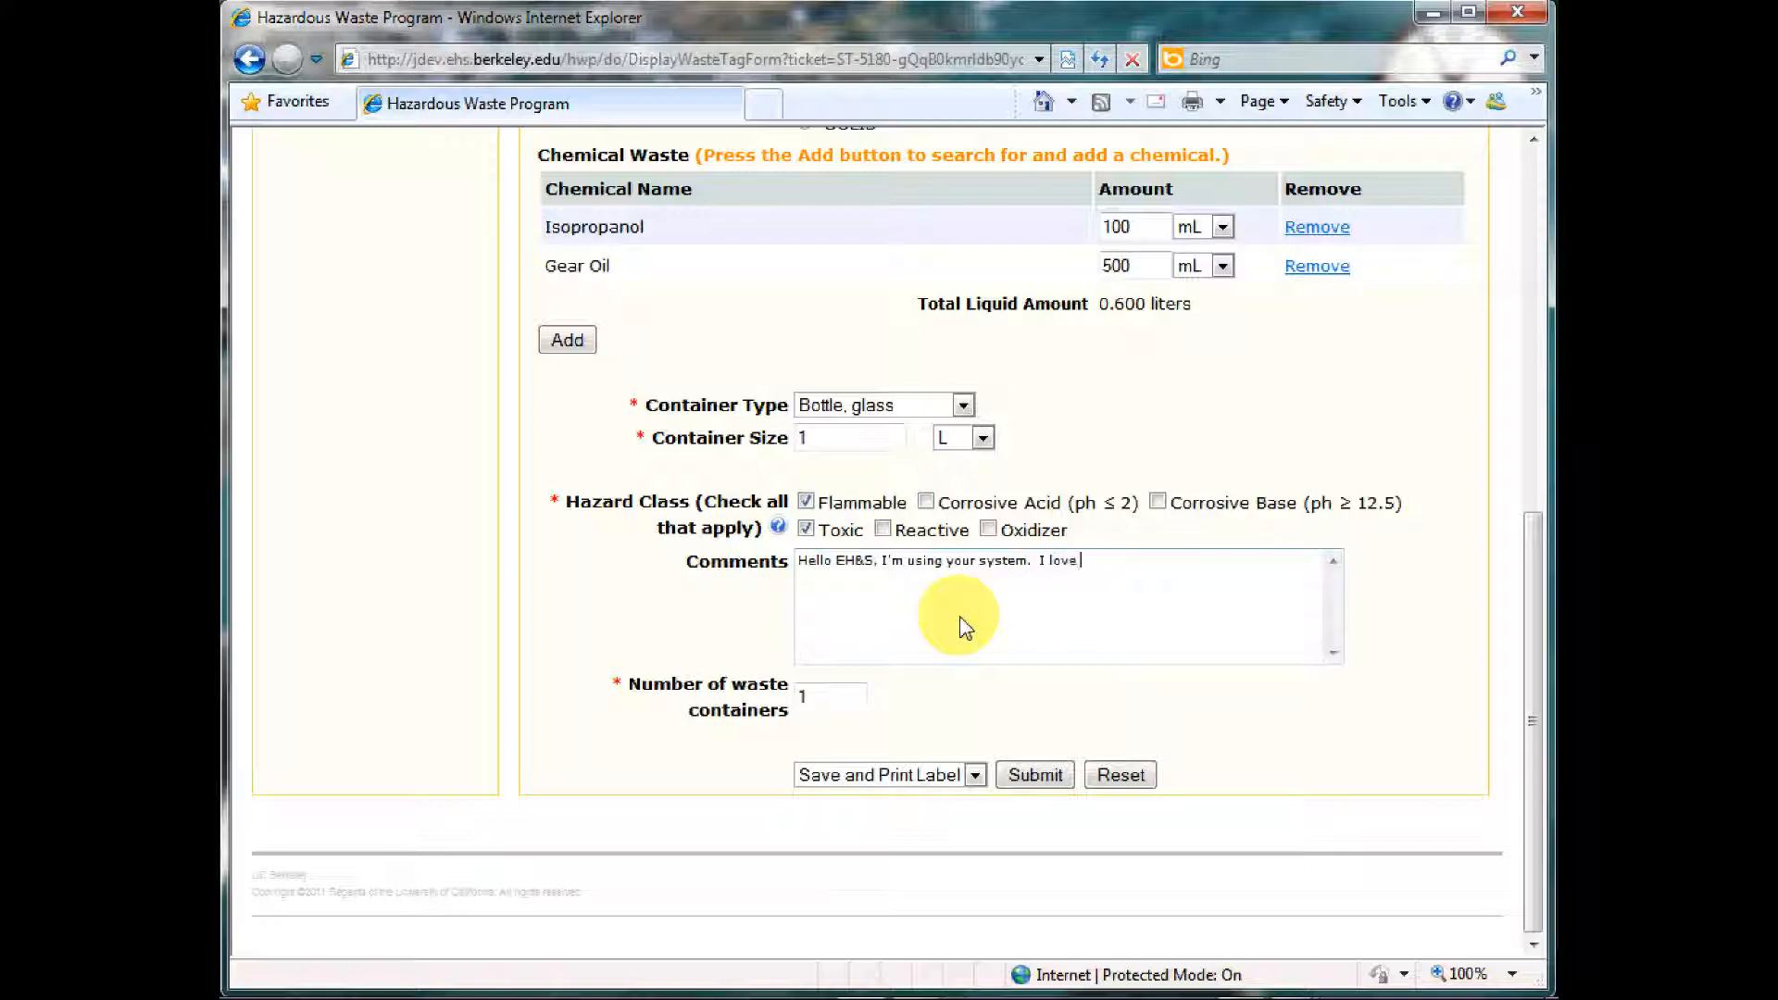
{"action": "type", "text": "it!"}
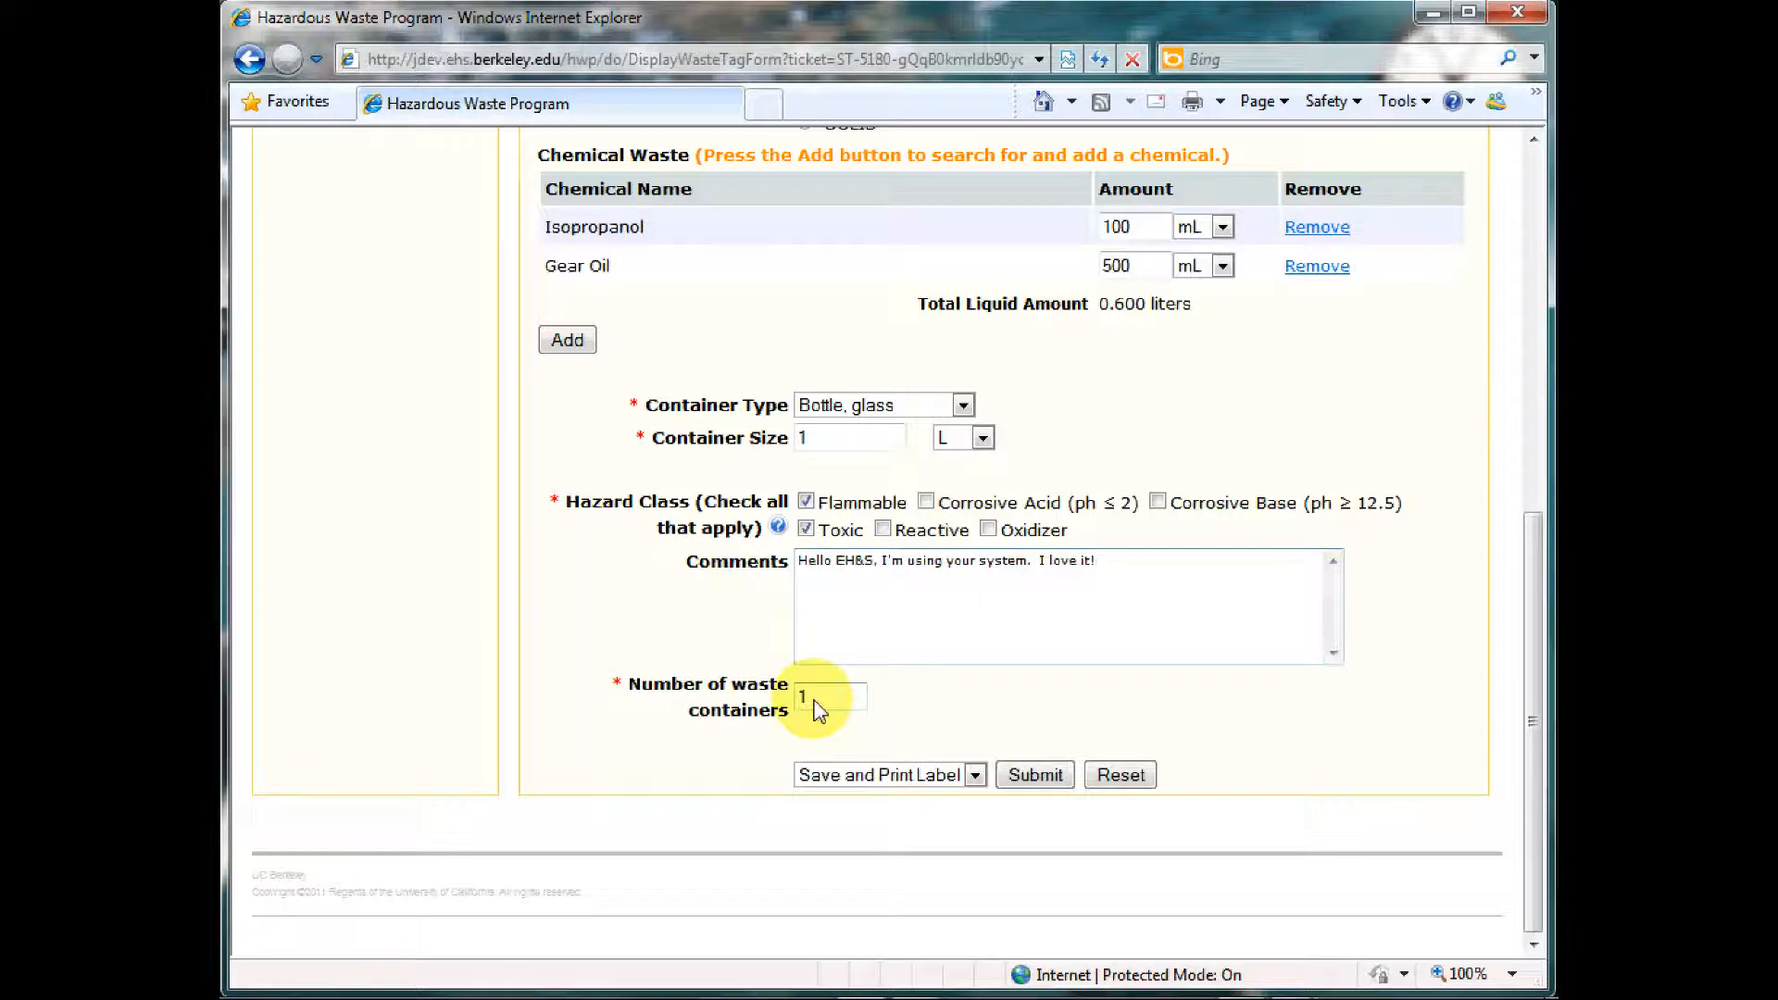
{"action": "mouse_move", "coordinate": [867, 776]}
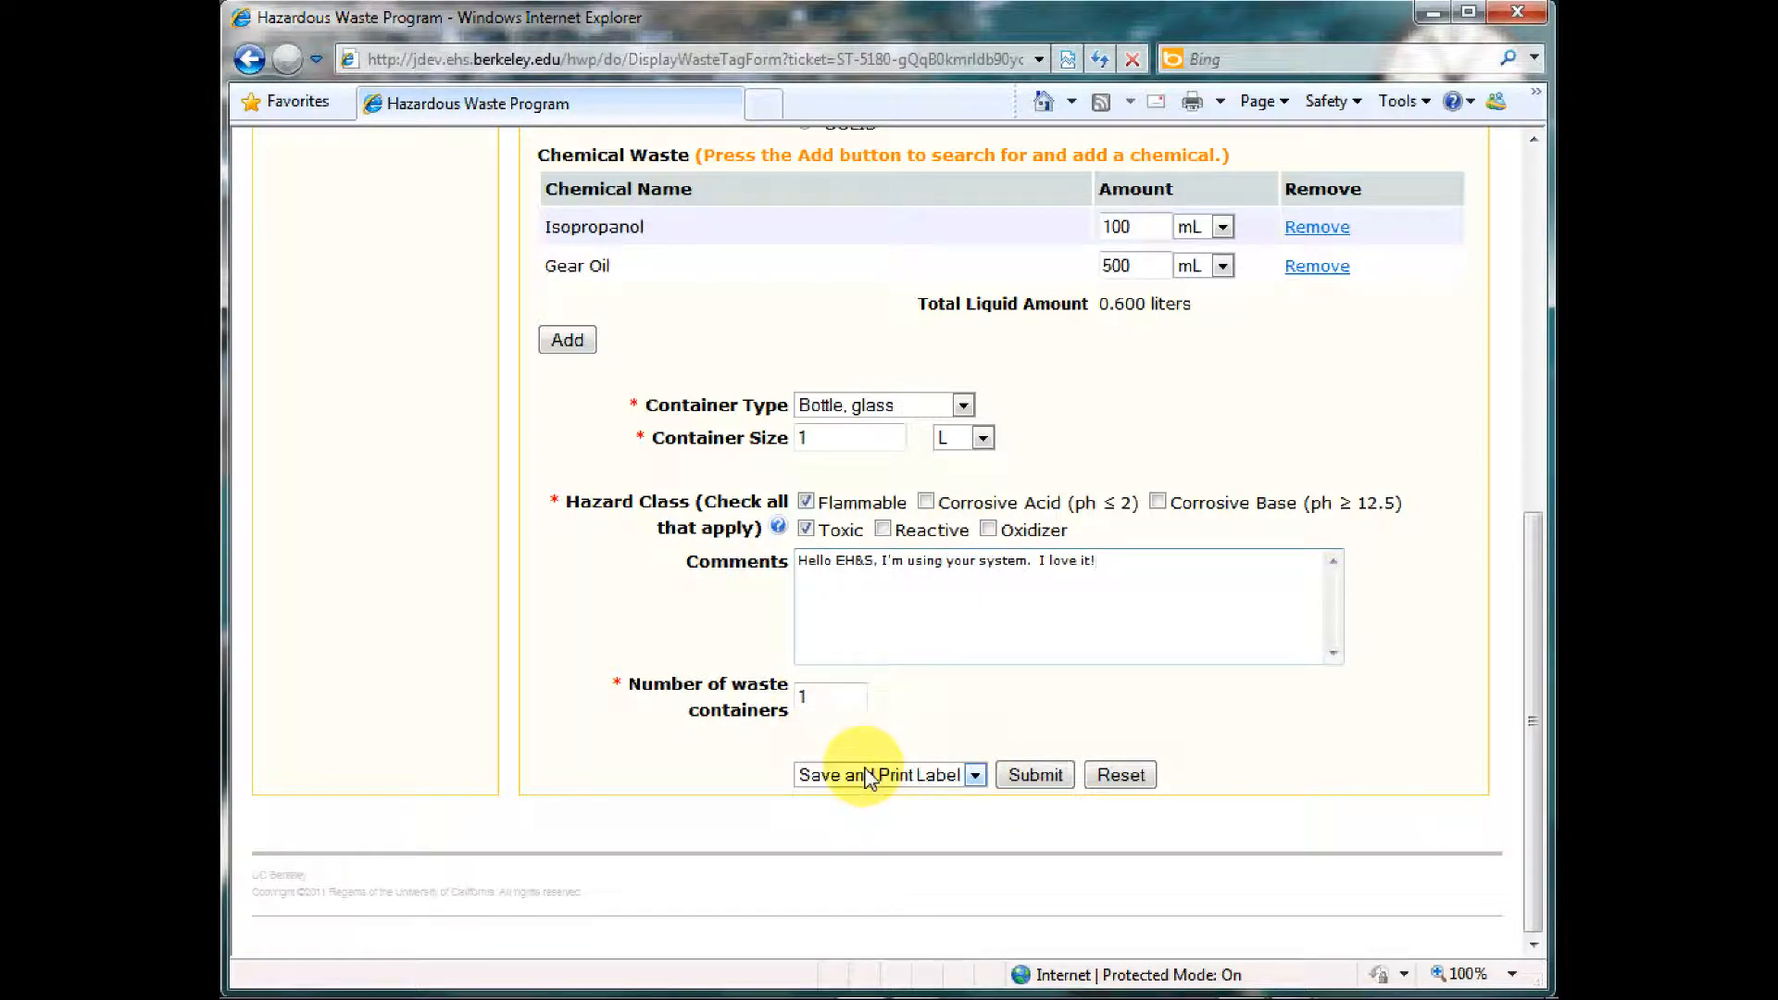
{"action": "mouse_move", "coordinate": [969, 779]}
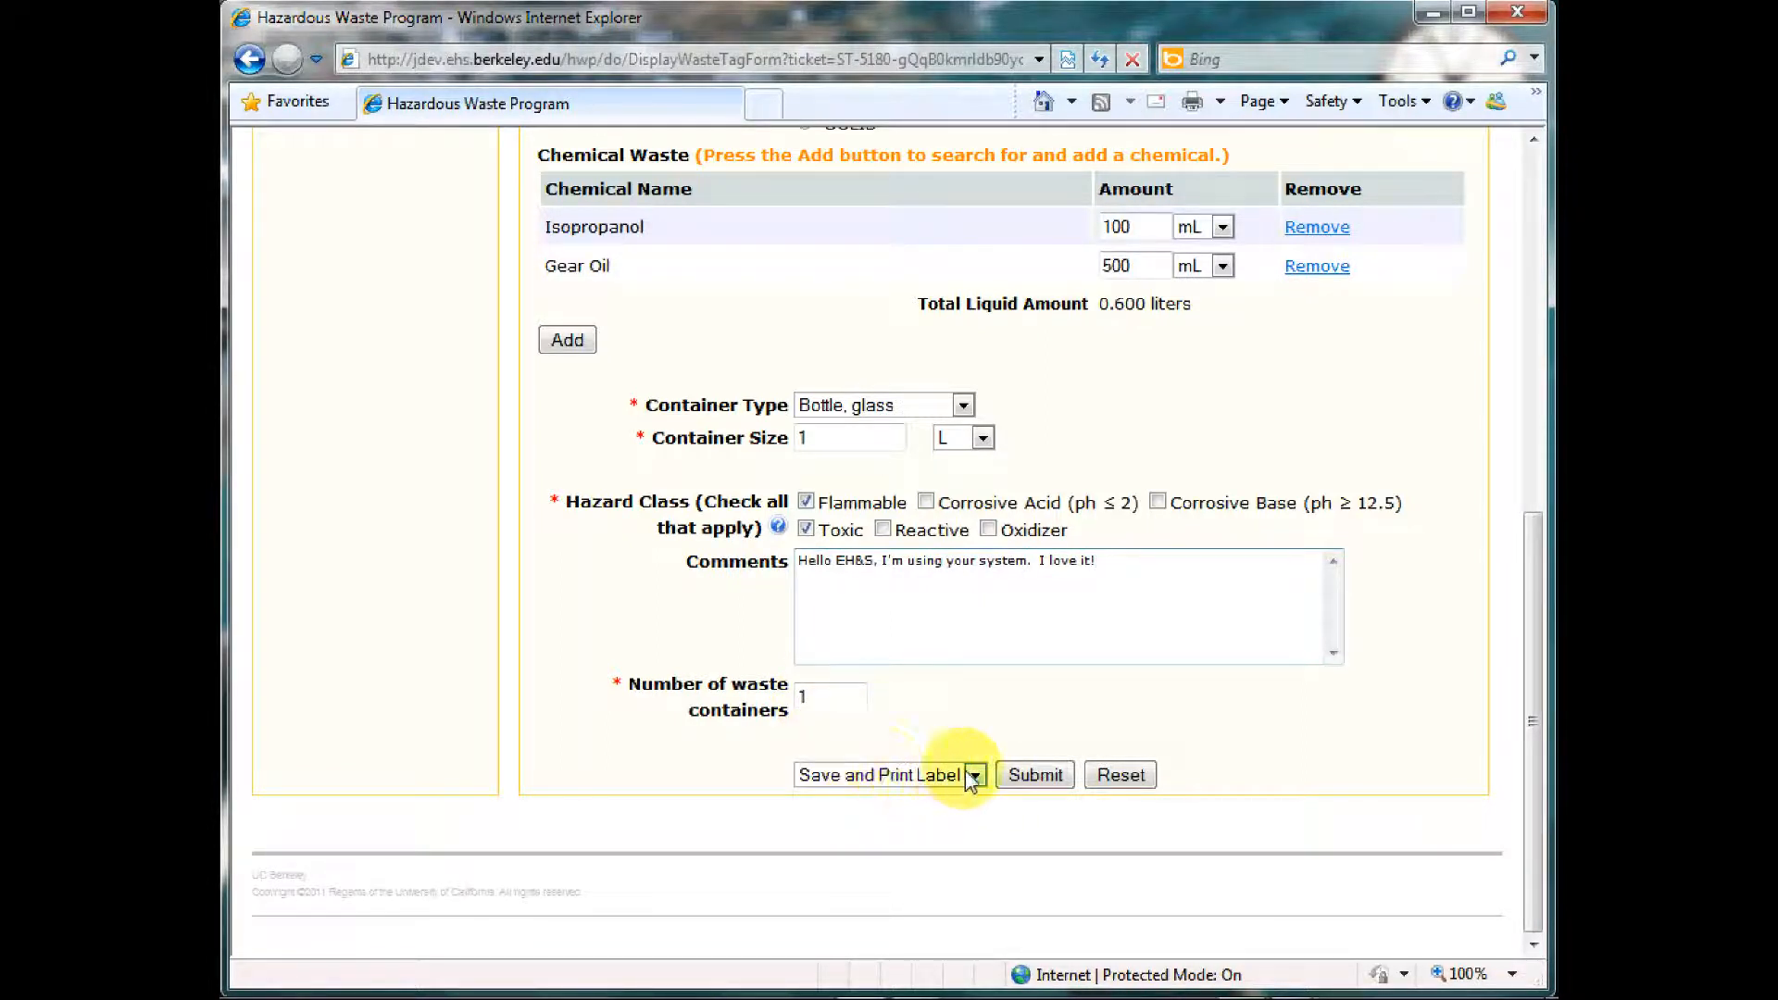
Step: Submit with Save and Print Label, saving the label as tracking number 133
{"action": "left_click", "coordinate": [976, 774]}
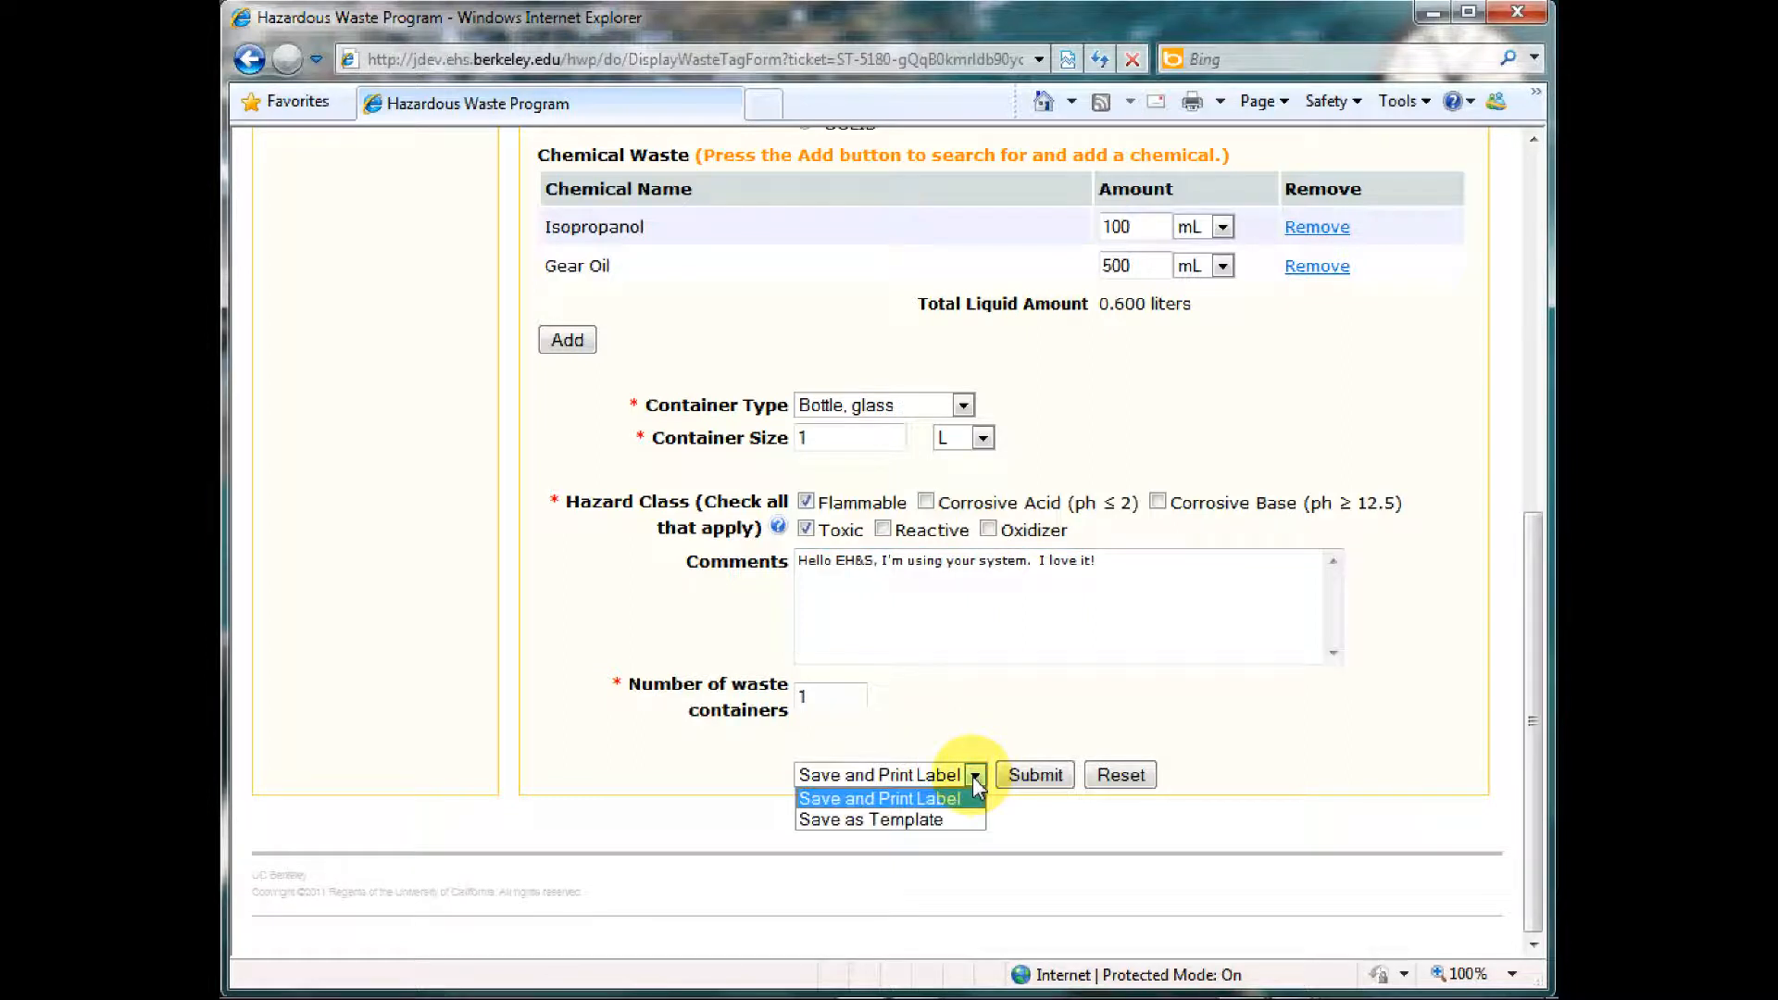
{"action": "mouse_move", "coordinate": [1034, 774]}
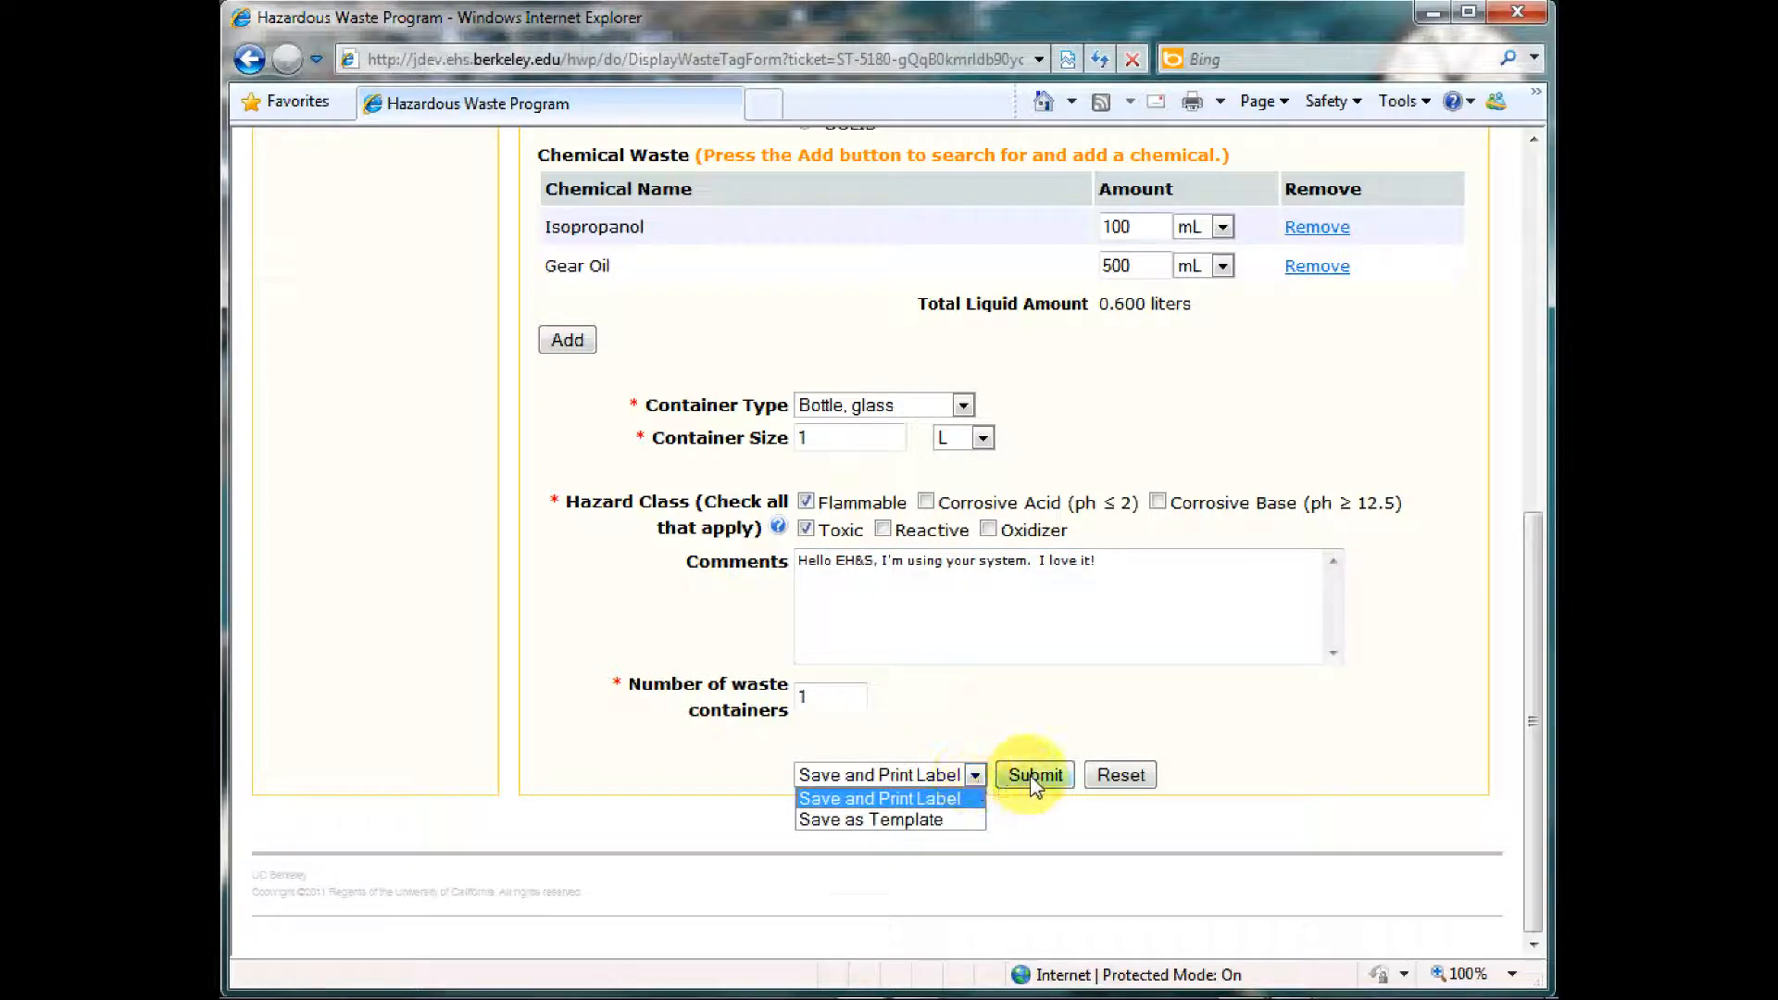
{"action": "left_click", "coordinate": [880, 798]}
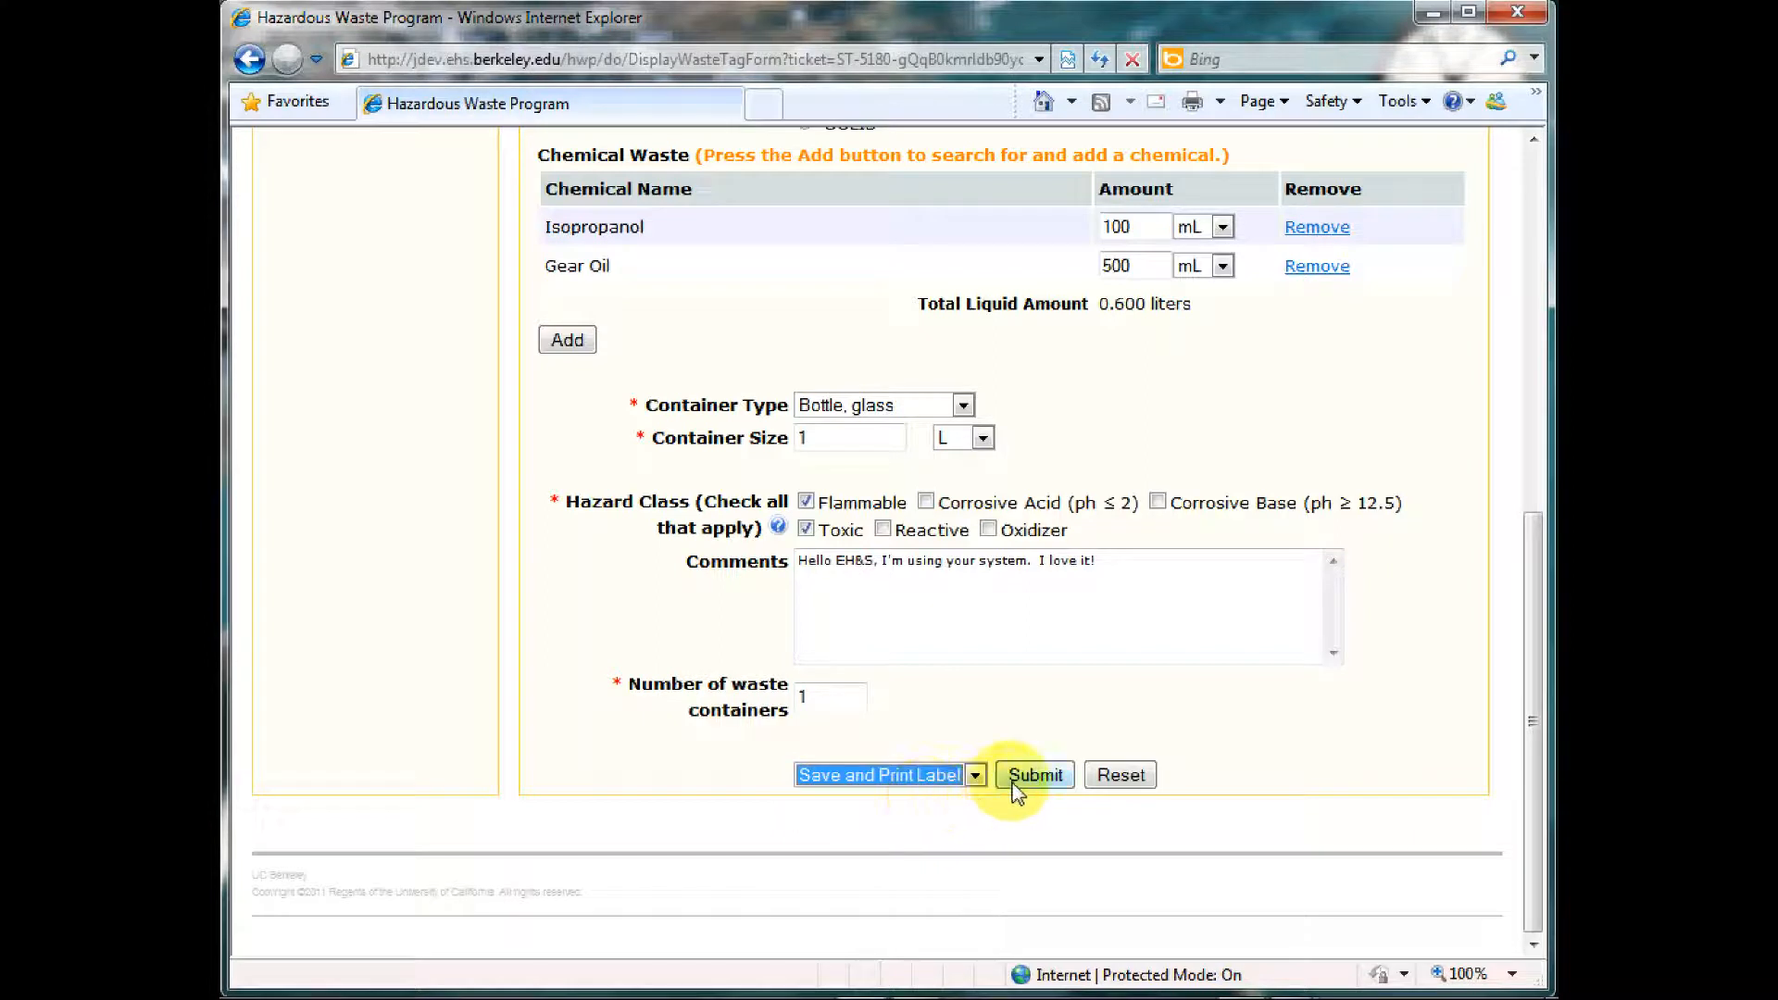
{"action": "left_click", "coordinate": [1034, 775]}
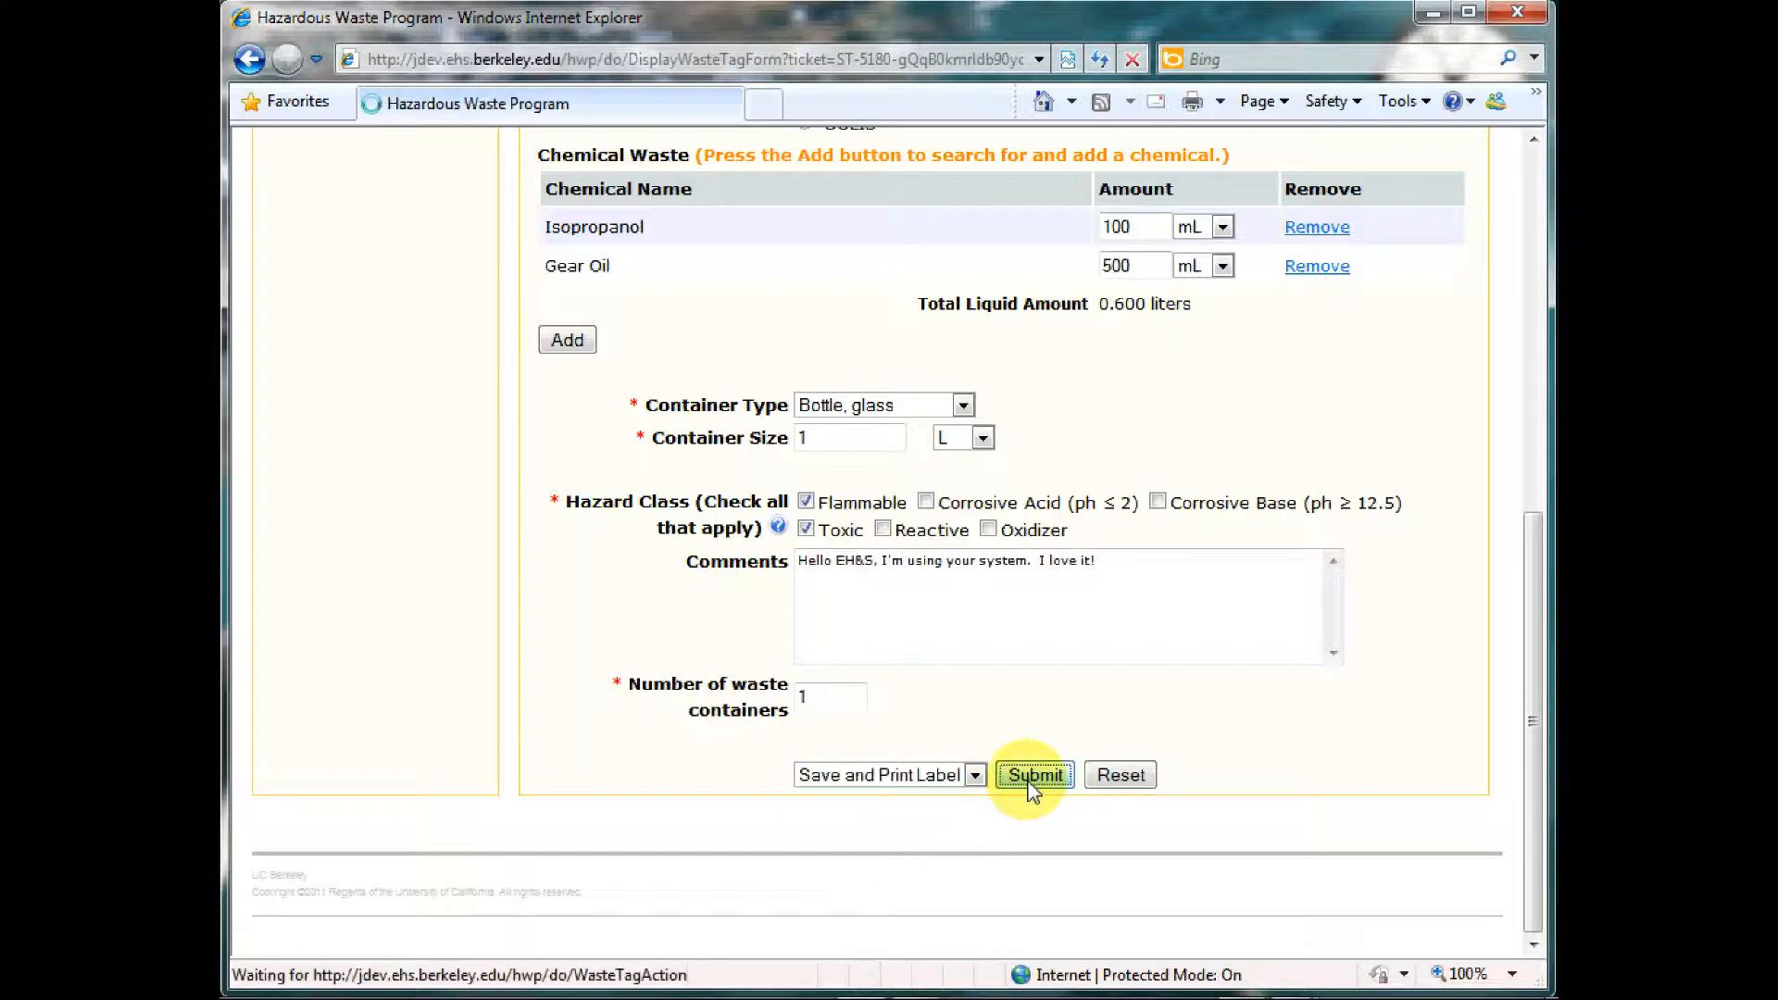
{"action": "left_click", "coordinate": [1032, 774]}
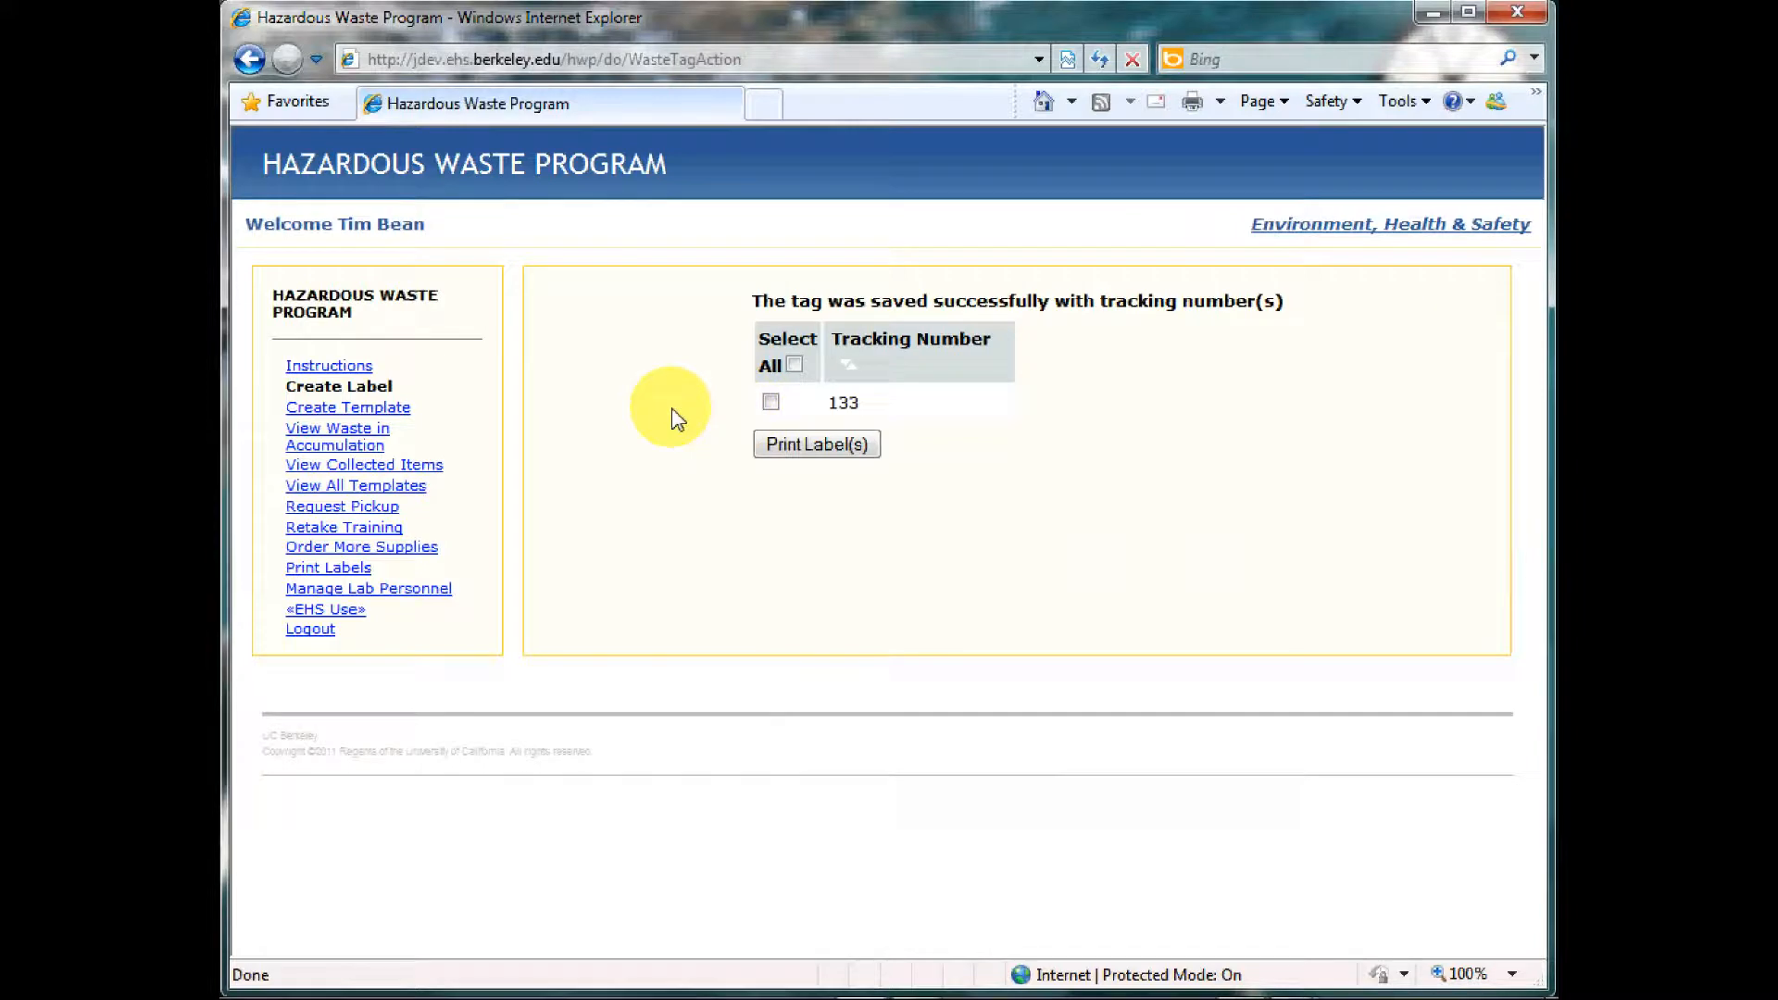
Step: Select tracking number 133 and send its hazardous waste label to print
{"action": "left_click", "coordinate": [771, 402]}
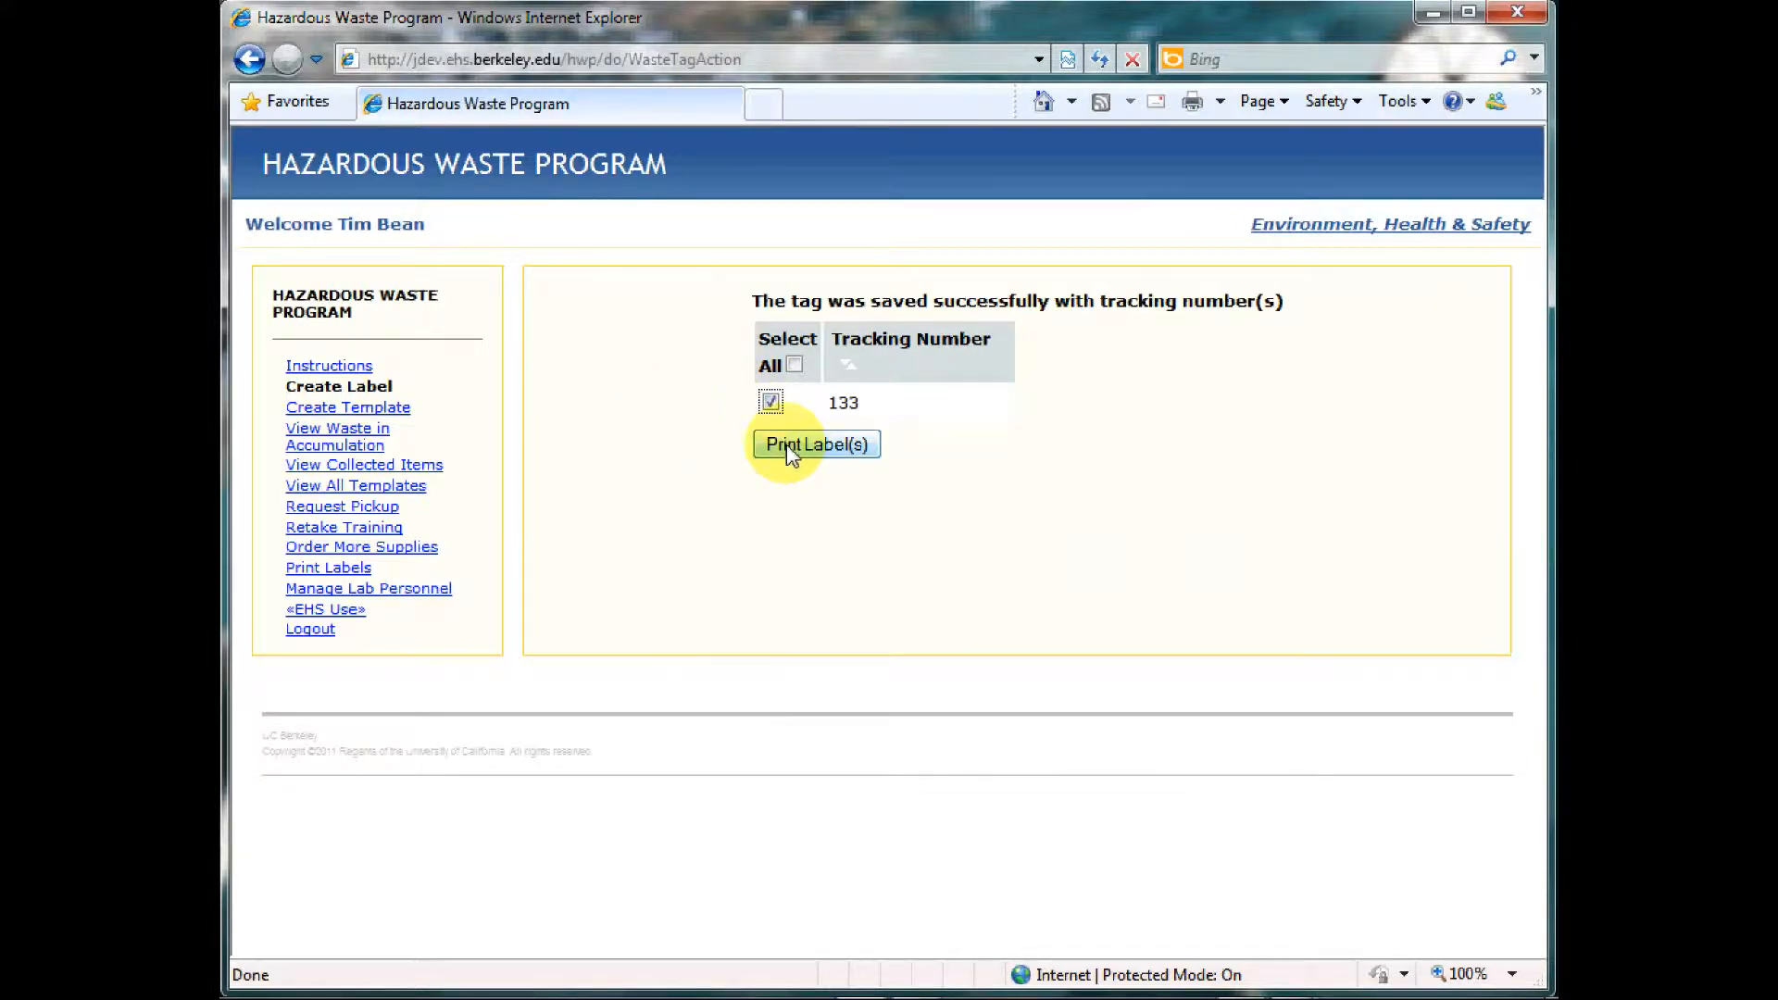
{"action": "left_click", "coordinate": [815, 442]}
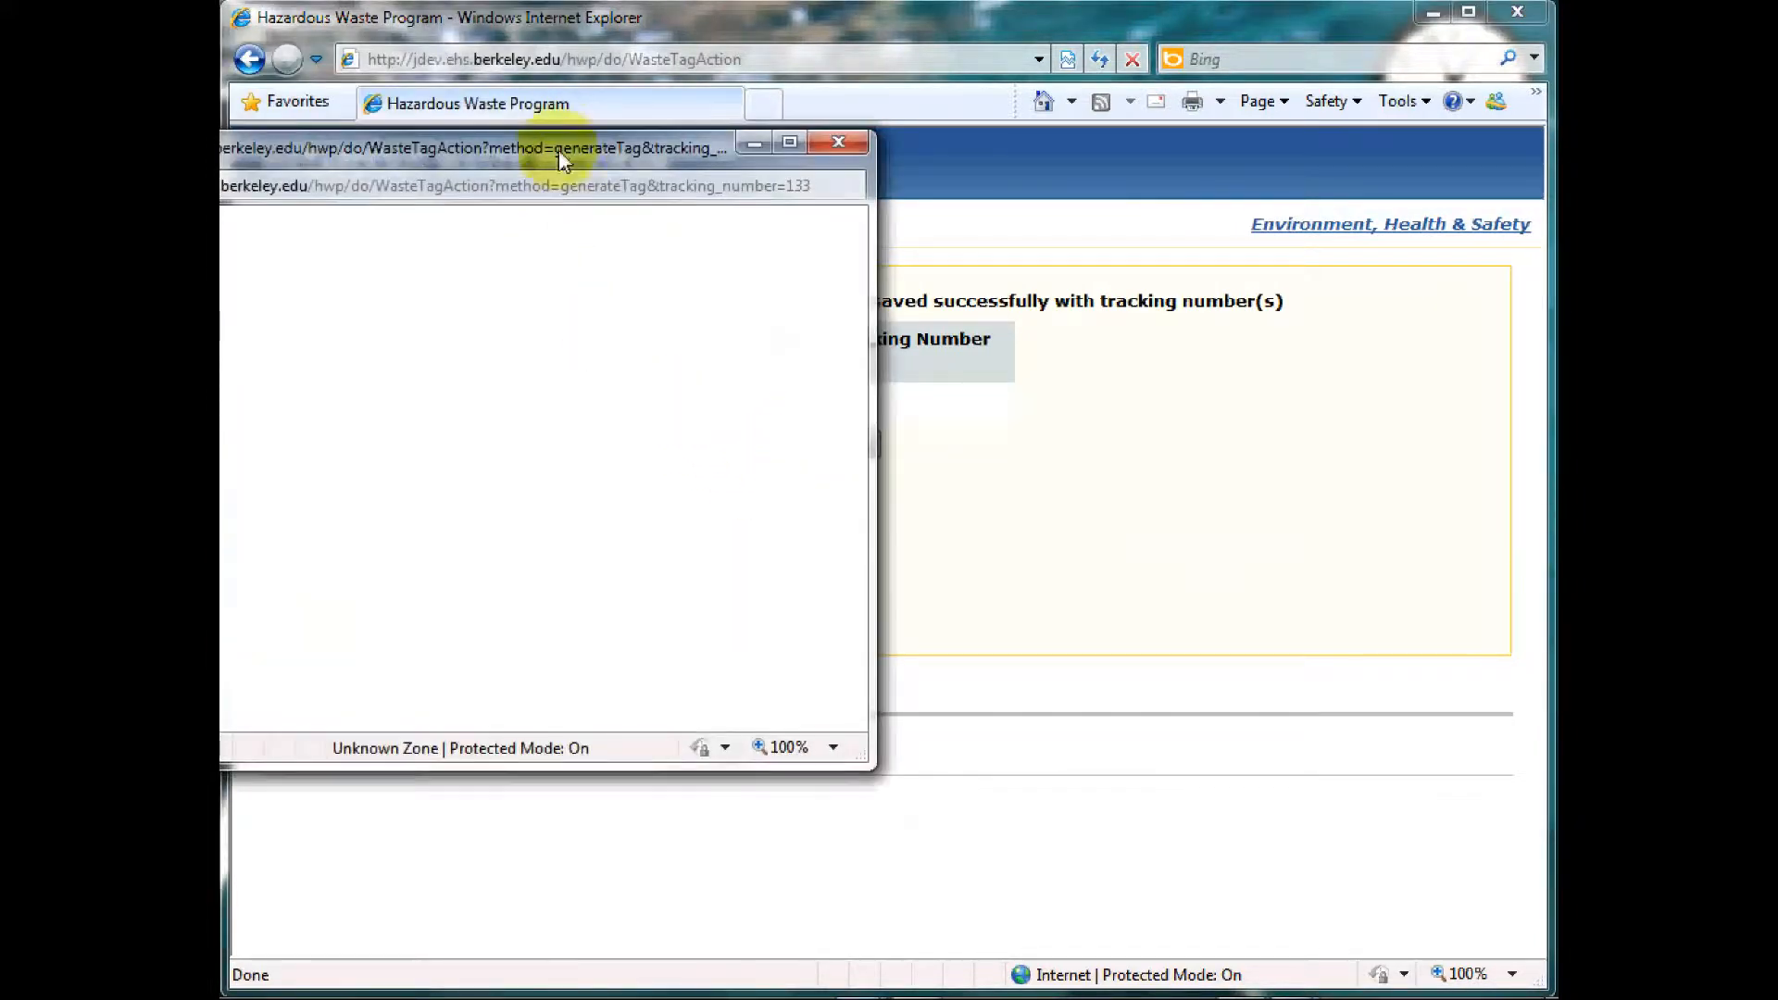